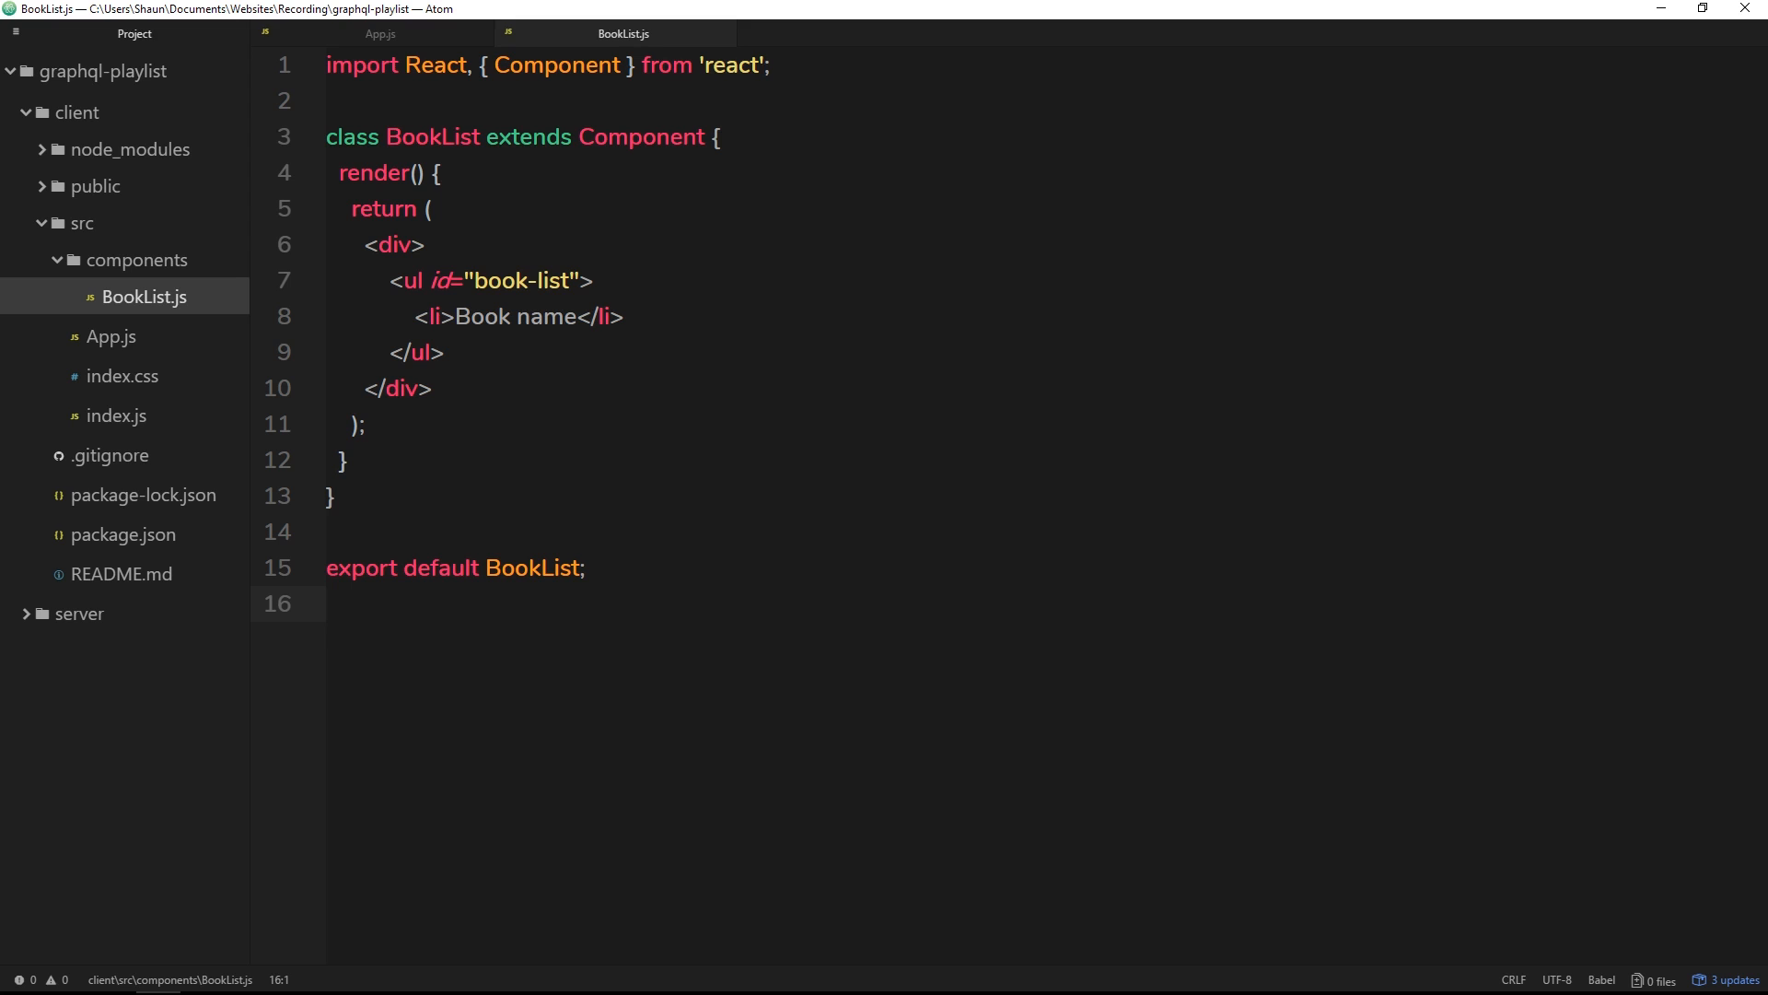
- Review the Apollo Client React installation section of the docs page
click(328, 604)
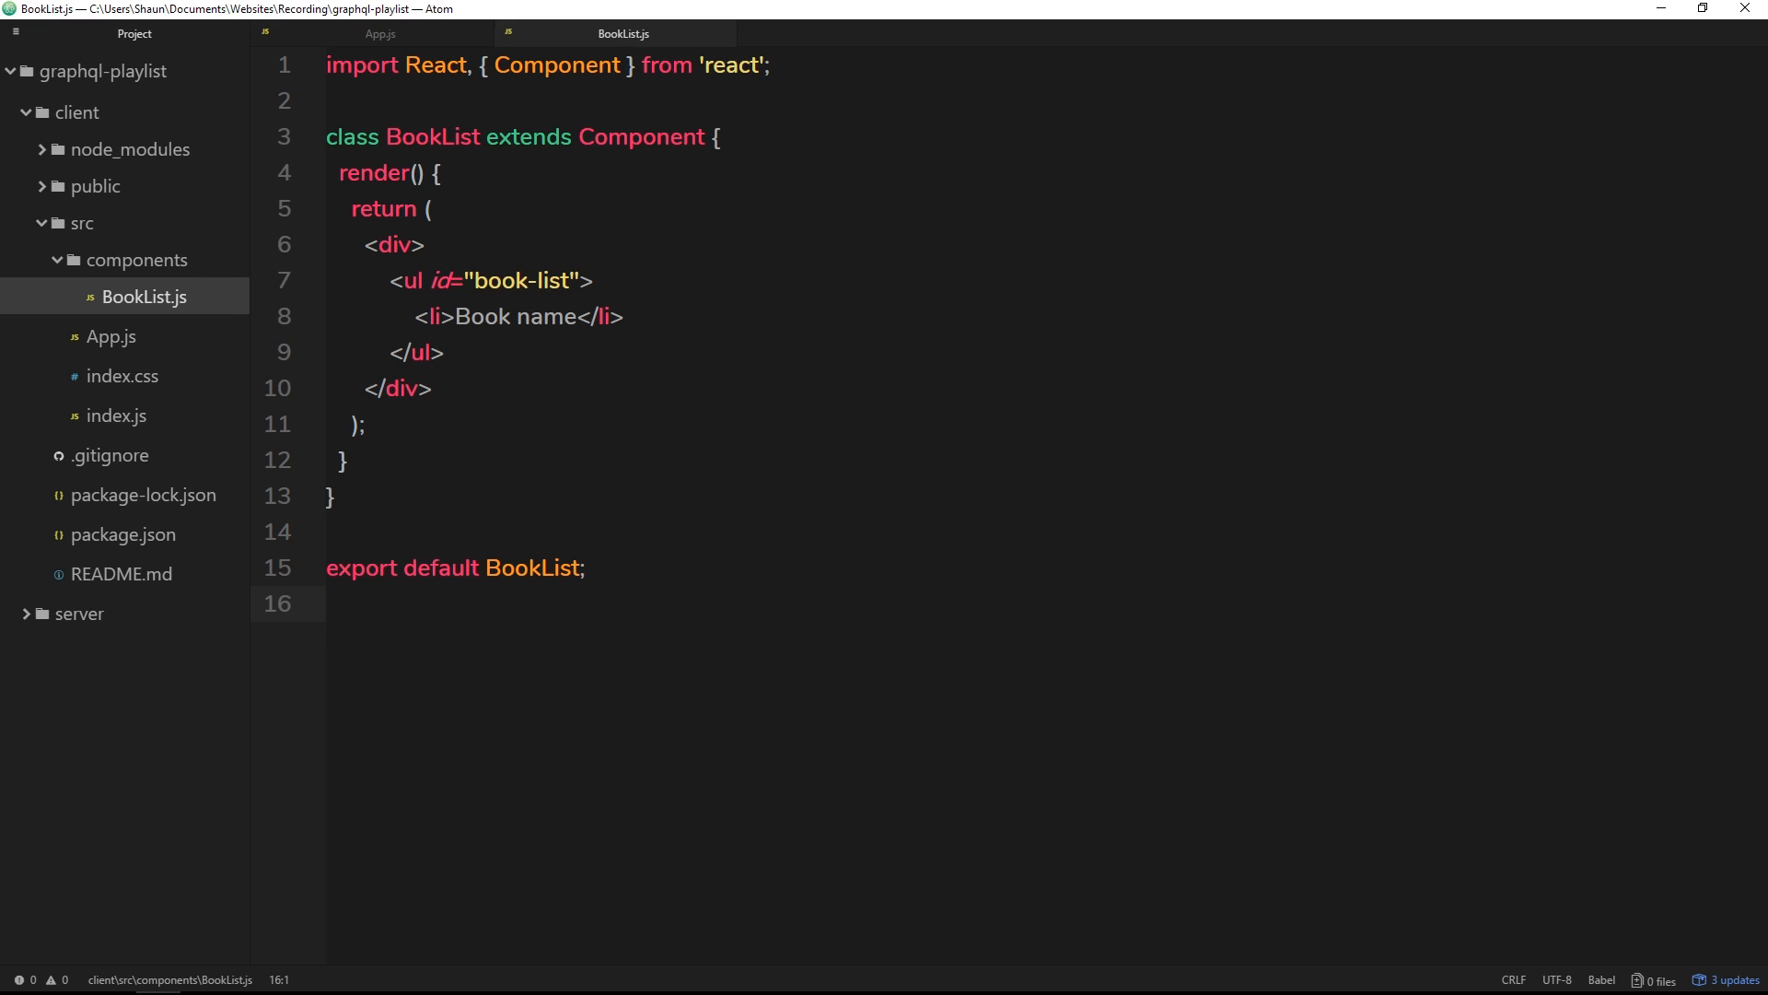
click(328, 604)
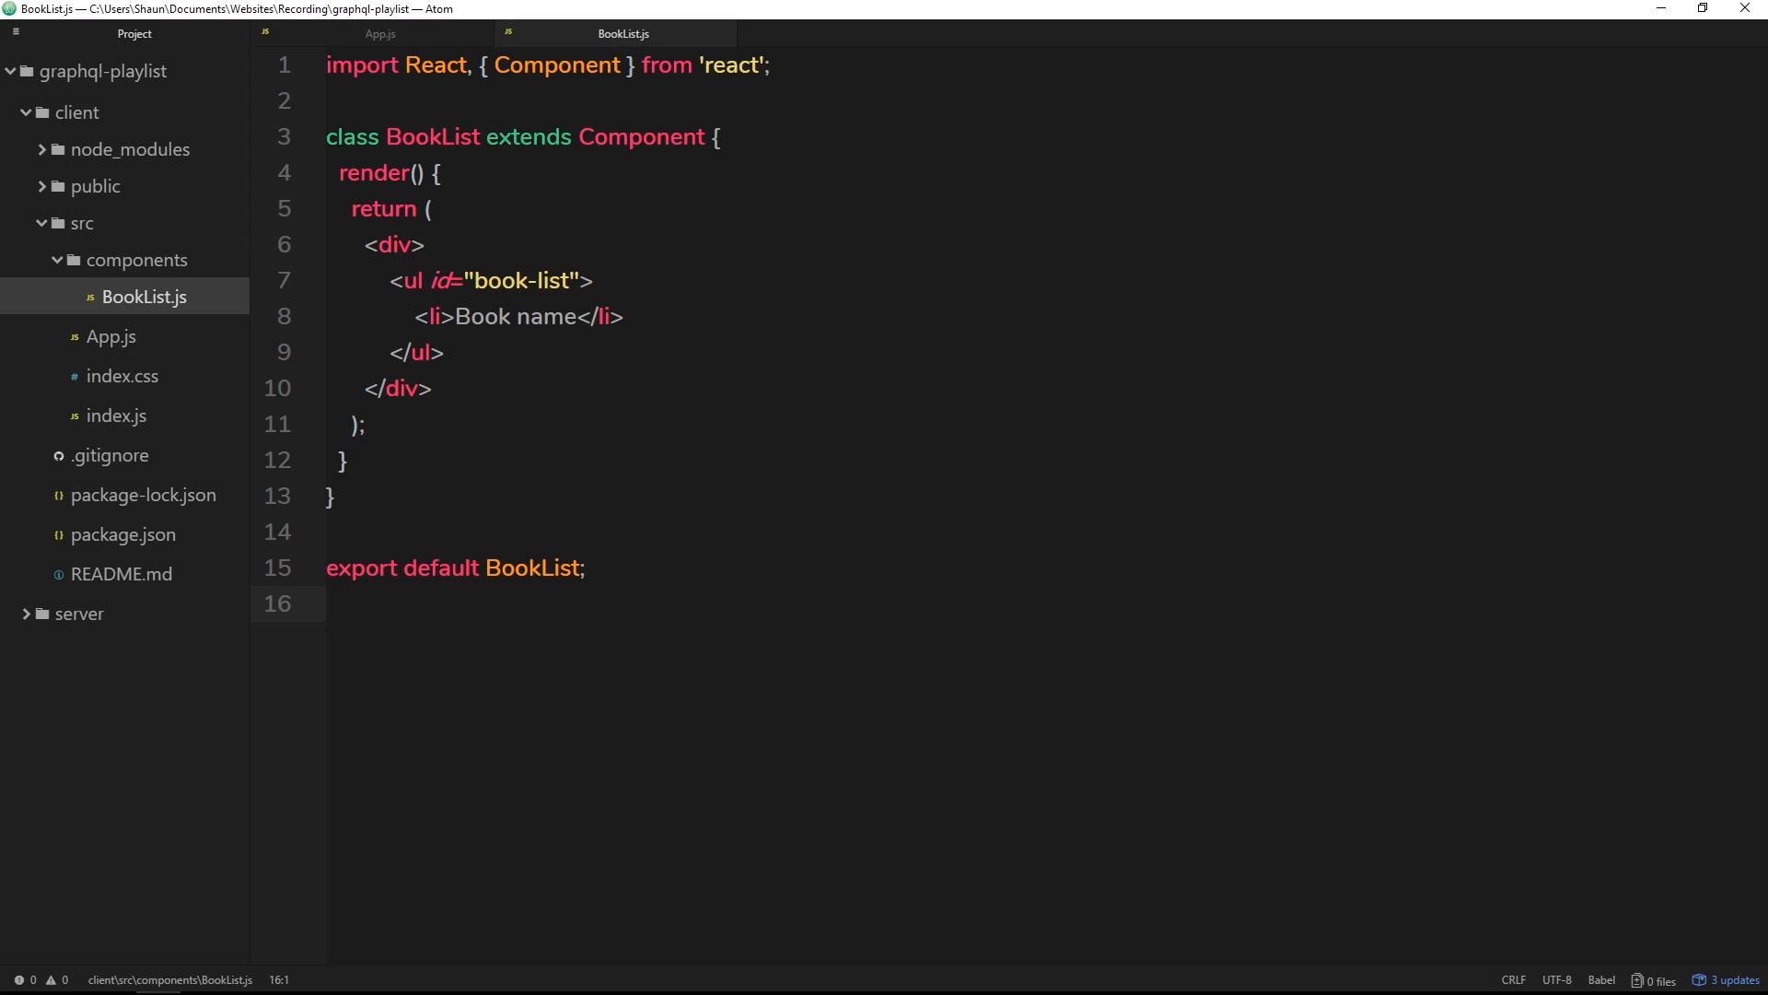
click(330, 604)
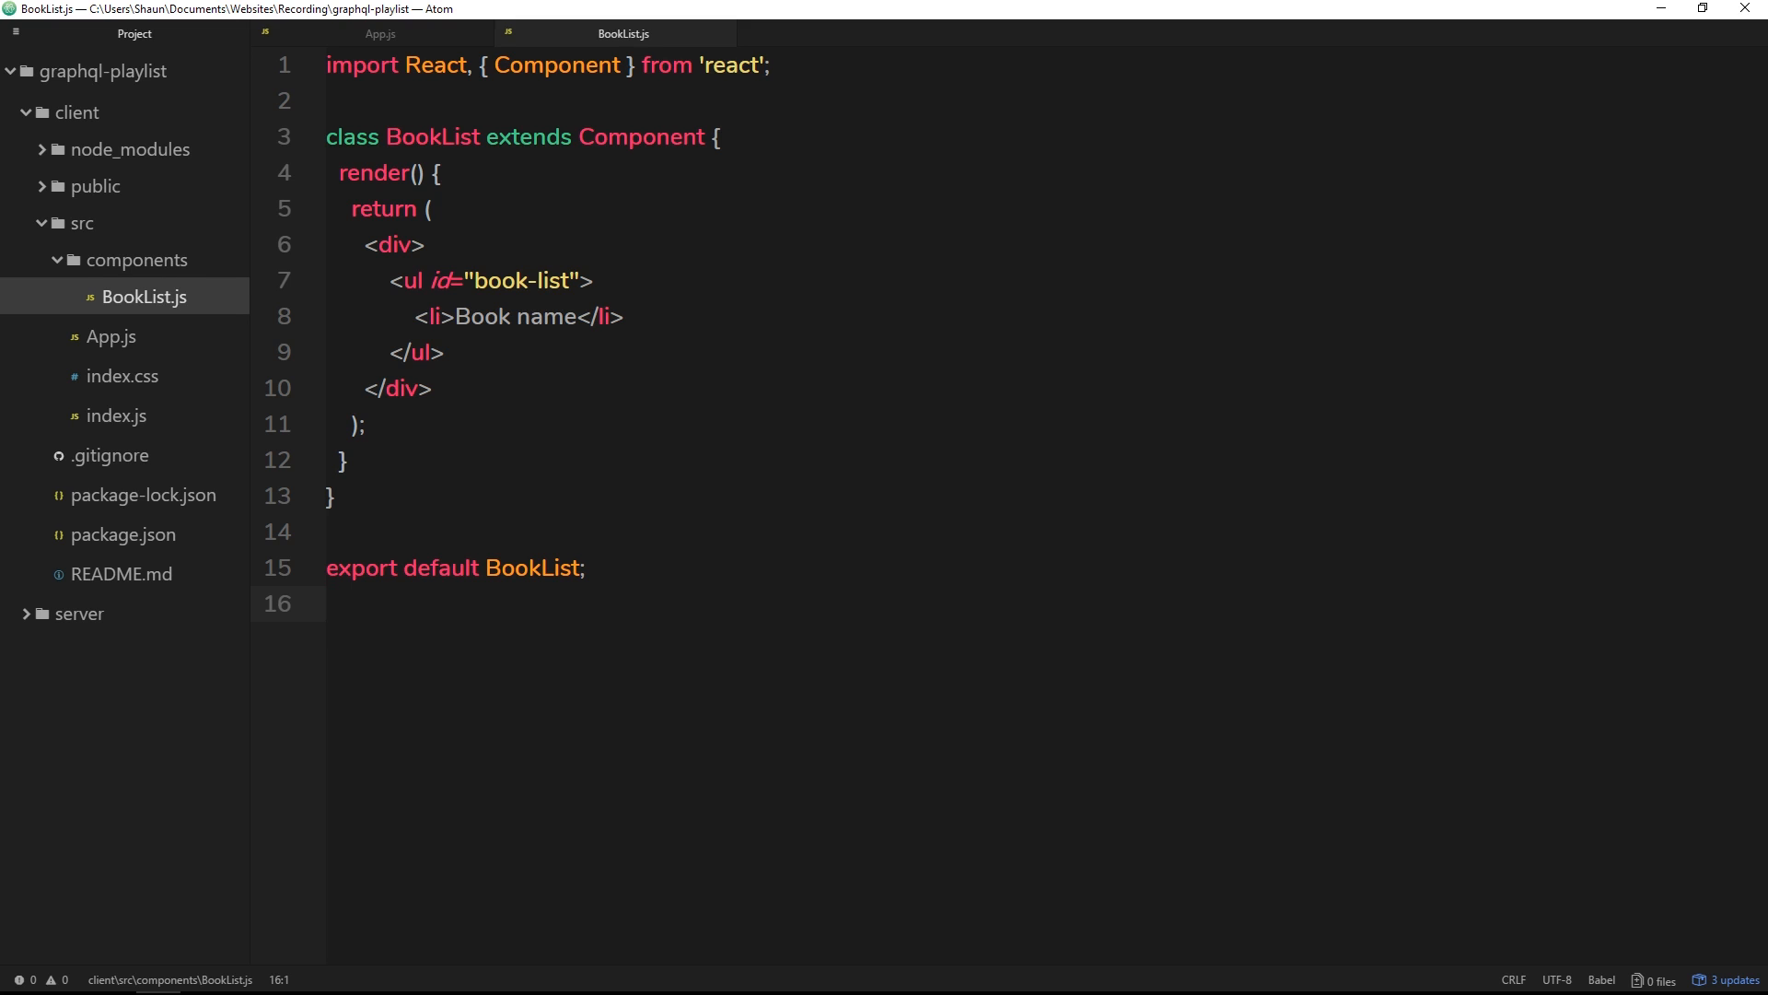
click(329, 604)
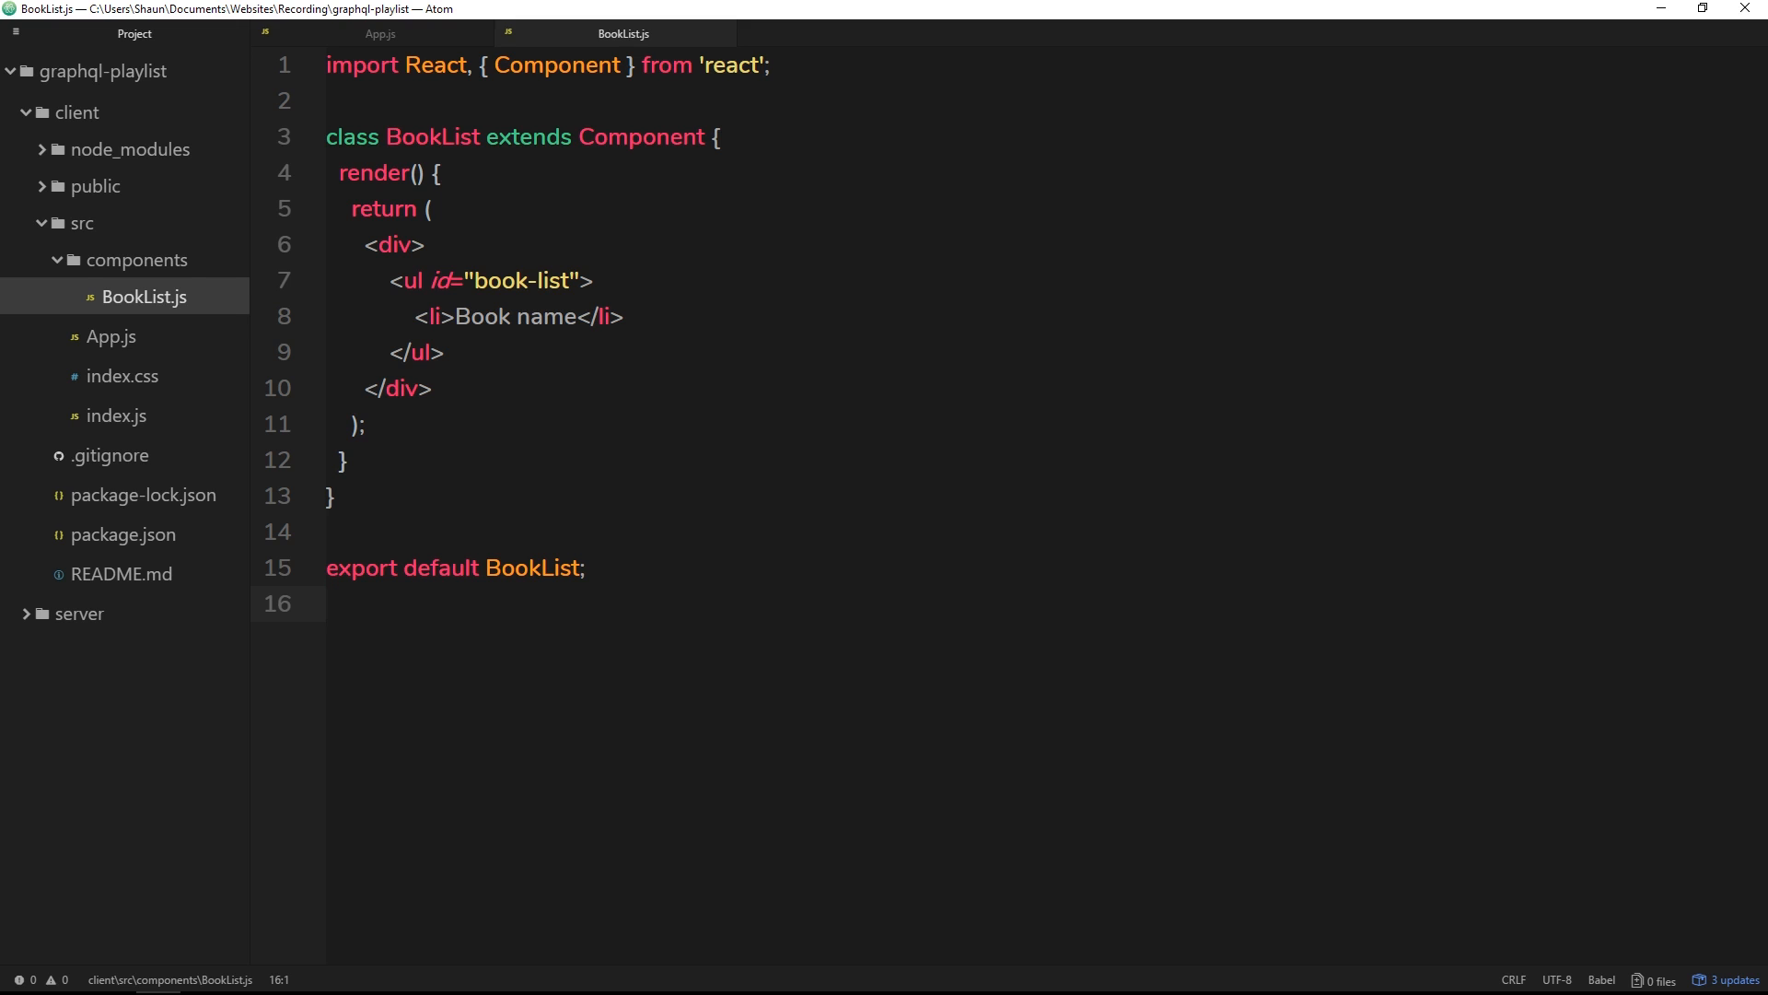
click(328, 605)
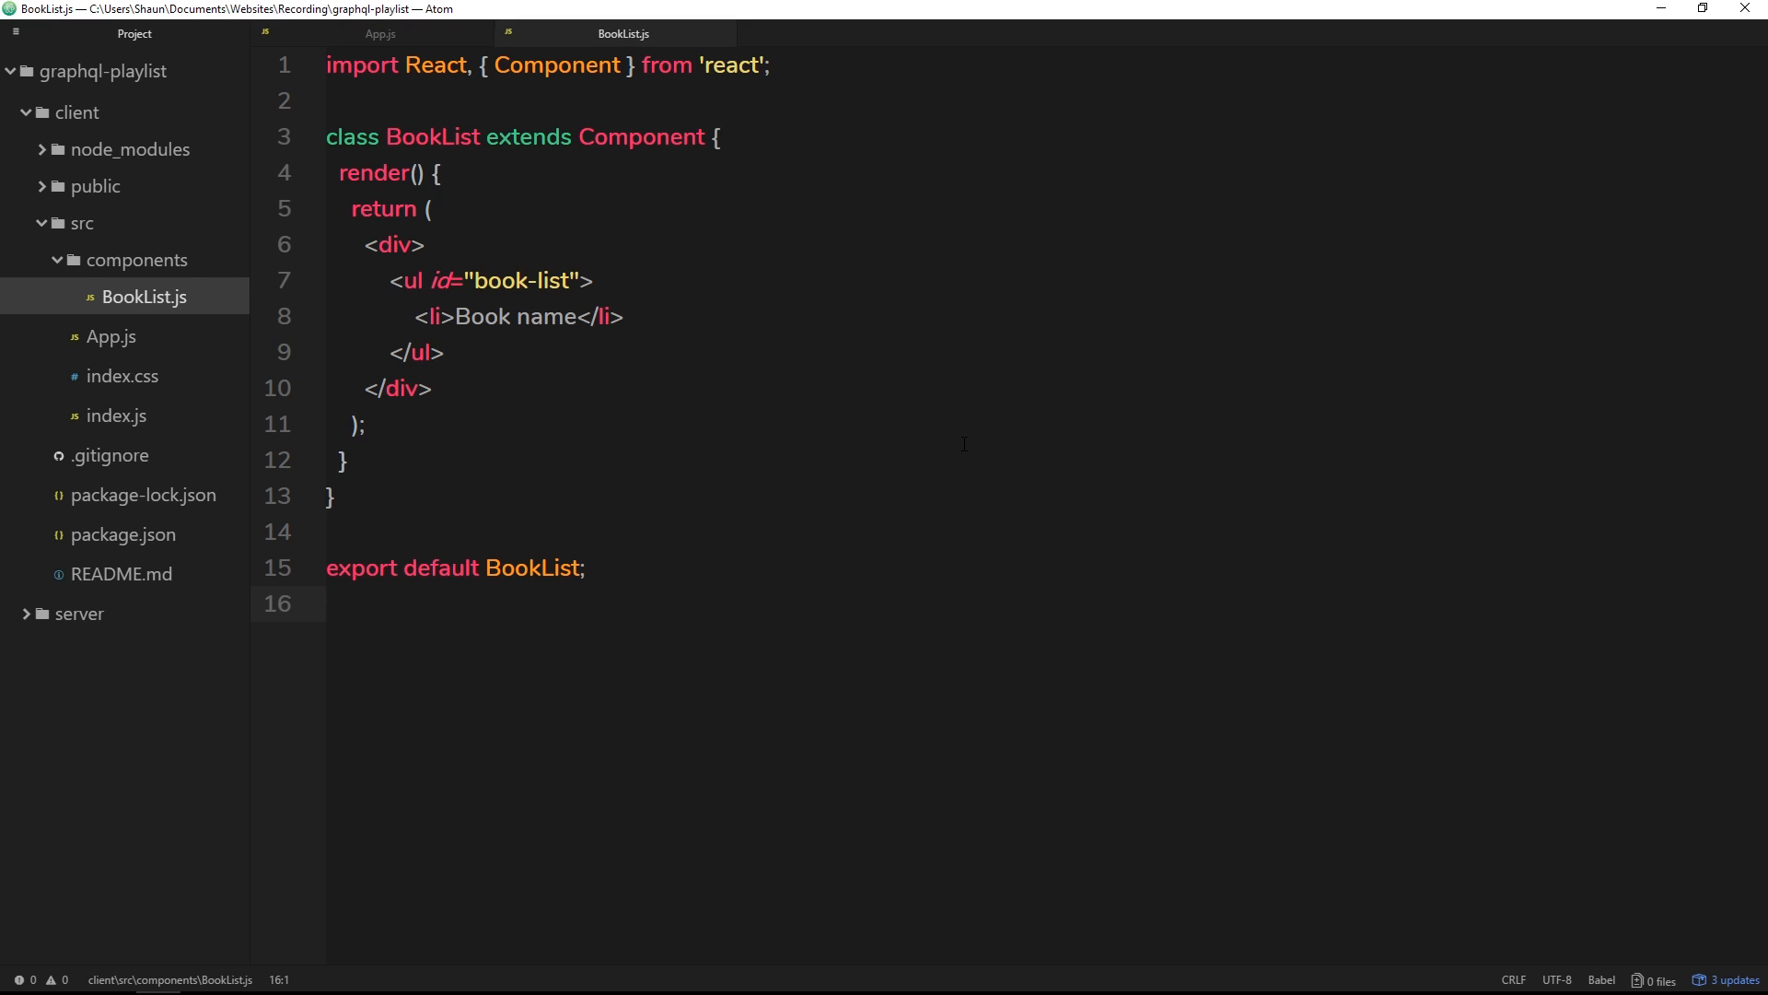
click(328, 604)
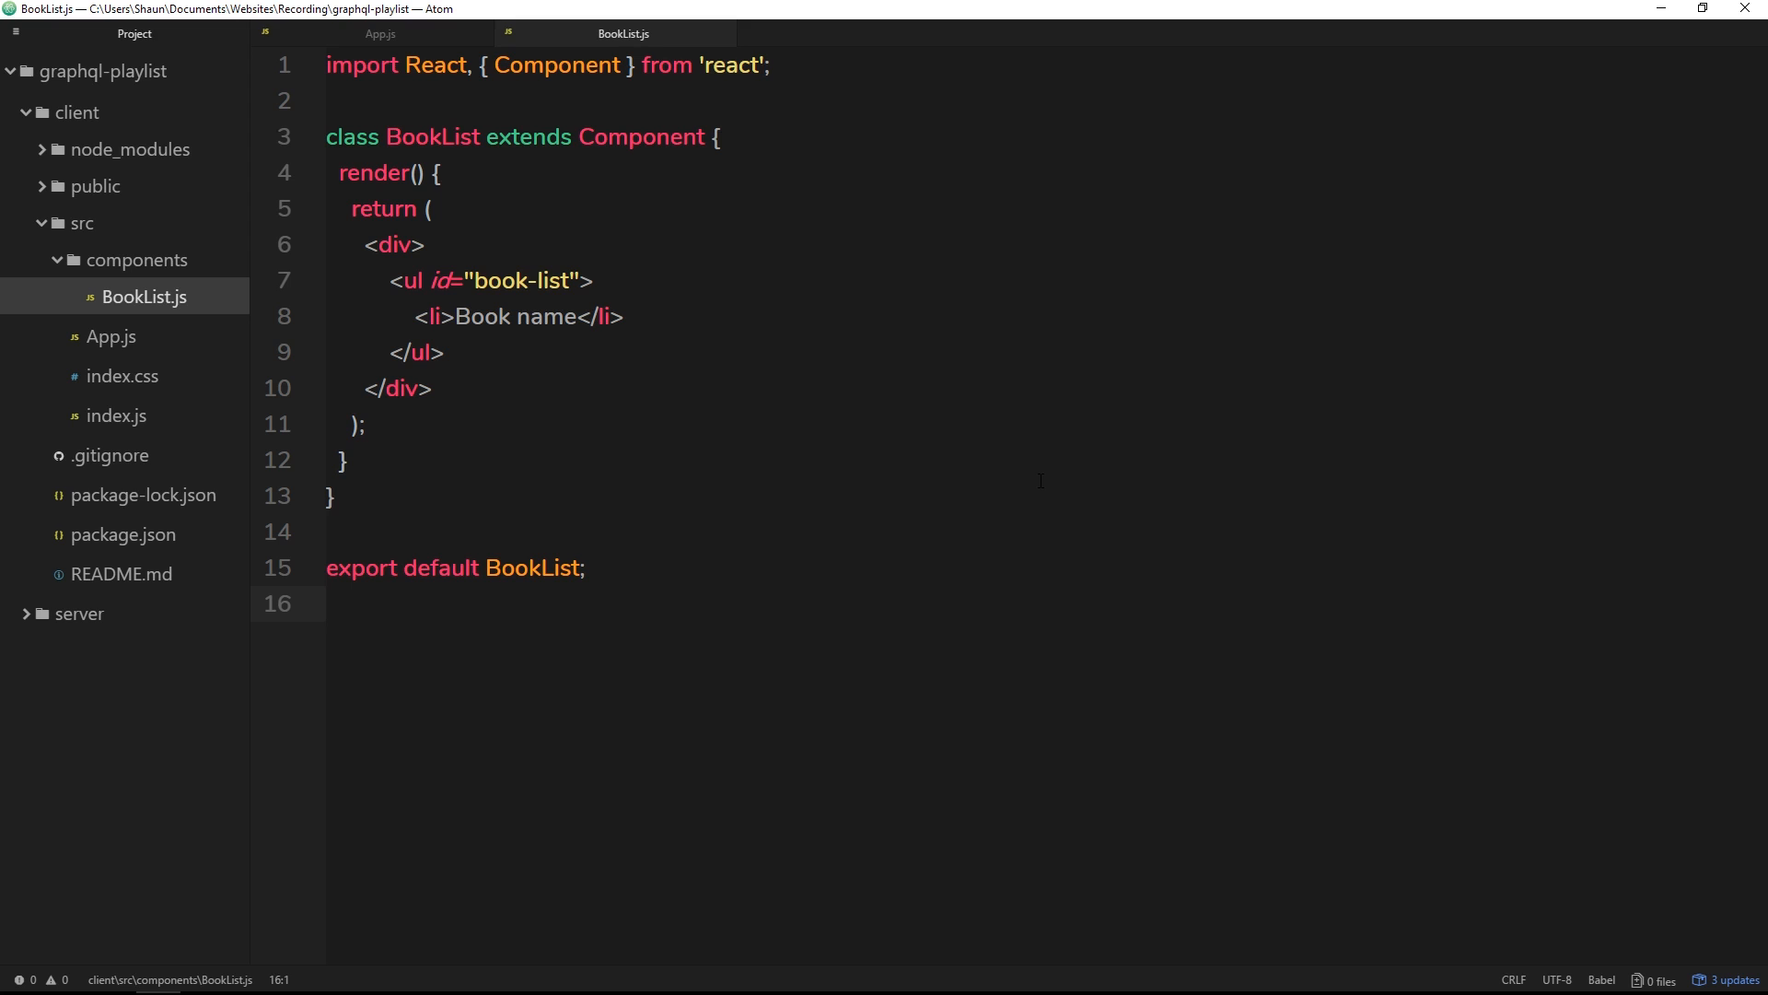
click(328, 604)
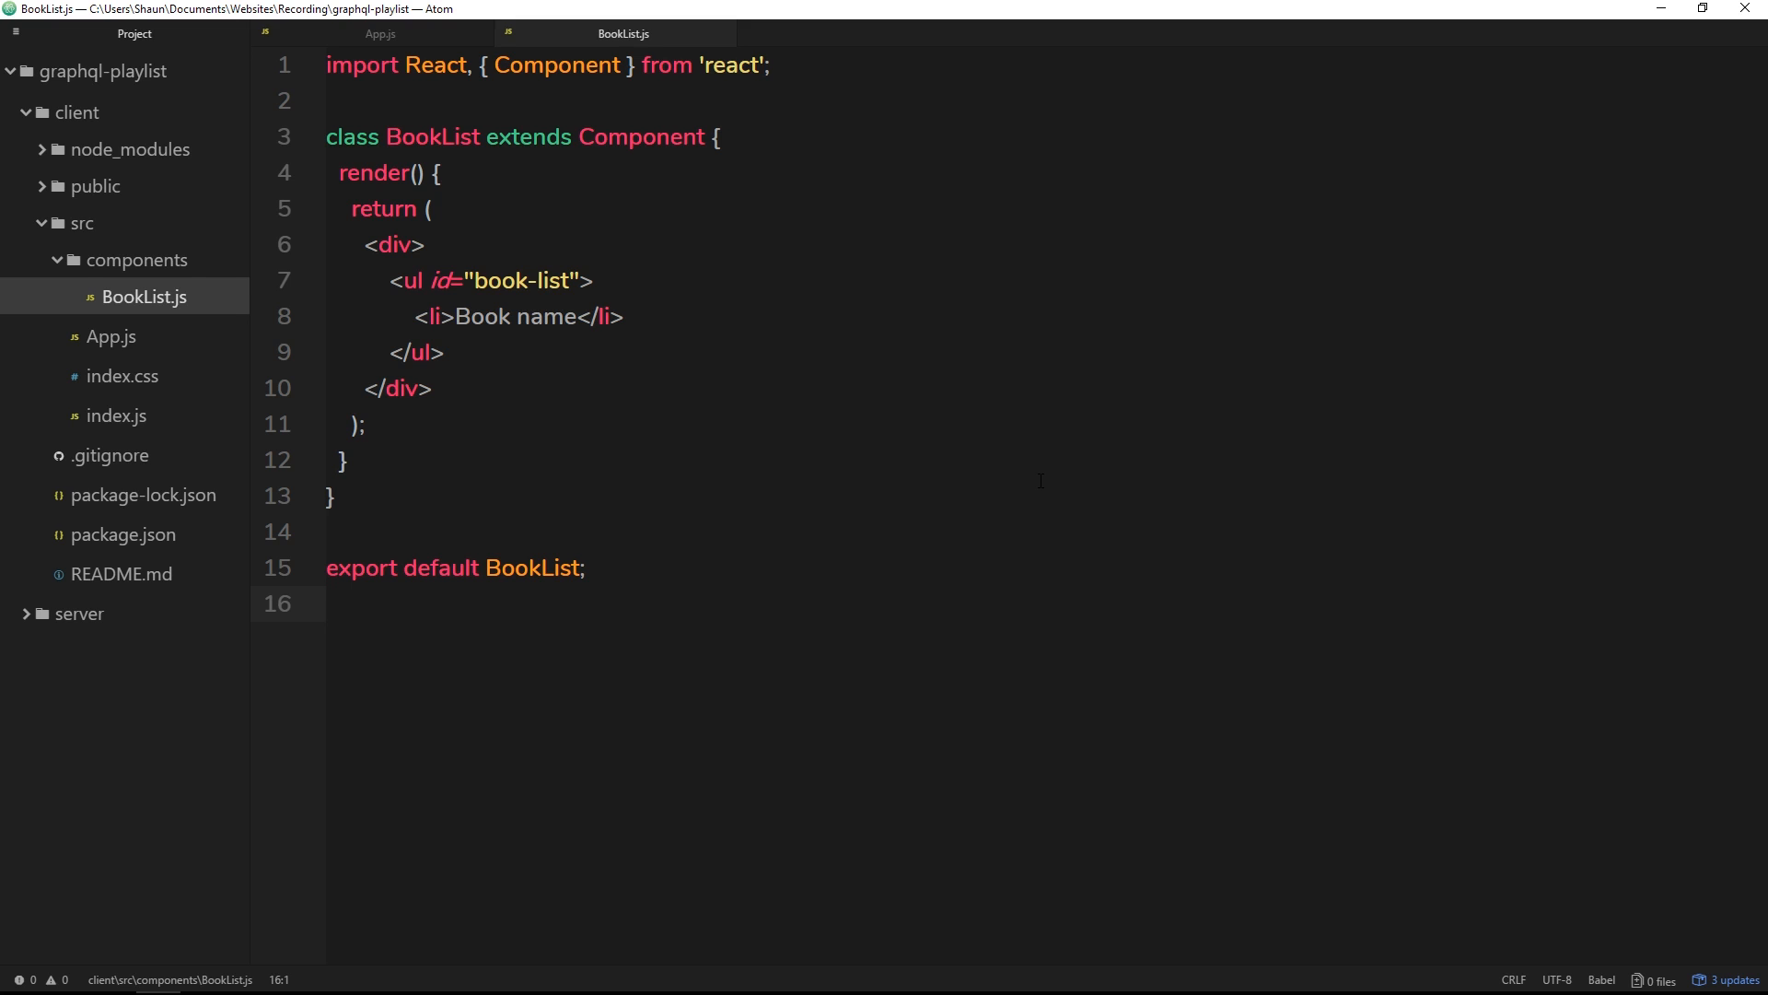
click(328, 604)
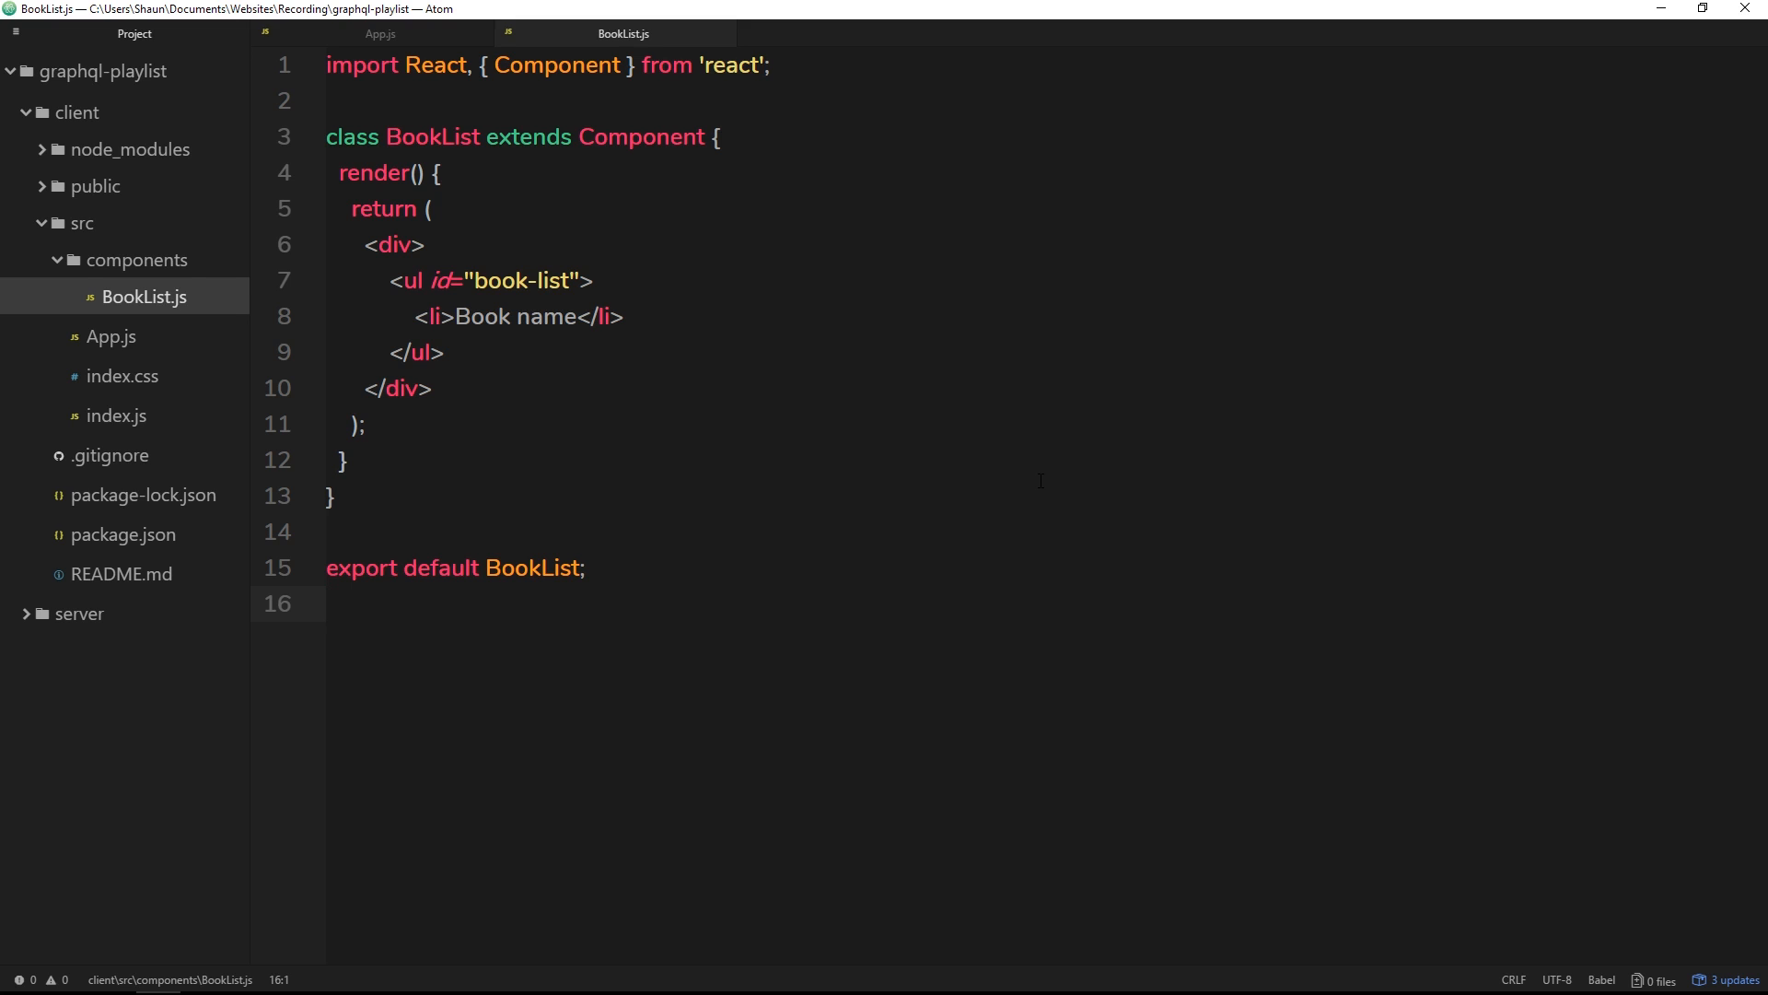
click(328, 604)
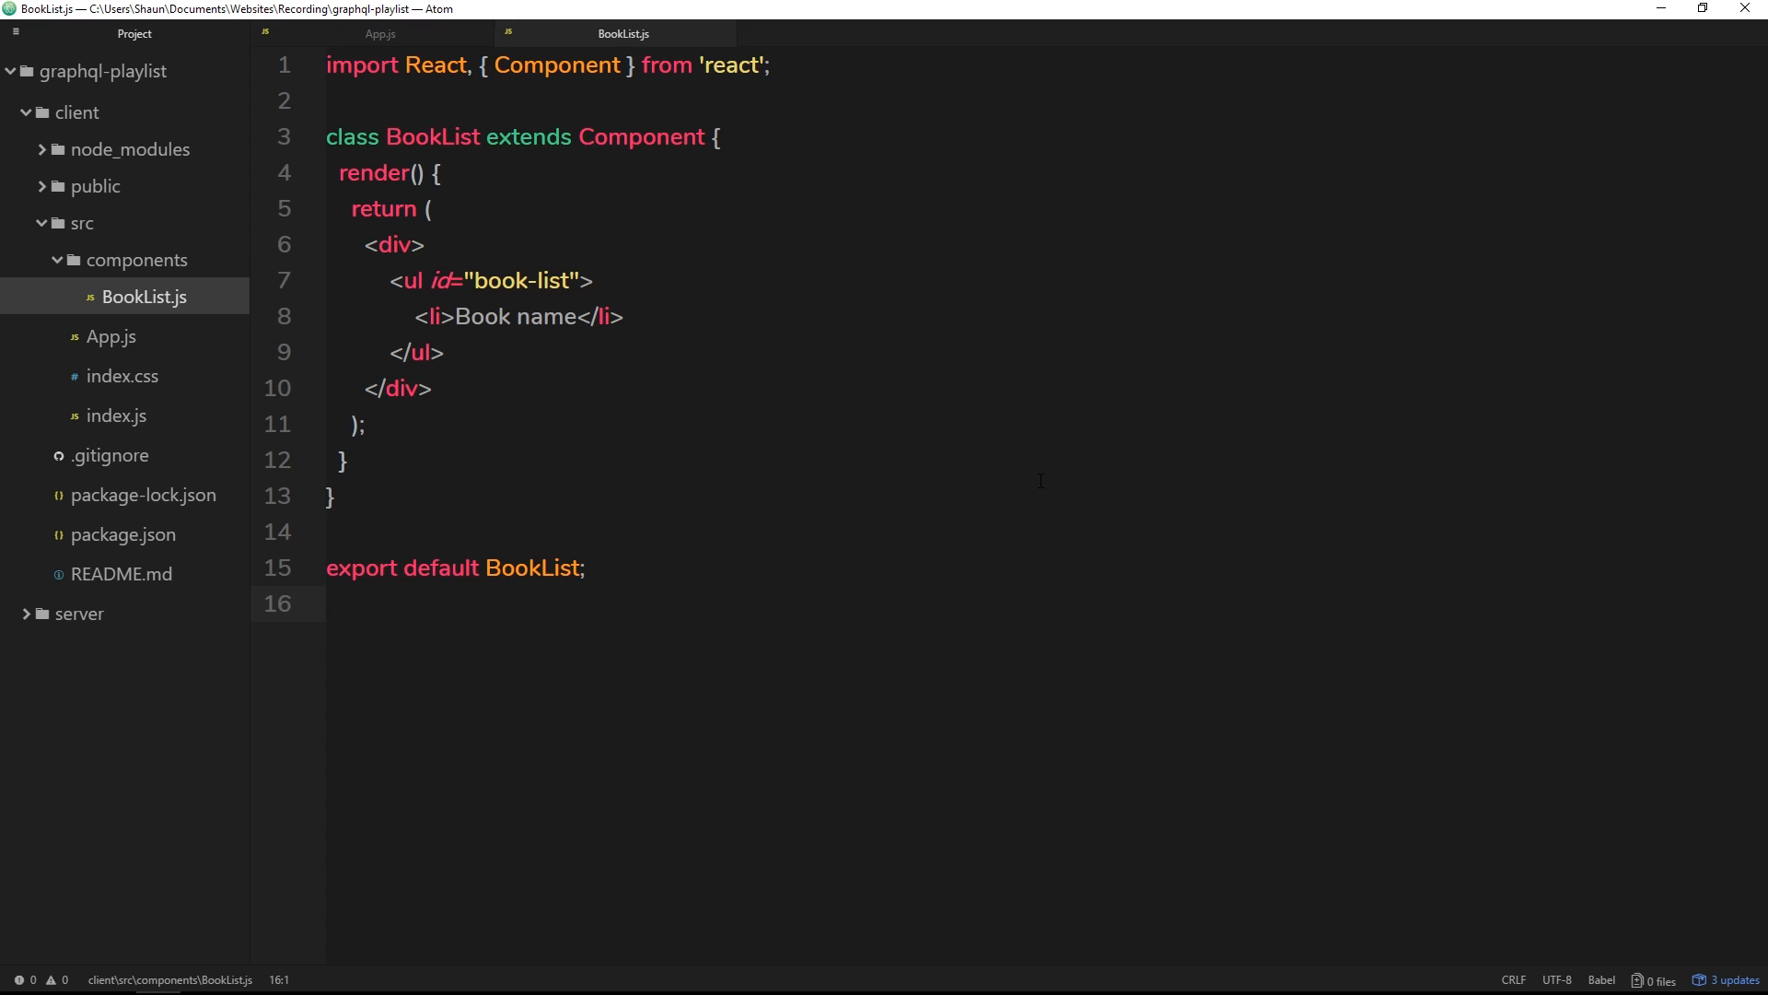
click(328, 604)
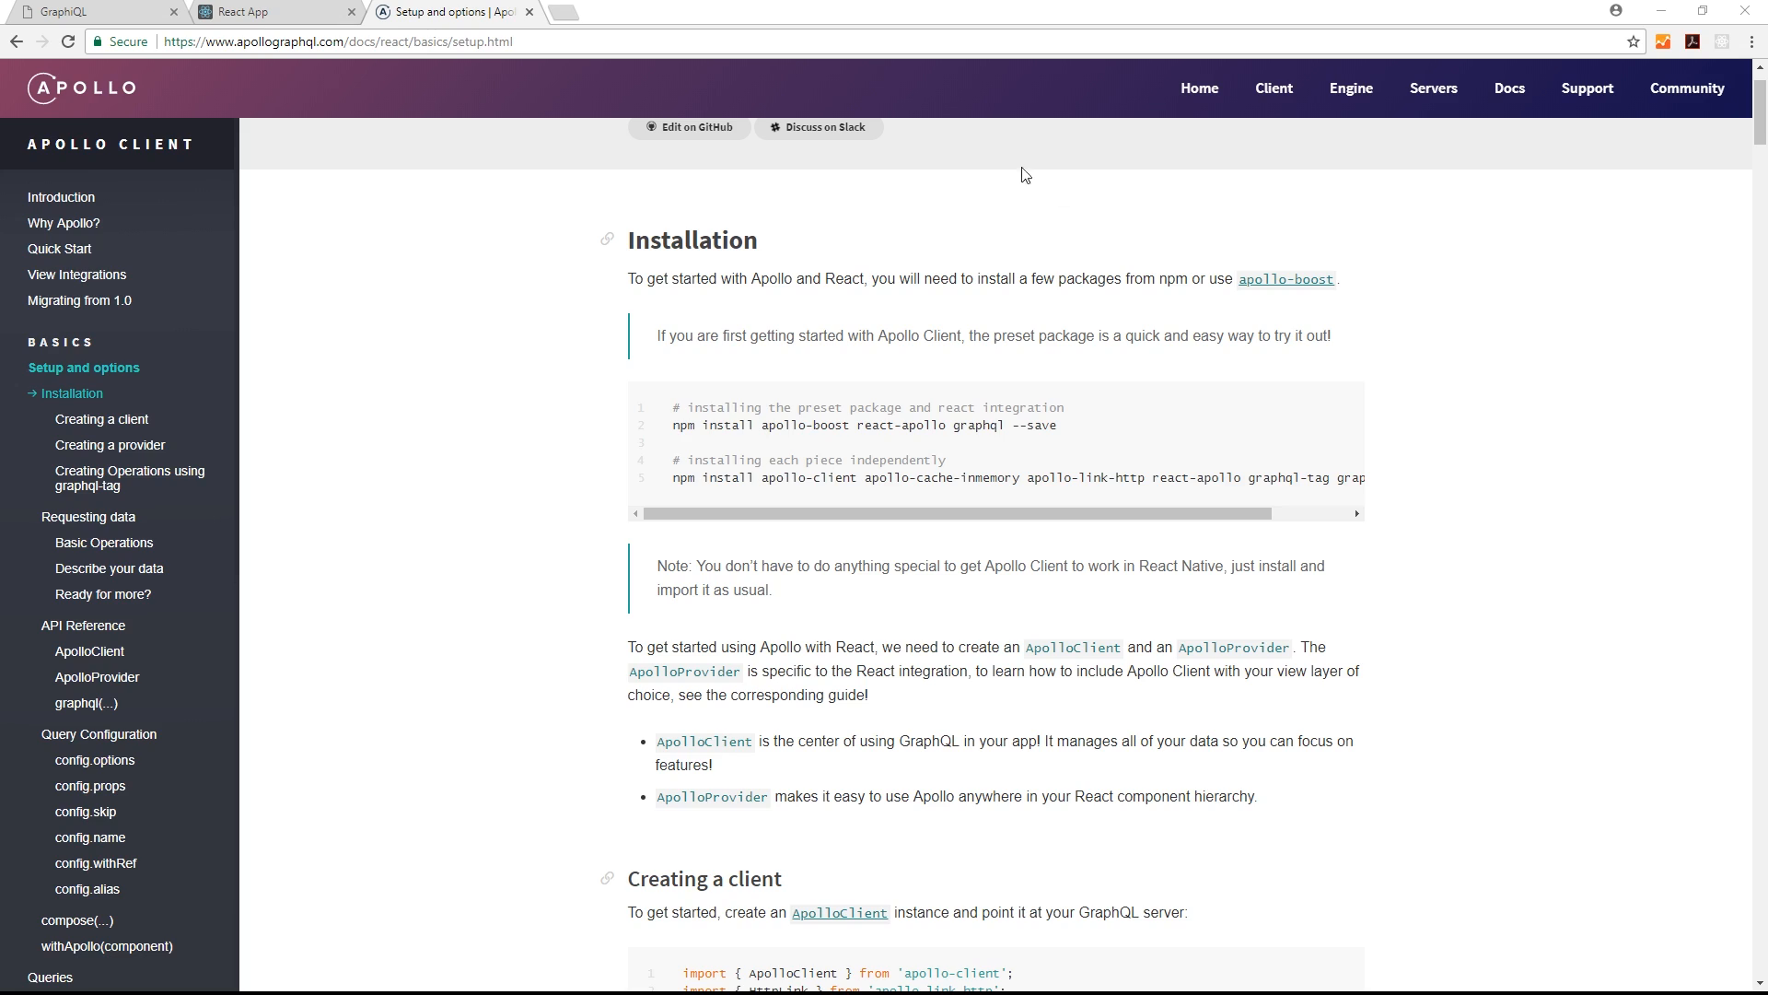
mouse_move(776, 310)
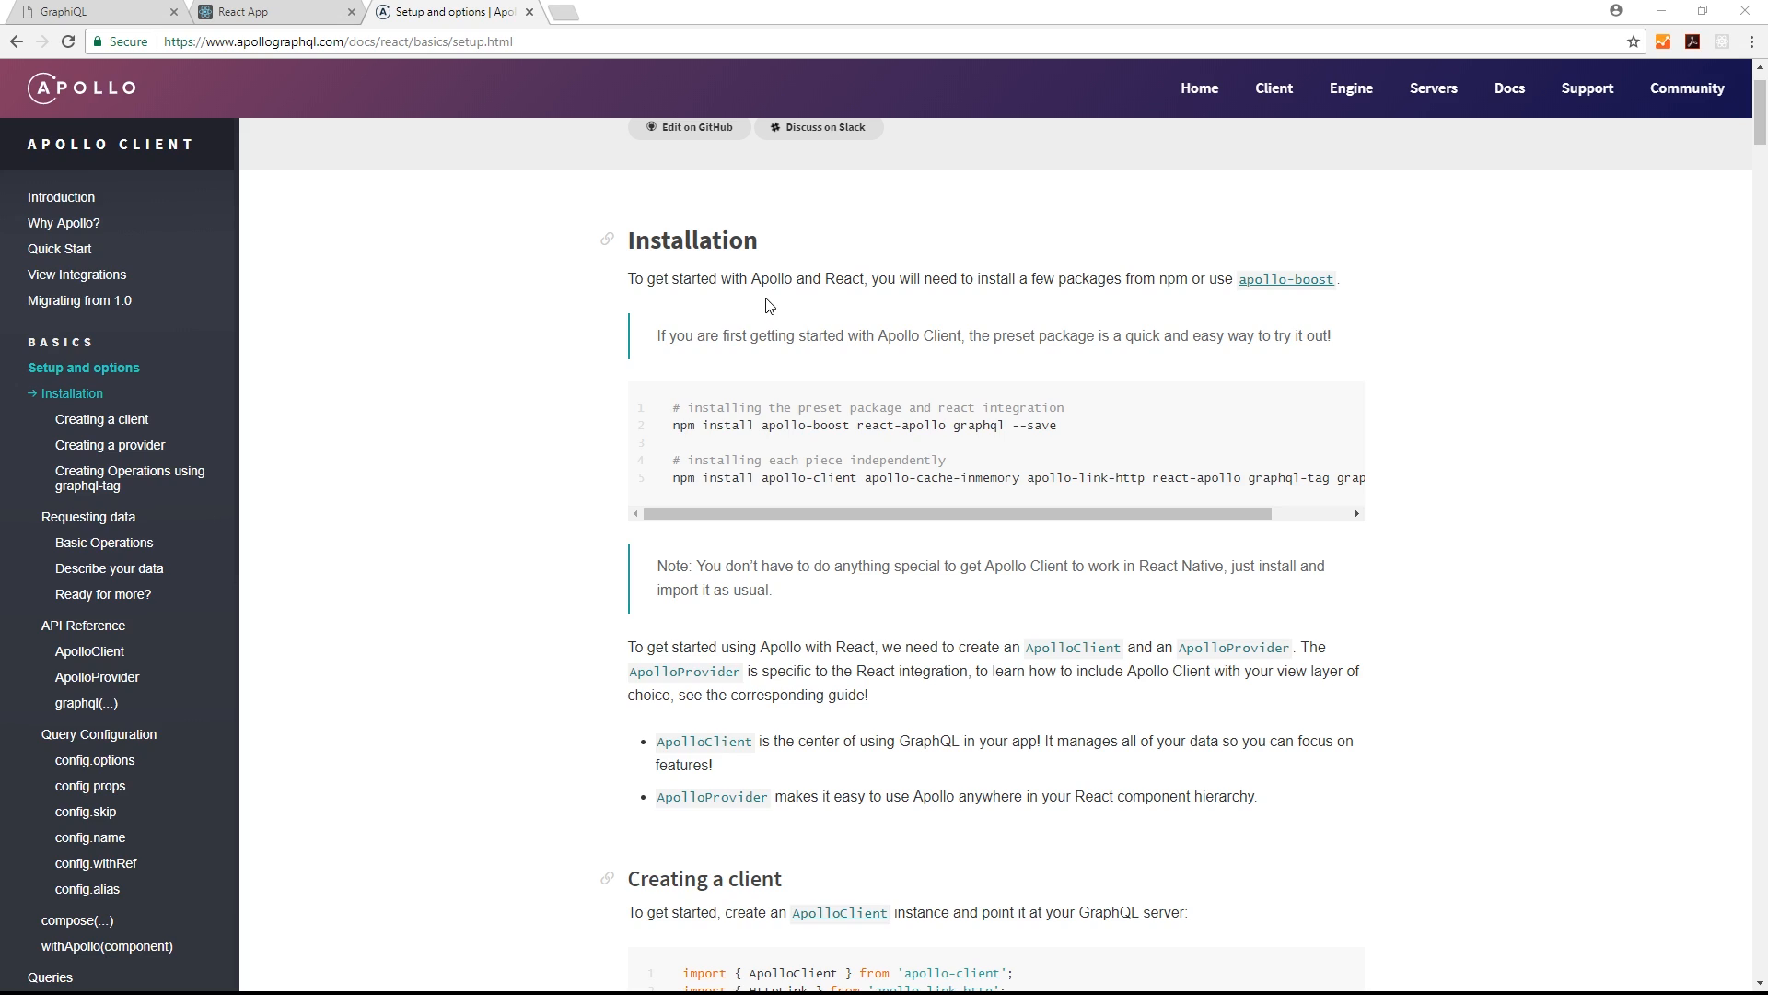
- Select the 'npm install apollo-boost react-apollo graphql --save' command to copy it
drag(751, 278, 868, 278)
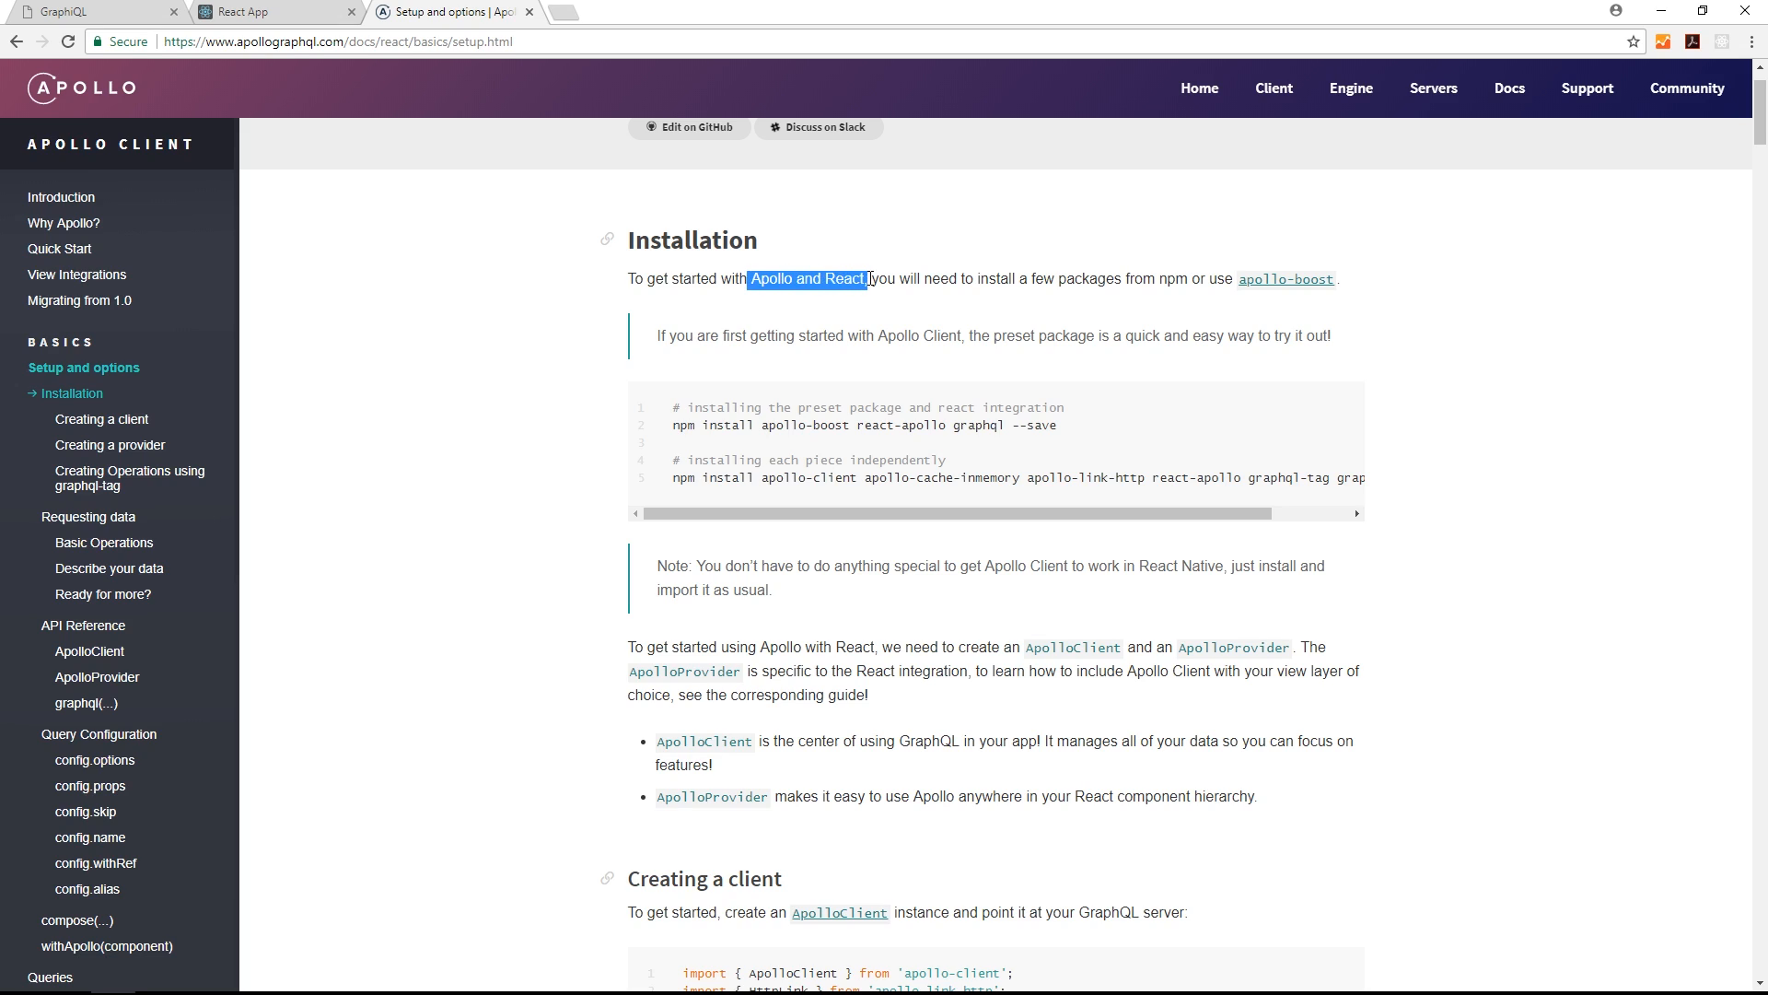
click(913, 484)
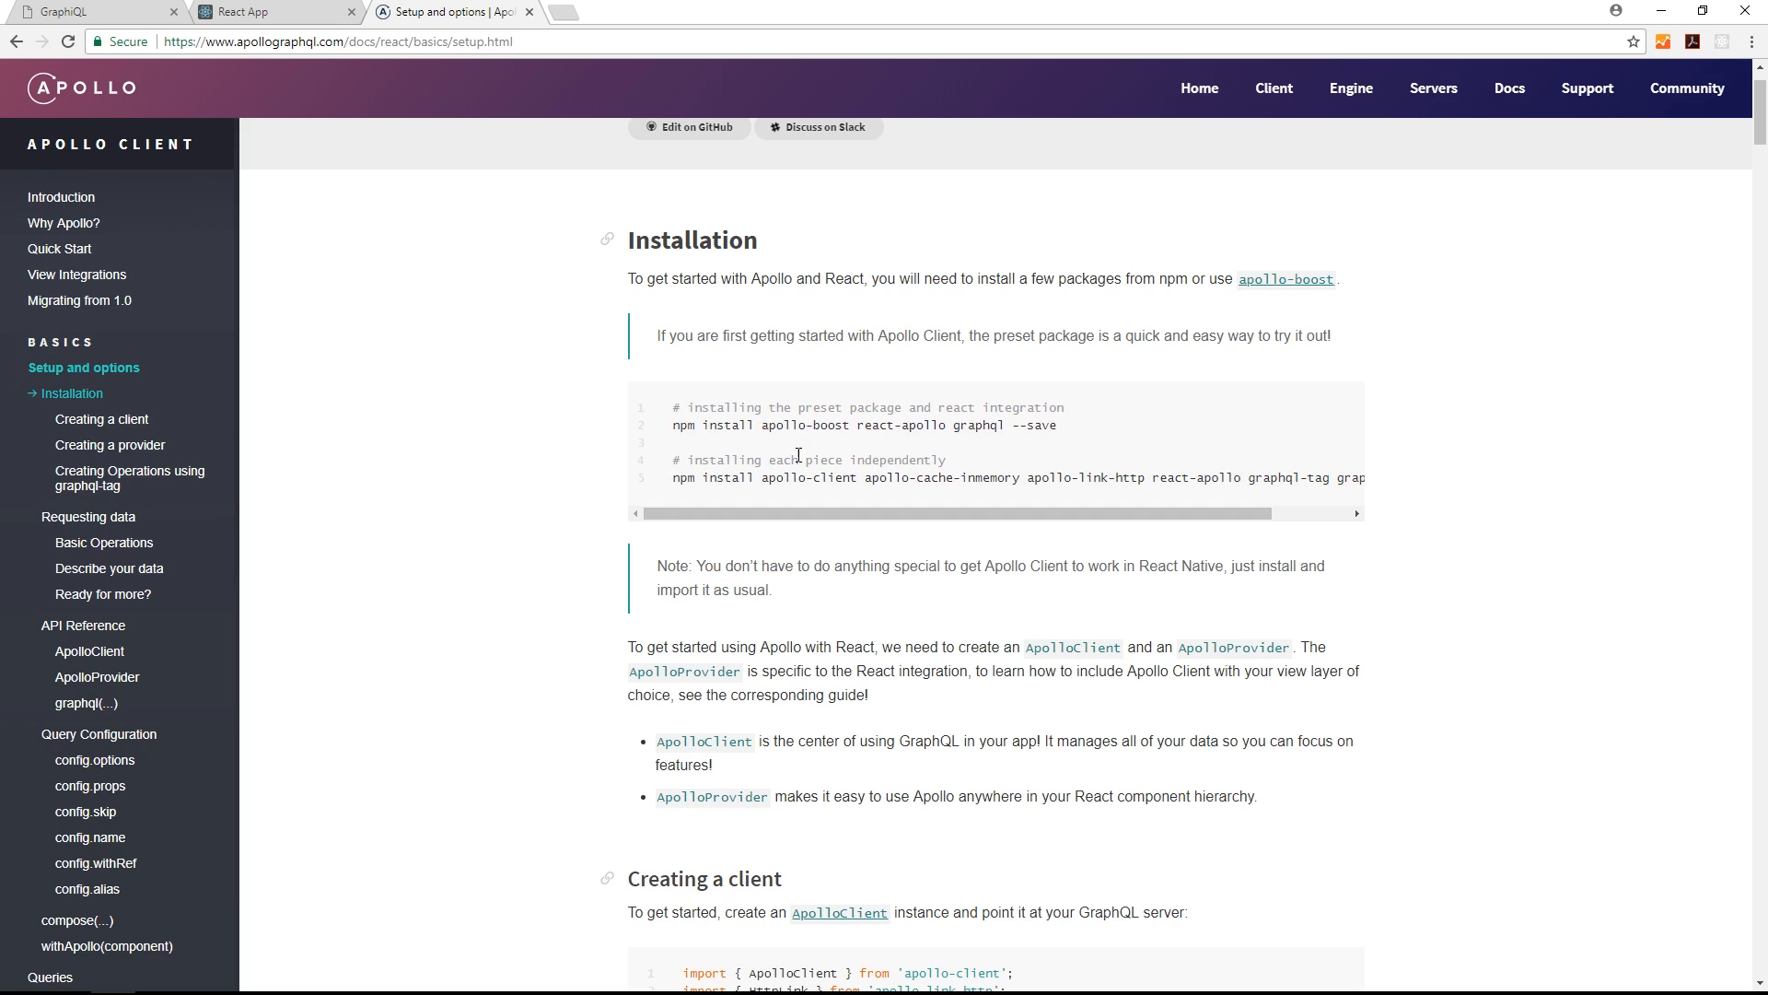
mouse_move(838, 427)
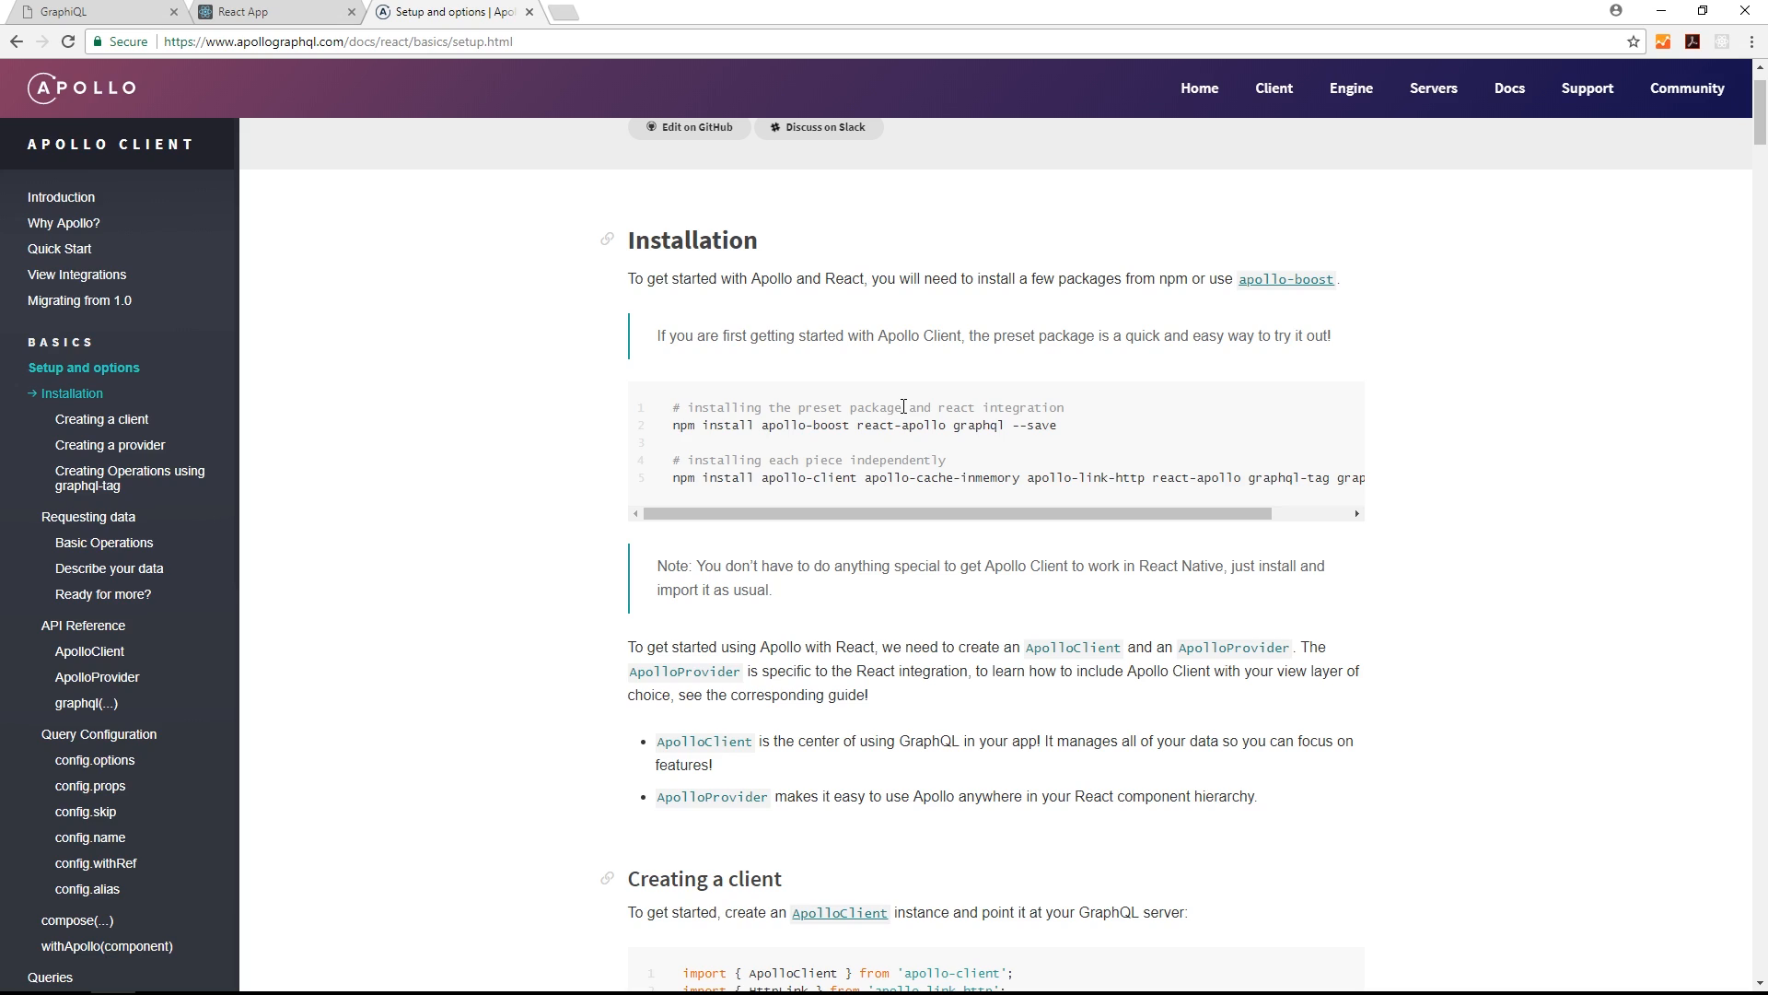
mouse_move(807, 501)
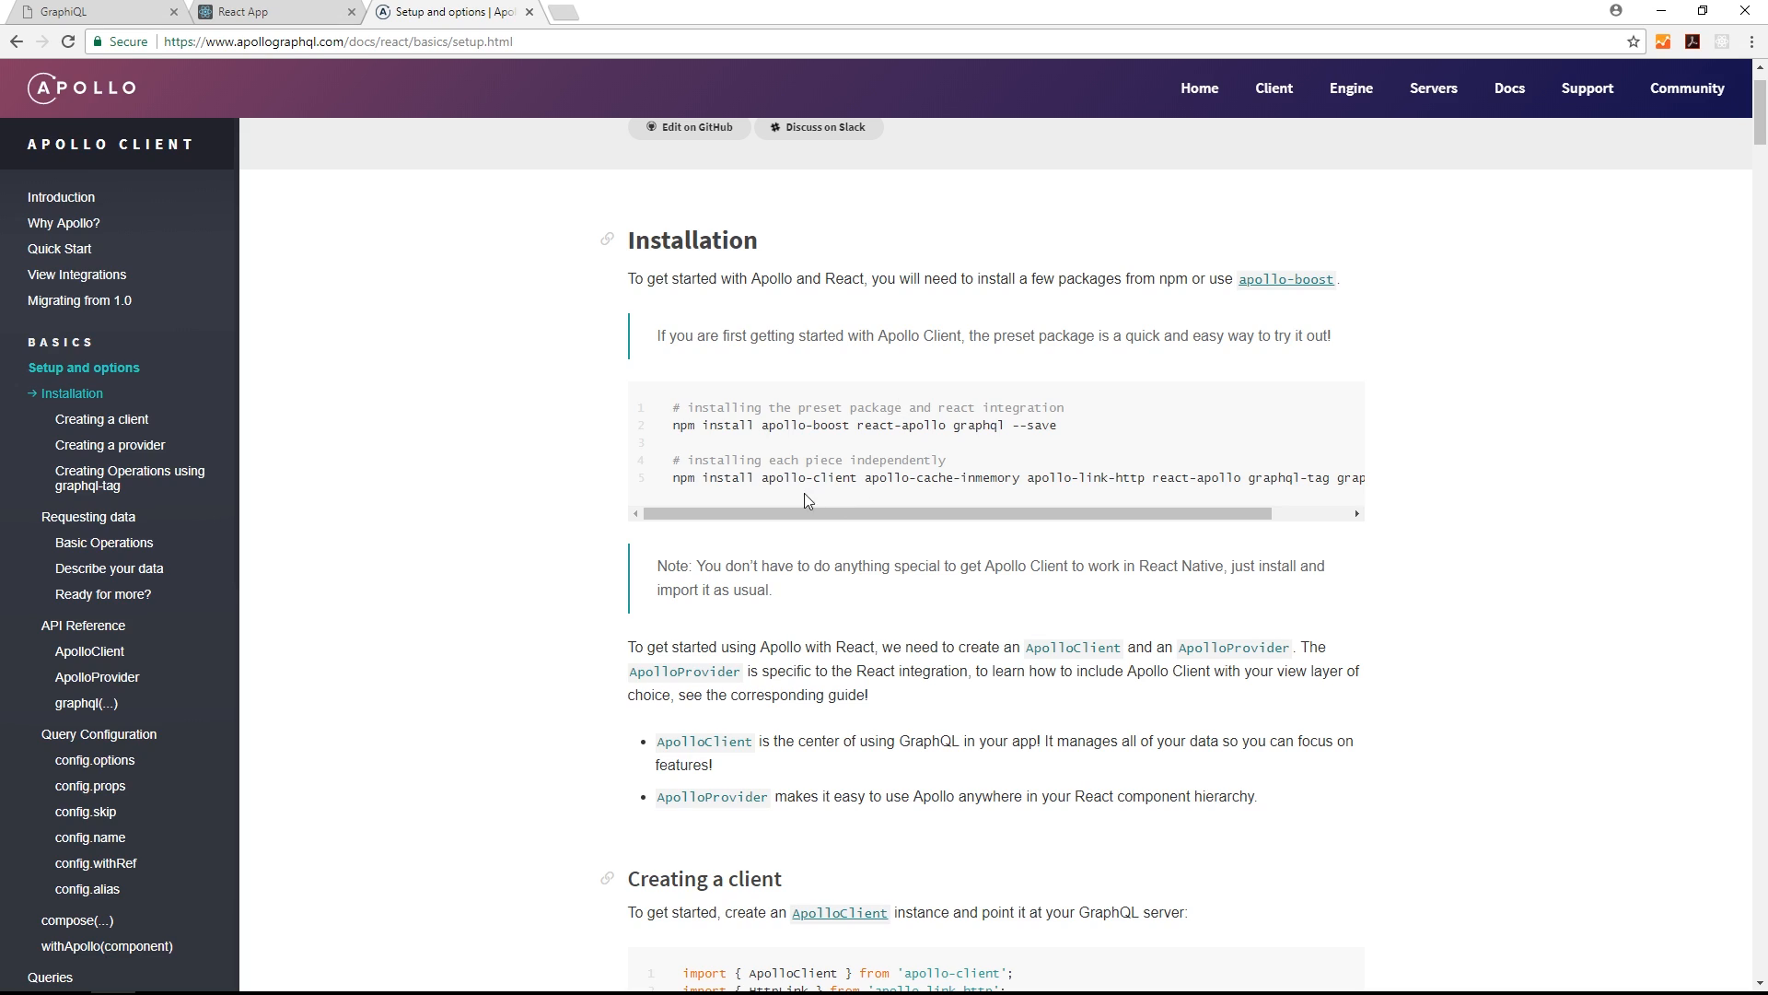
double_click(815, 477)
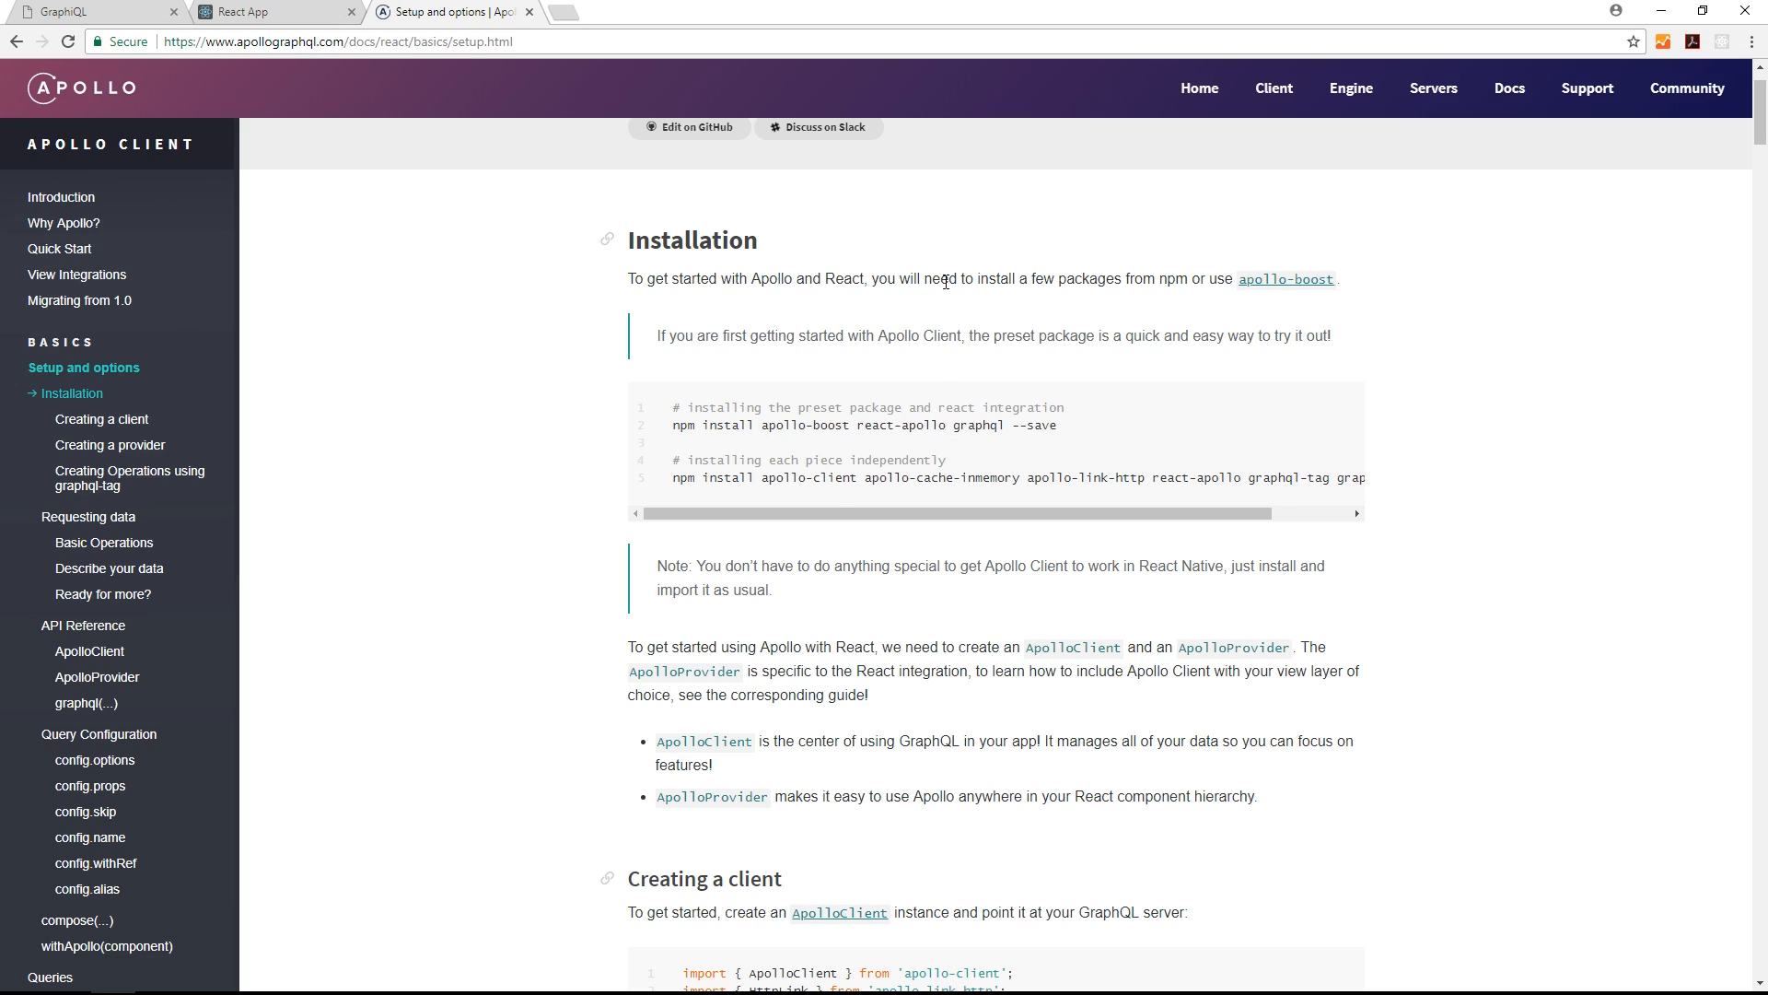
mouse_move(989, 407)
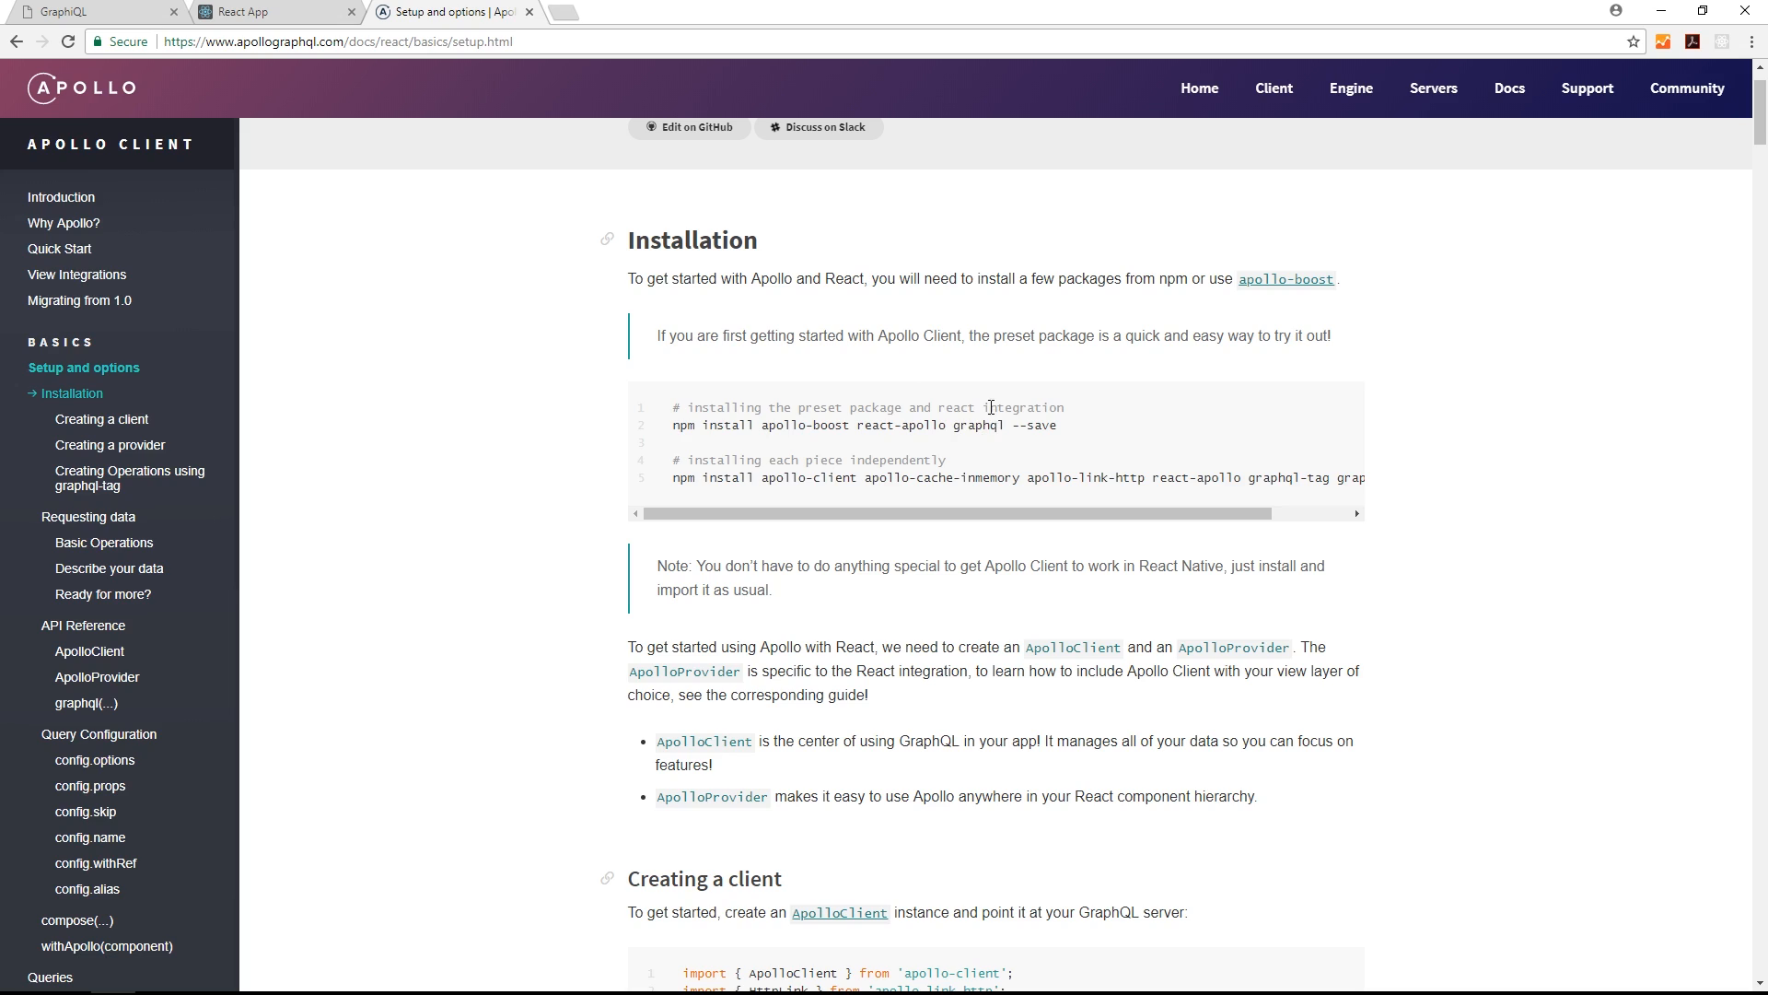
mouse_move(1080, 397)
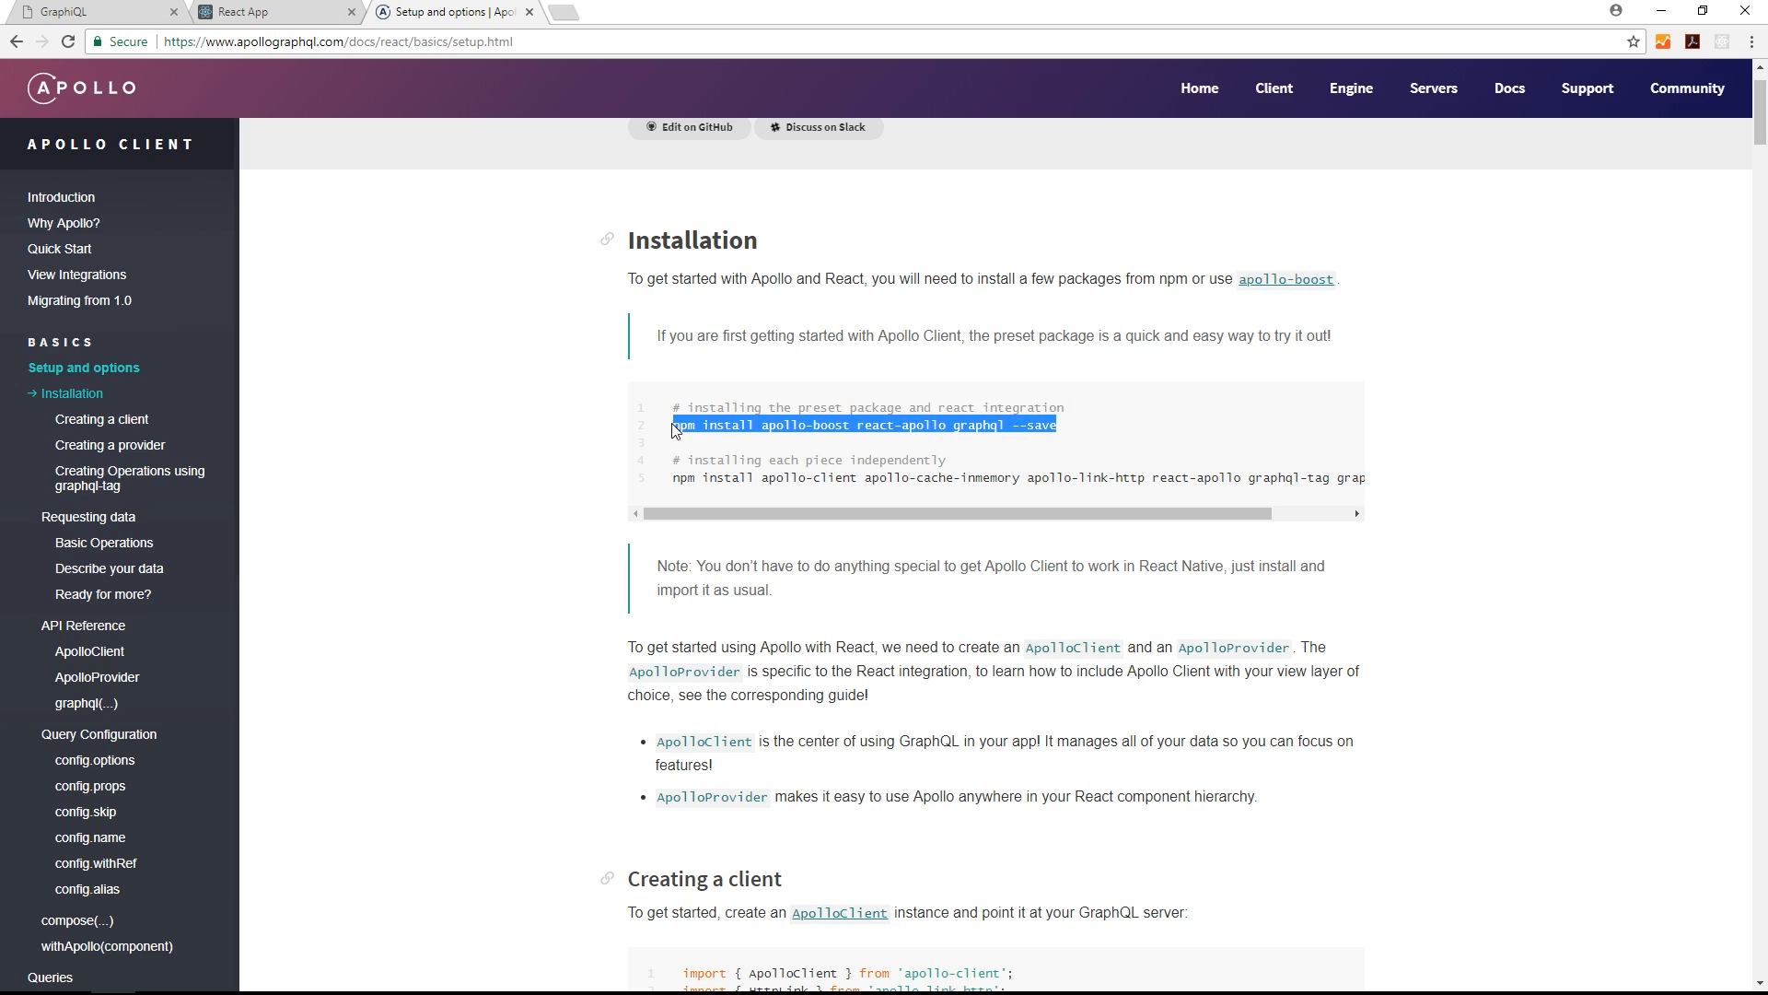
mouse_move(554, 550)
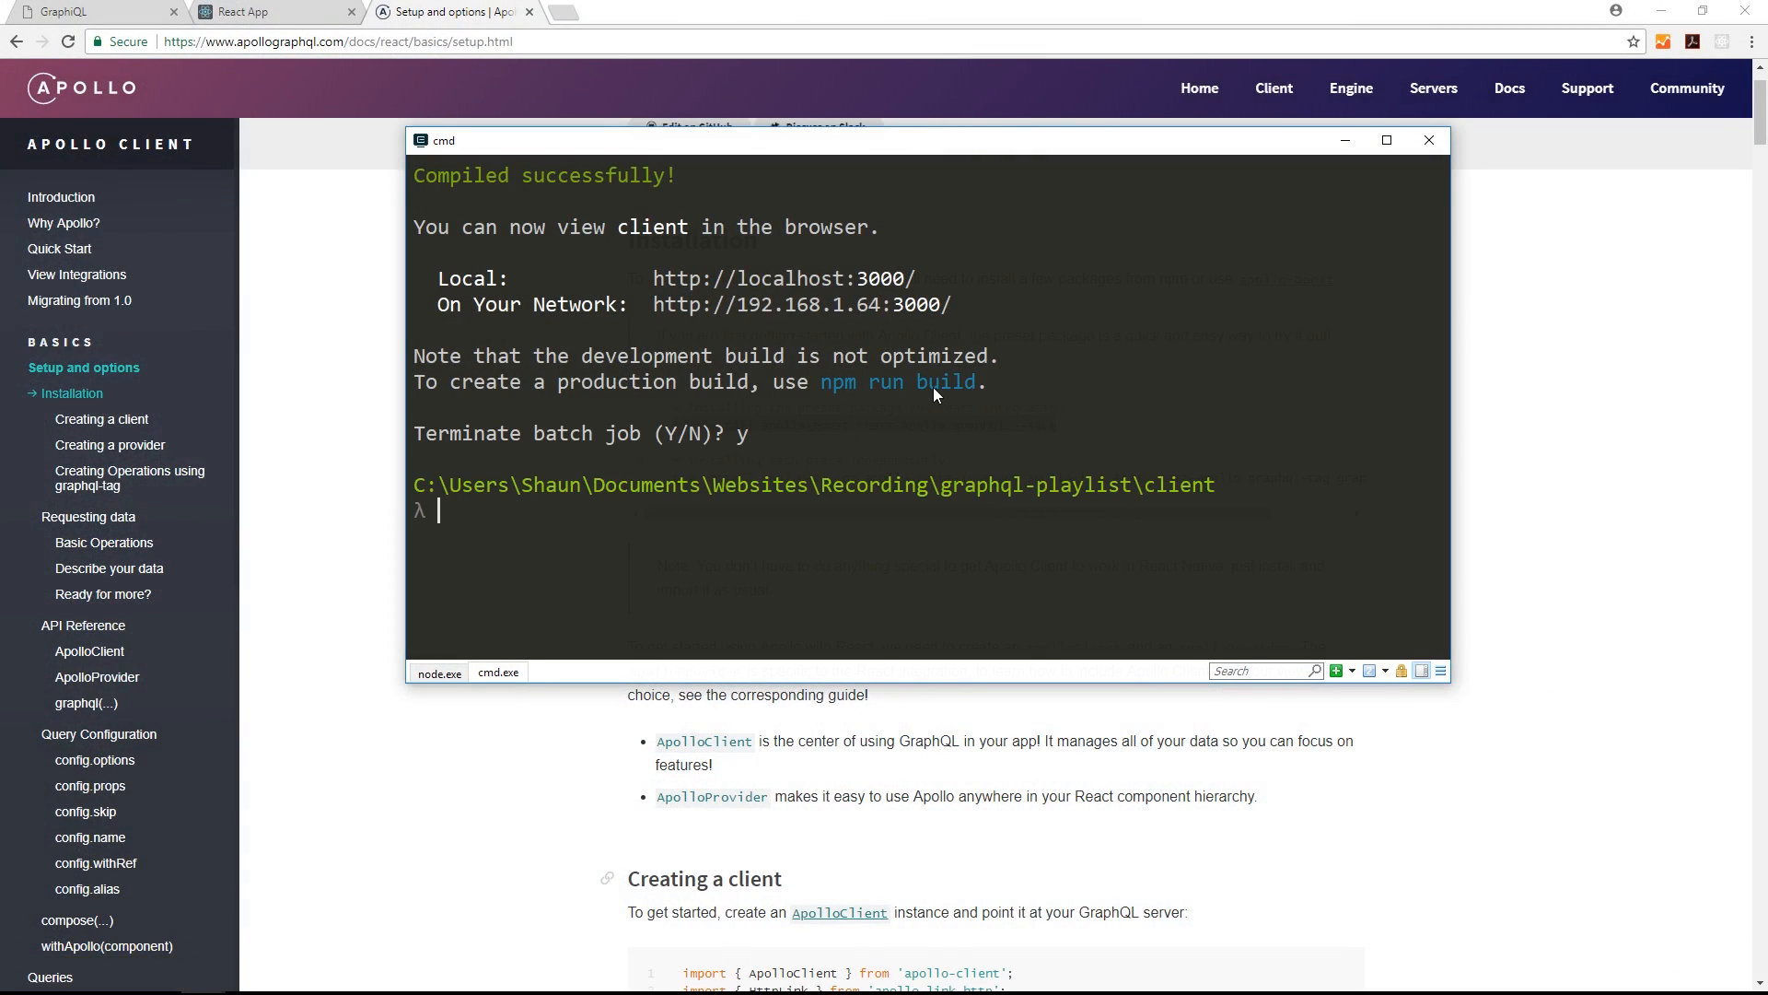
- Run npm install apollo-boost react-apollo graphql --save in the client folder, then return to the editor
text(npm install apollo-boost react-apollo graphql --save)
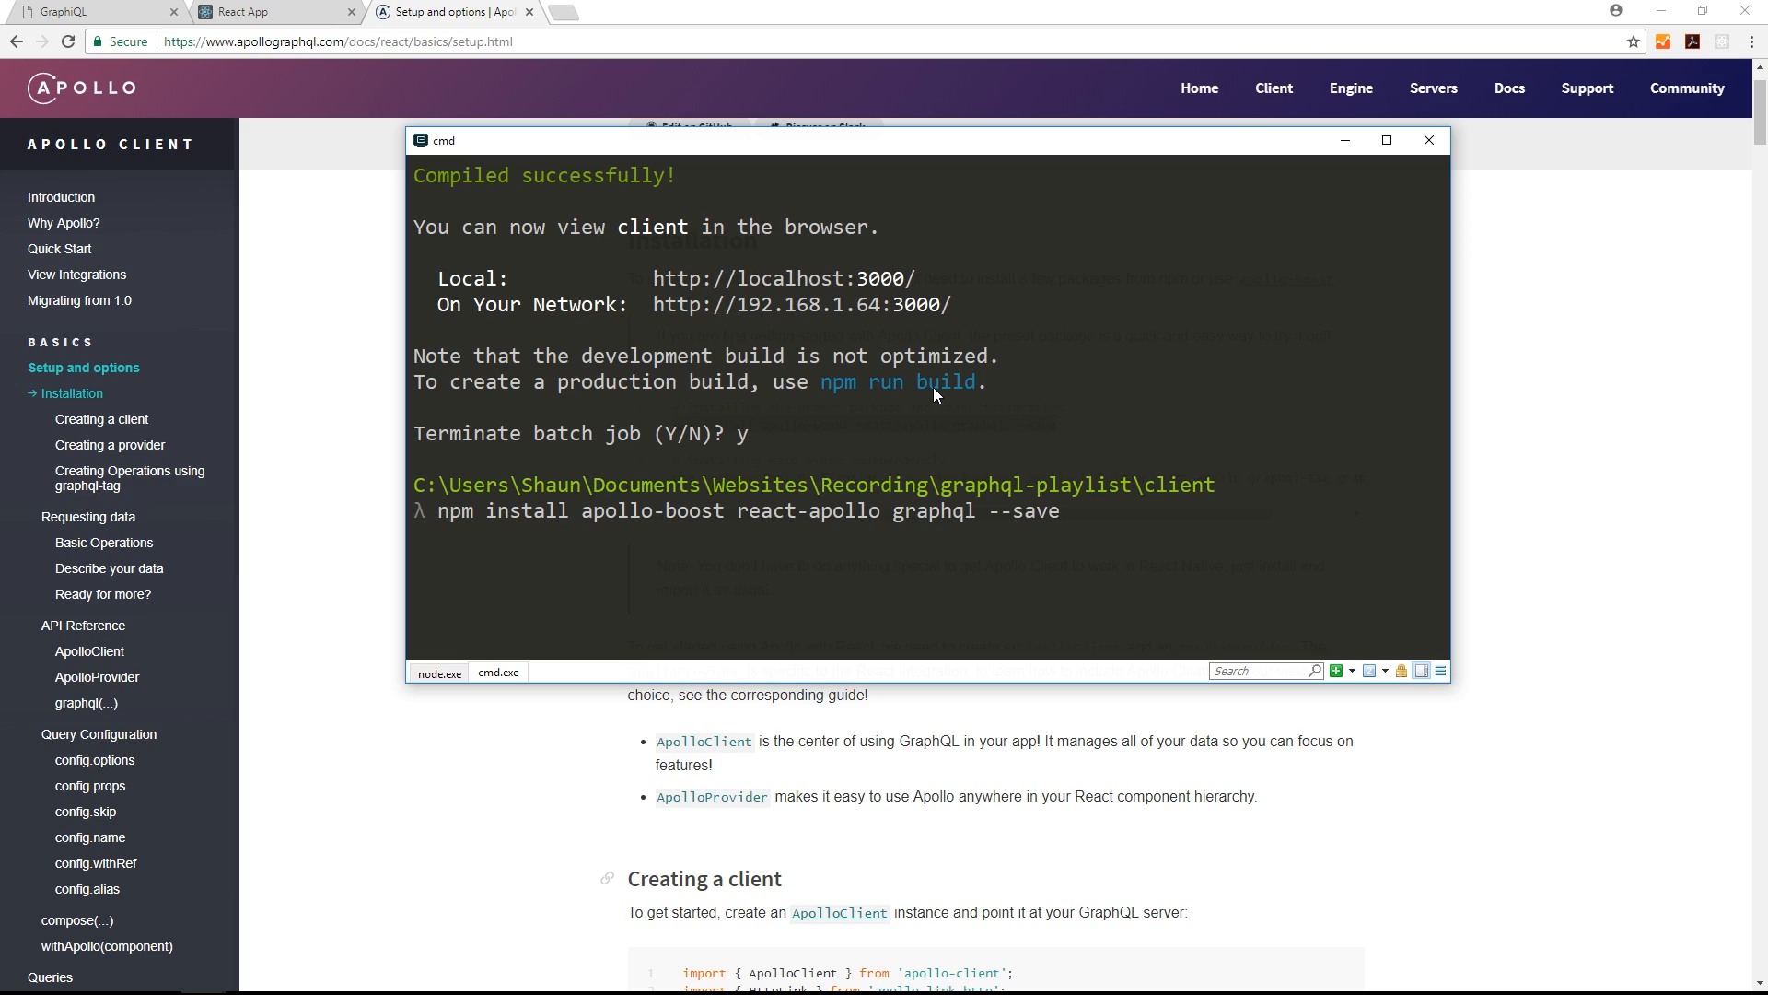
key(enter)
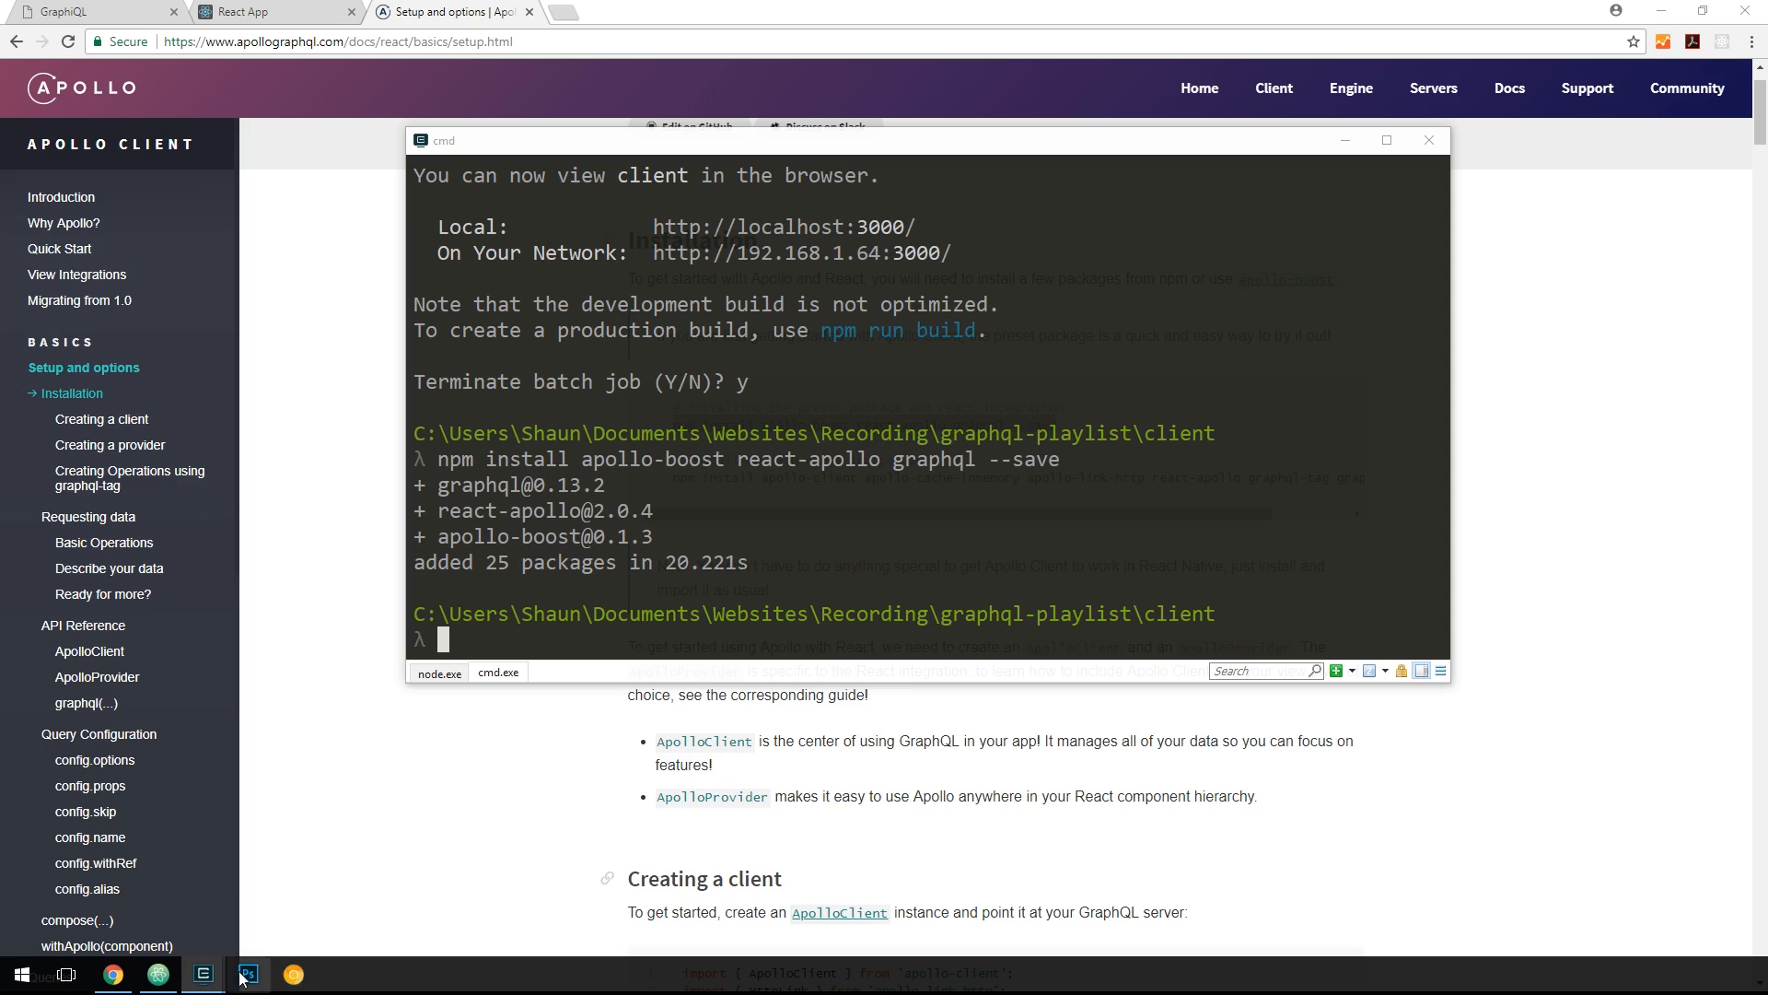
click(202, 972)
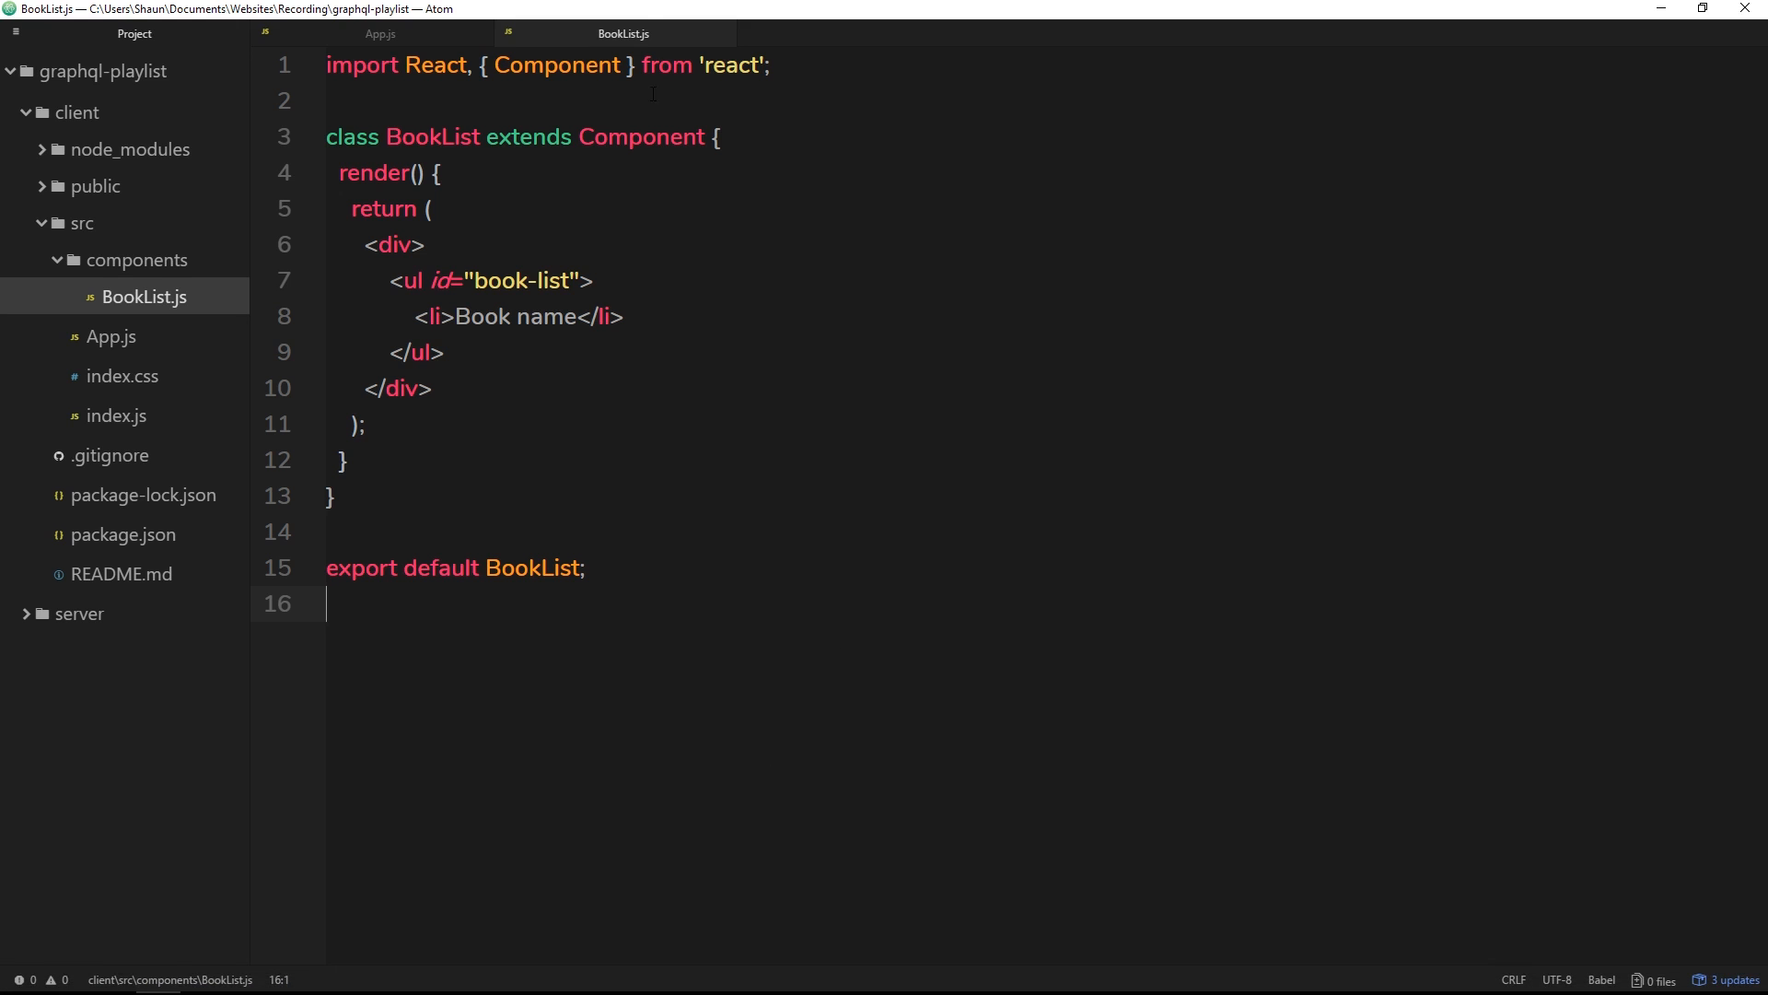
- Add import ApolloClient from 'apollo-boost'; on line 2 of App.js
click(380, 33)
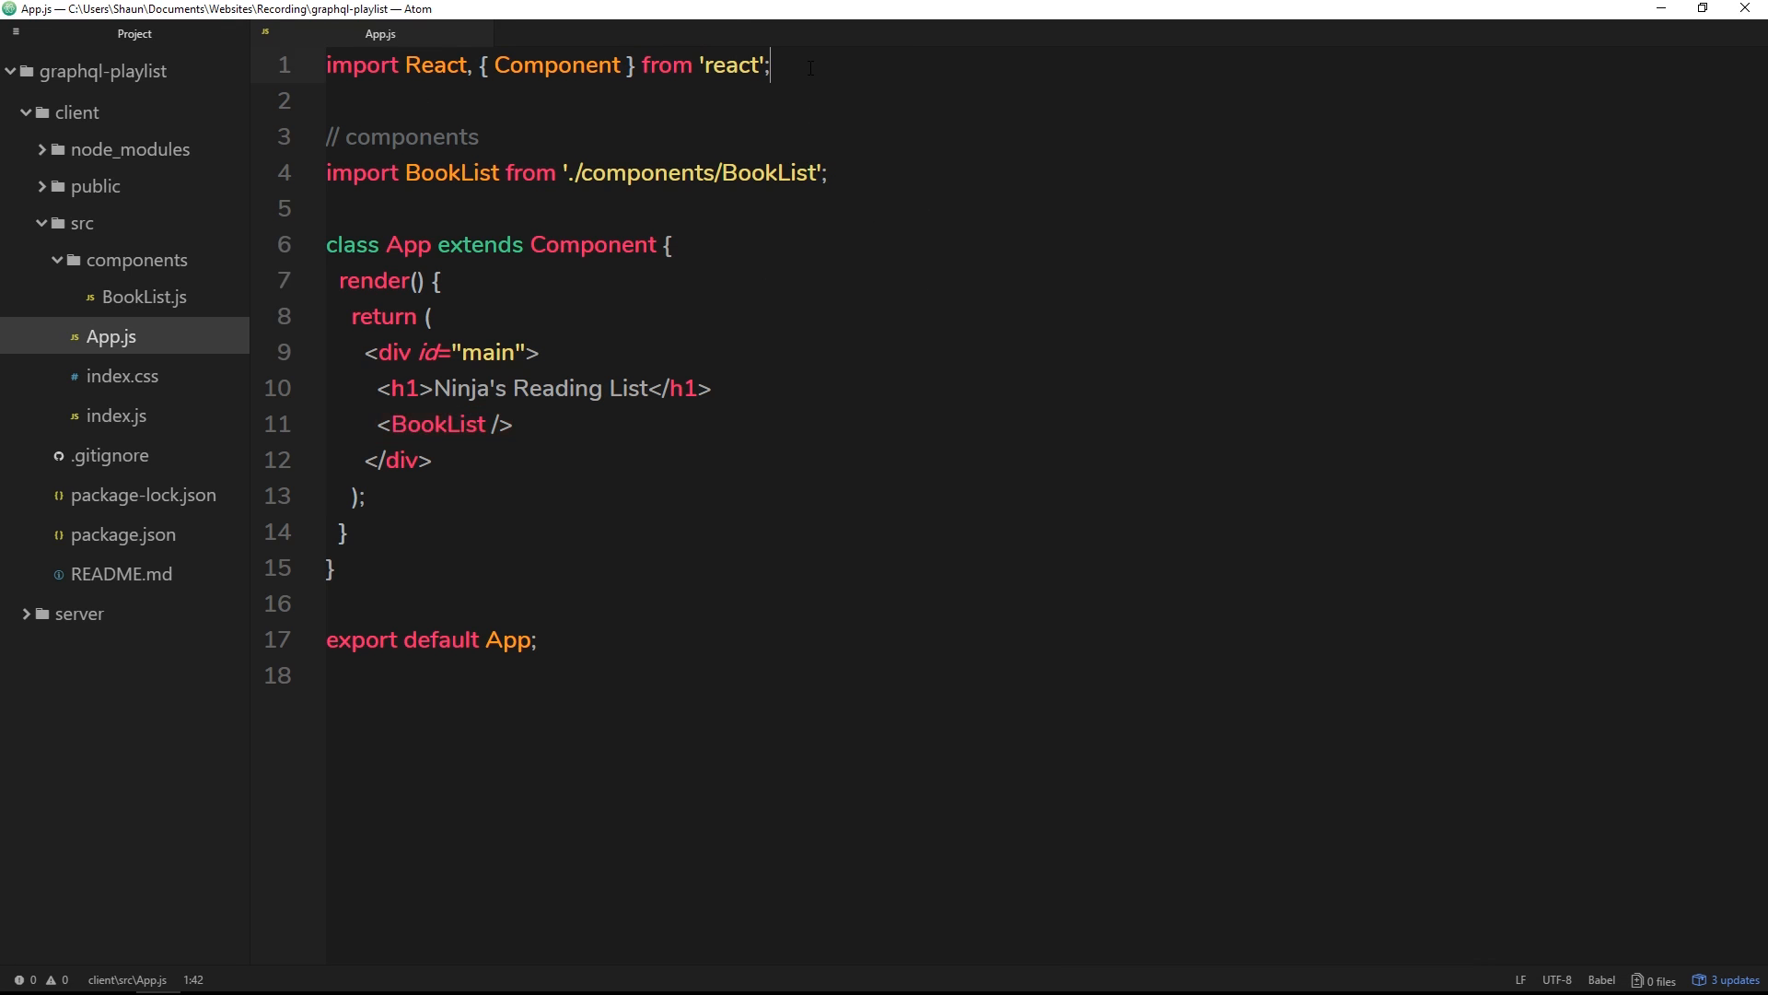
text(import Apoll)
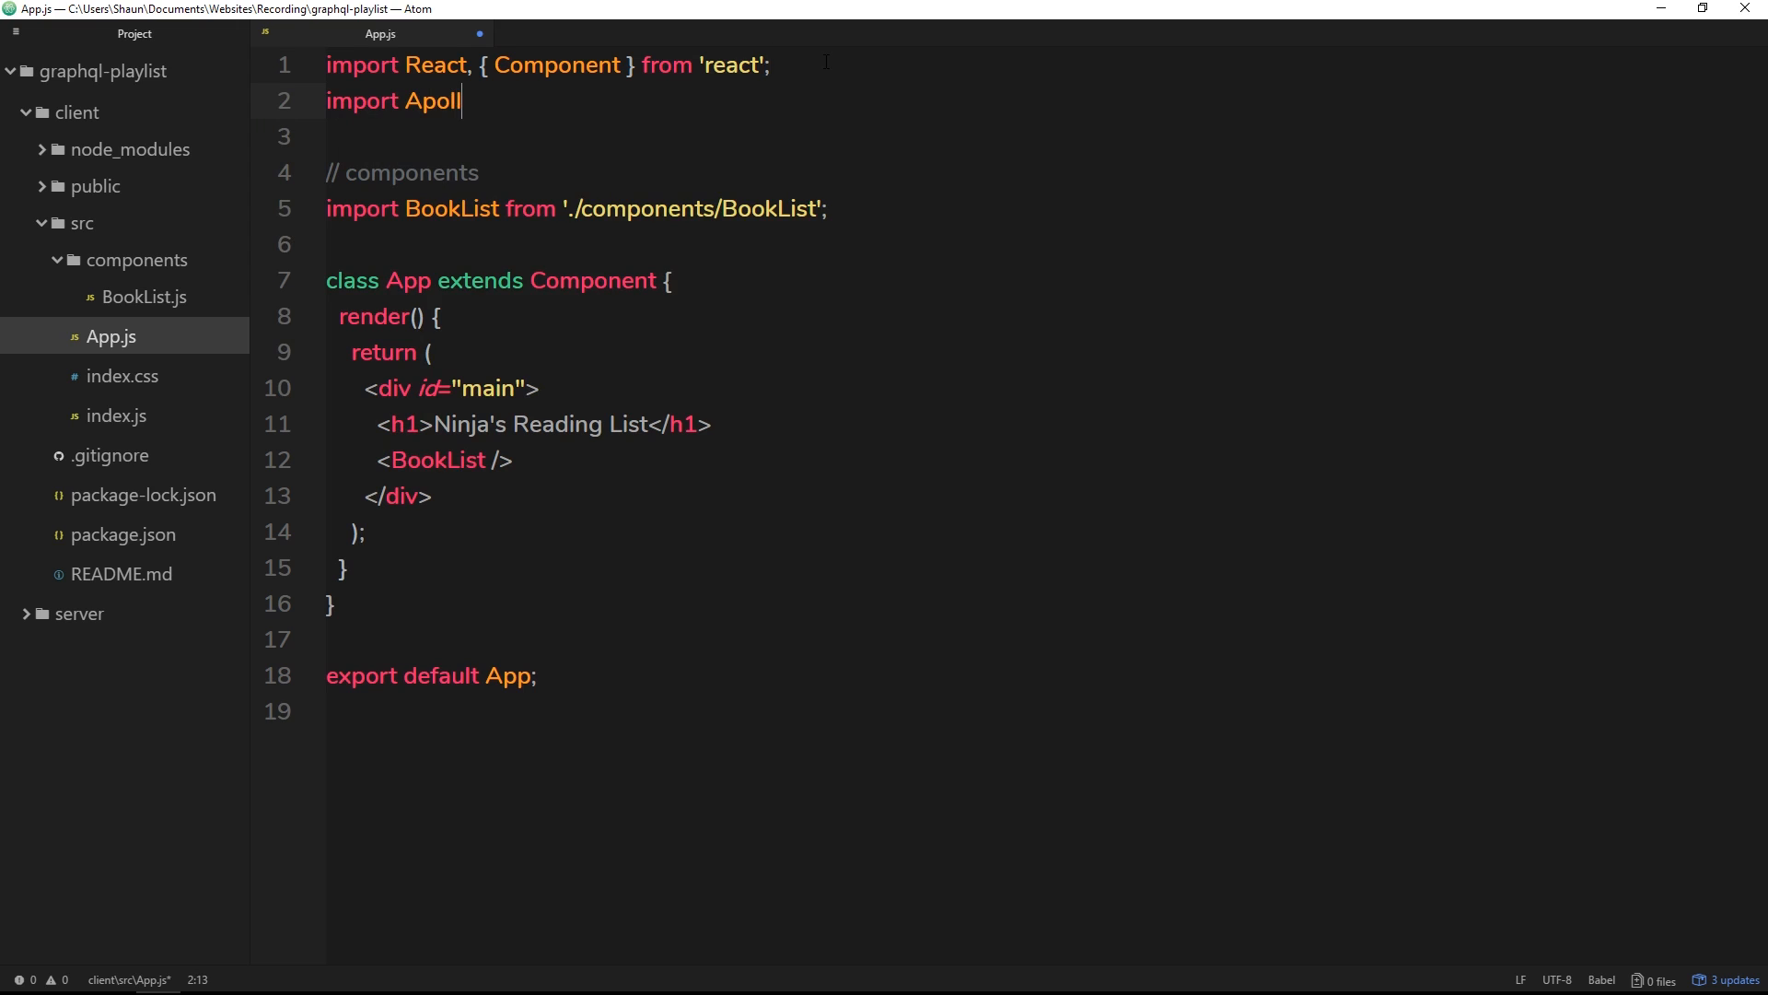
text(oClient)
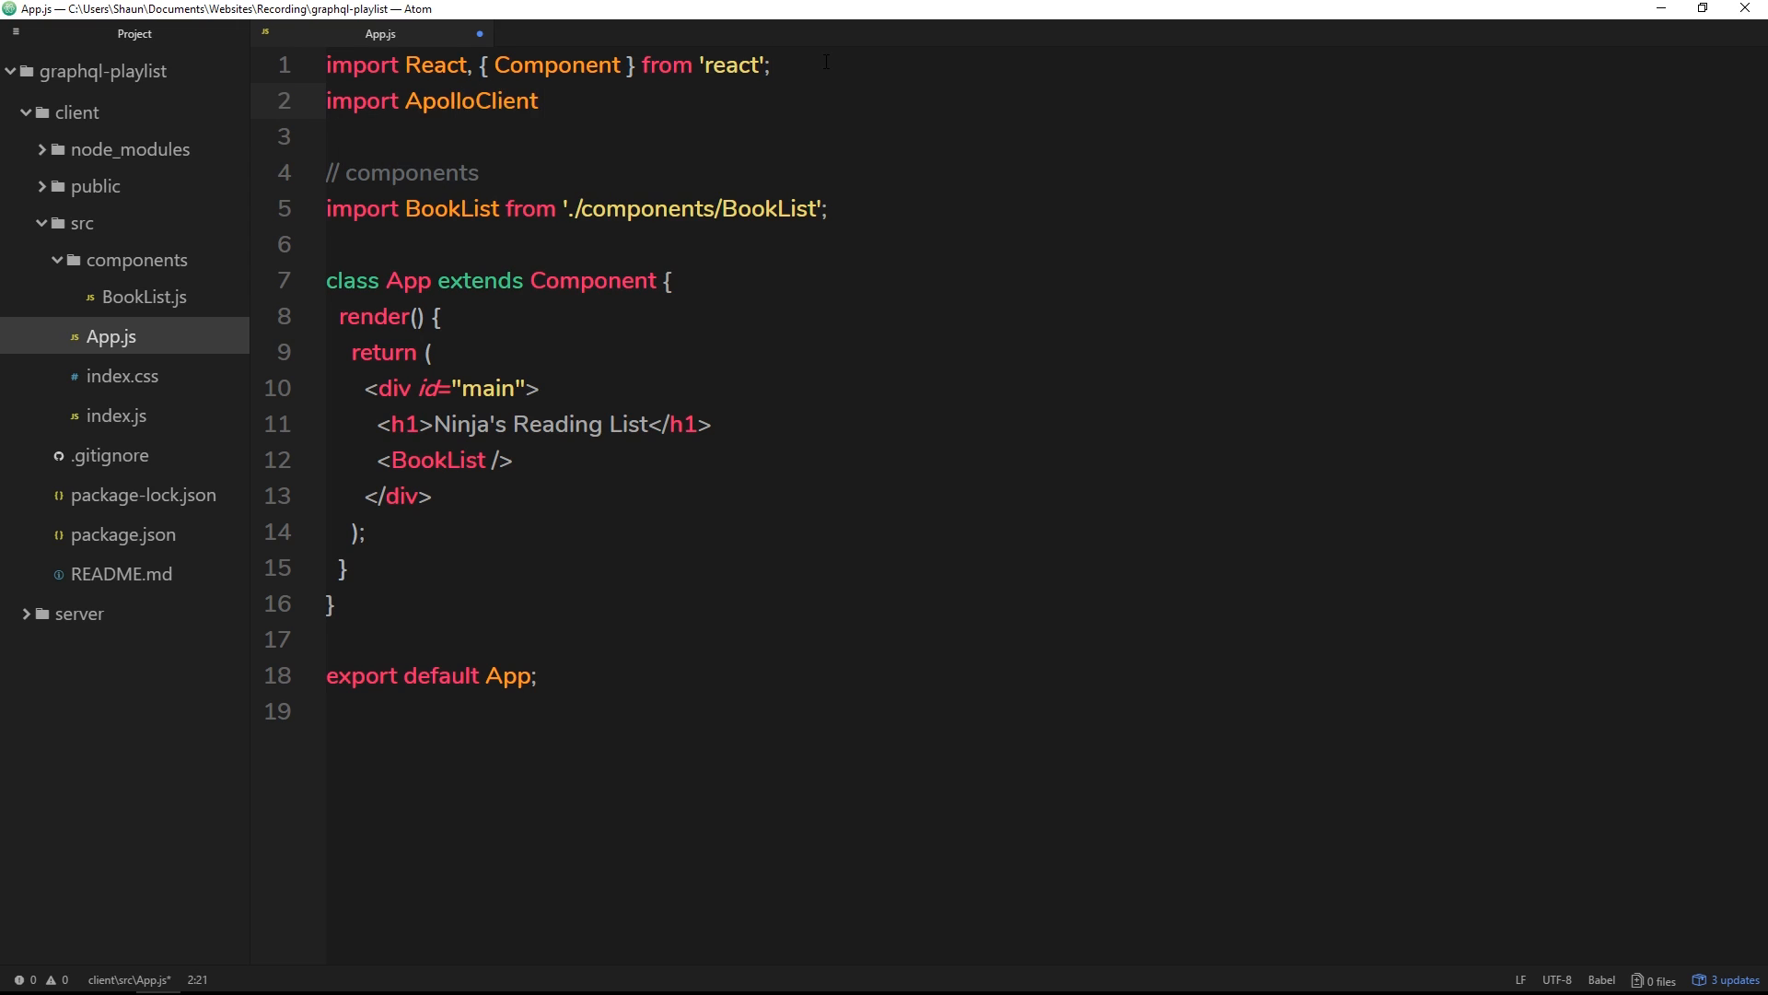
text(from 'apo)
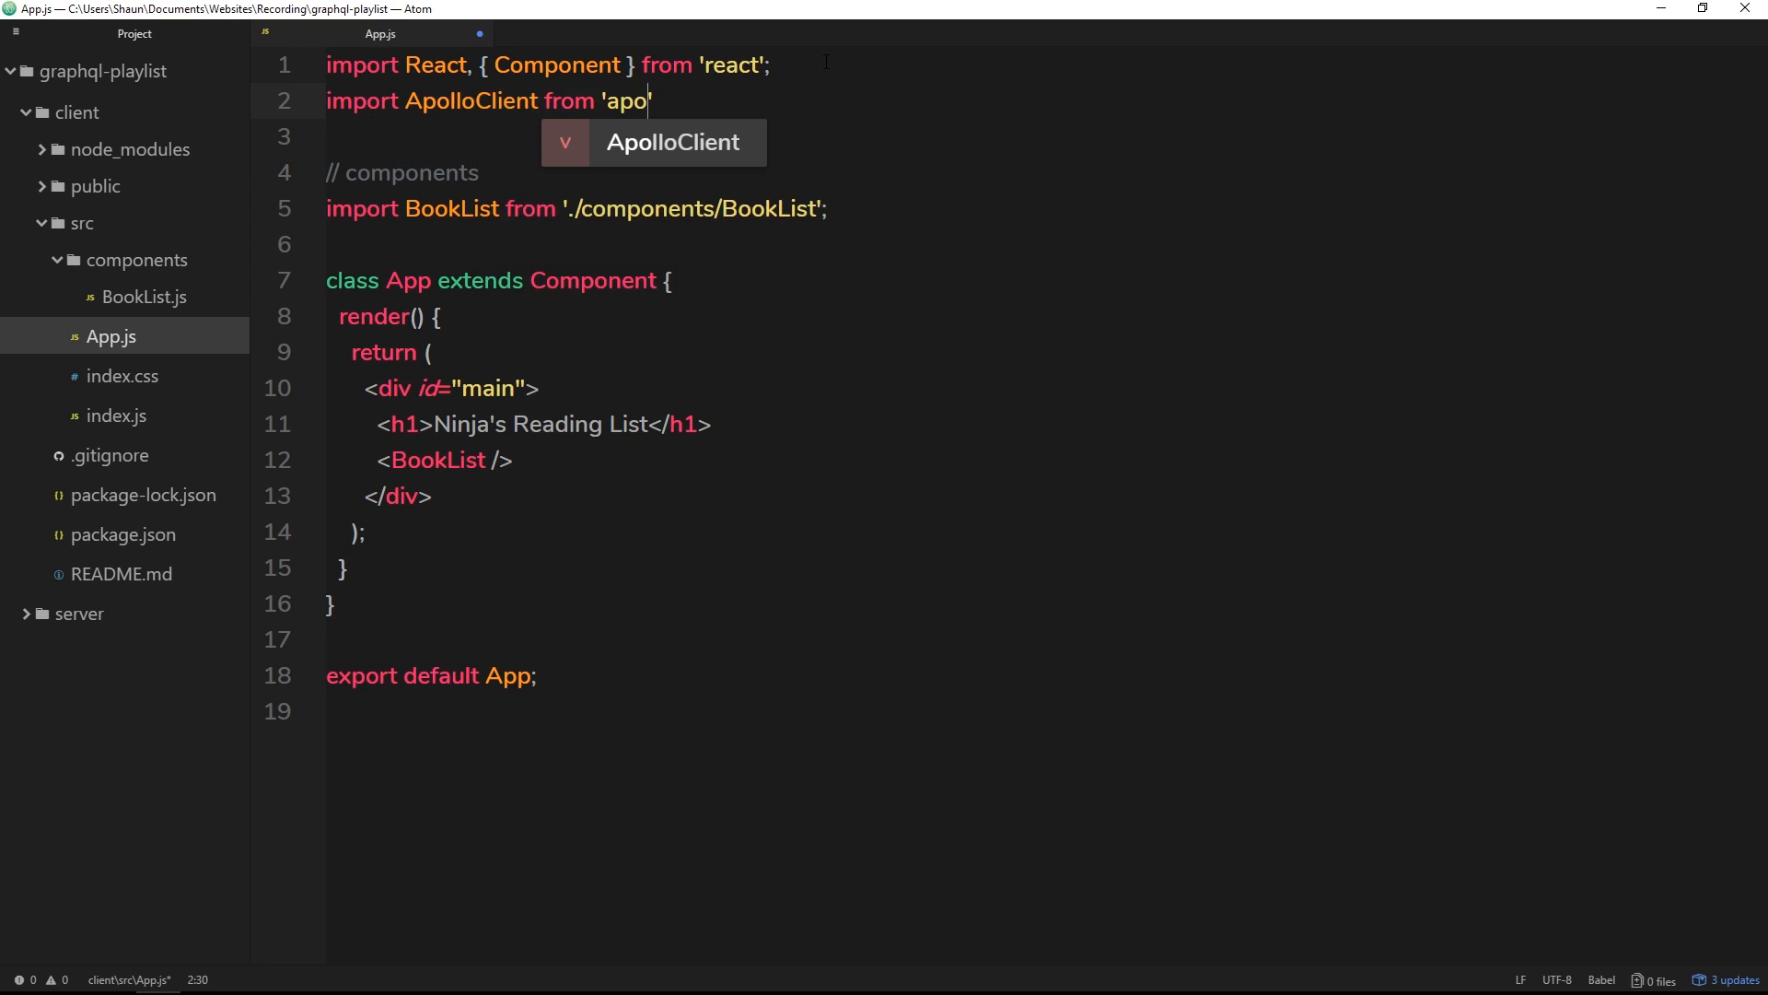
text(llo-boost')
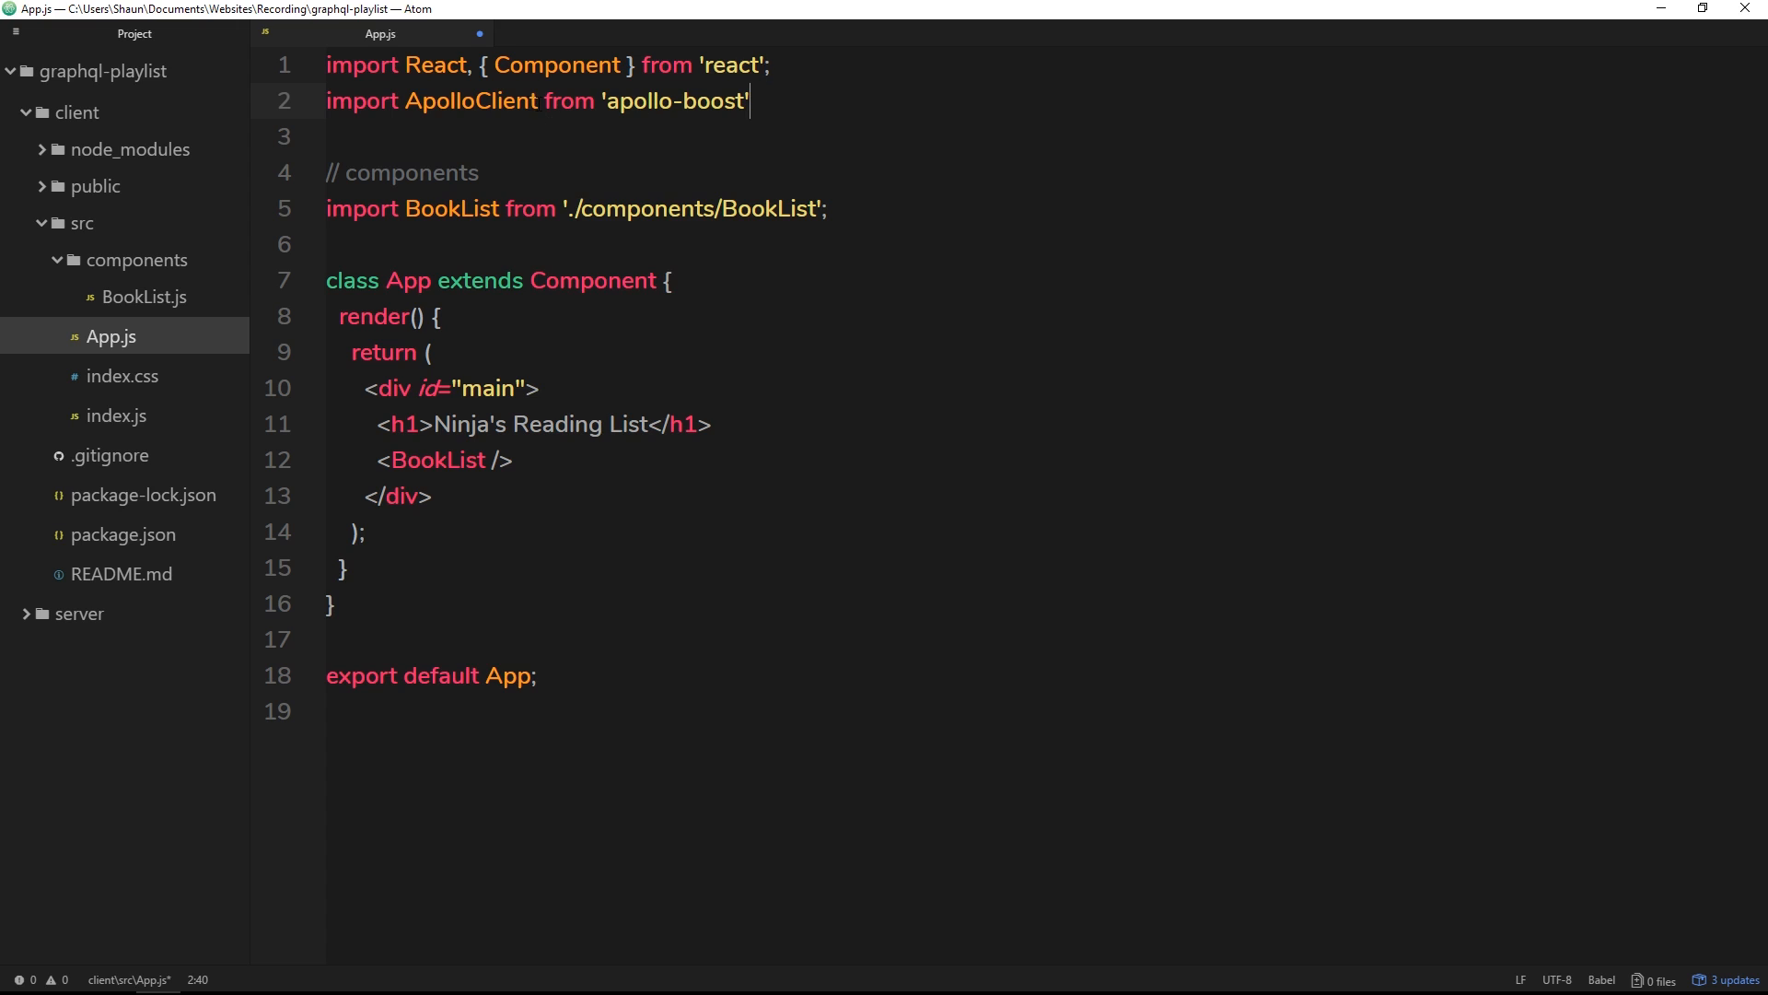
double_click(471, 99)
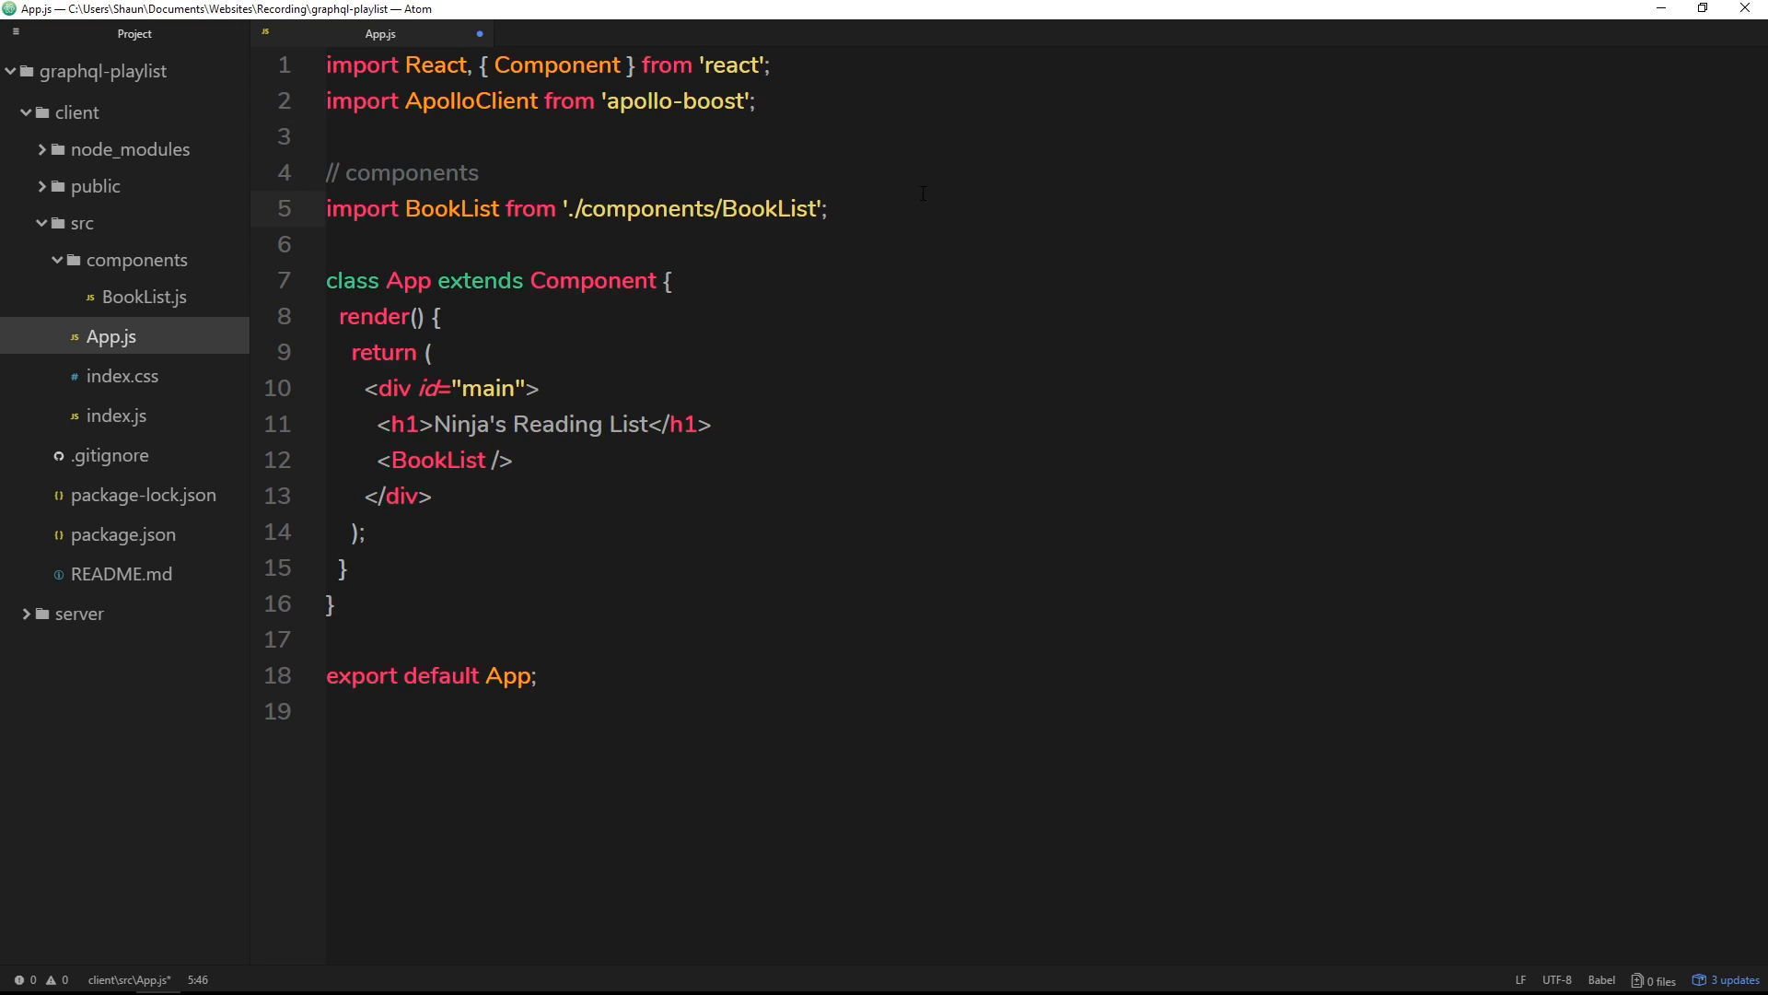
- Add an '// apollo client setup' comment and const client = new ApolloClient({ uri: })
text(// a)
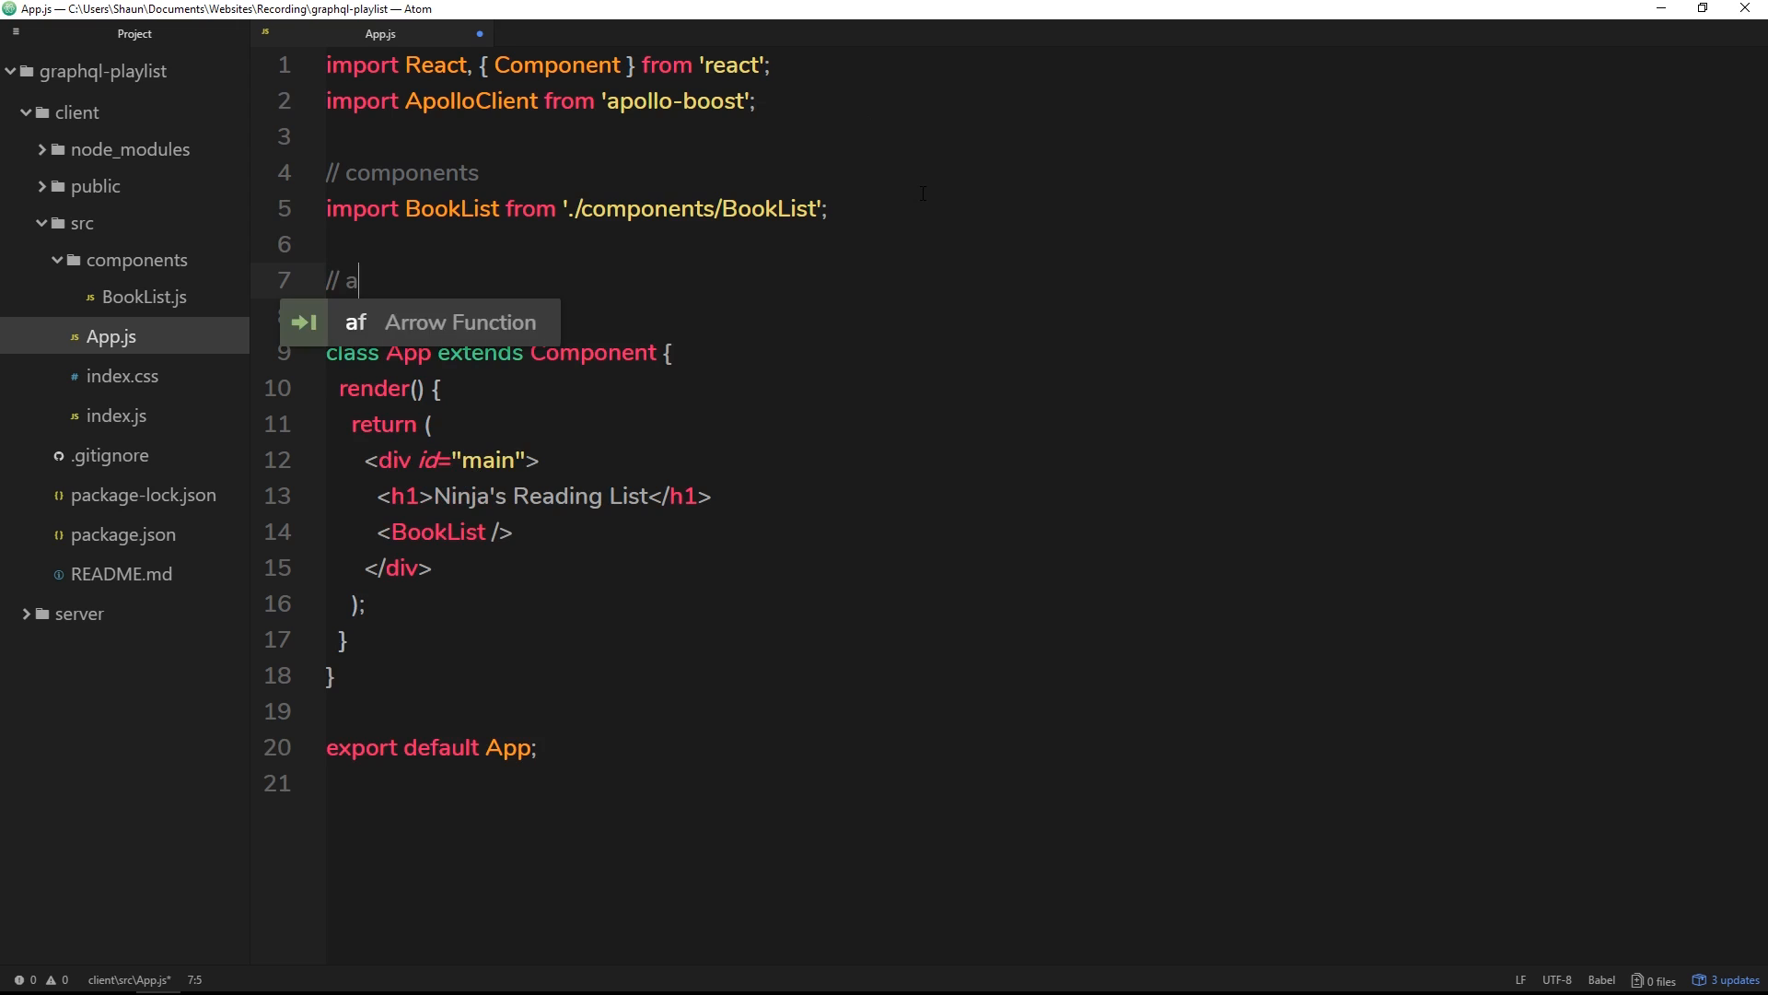
text(pollo client setup)
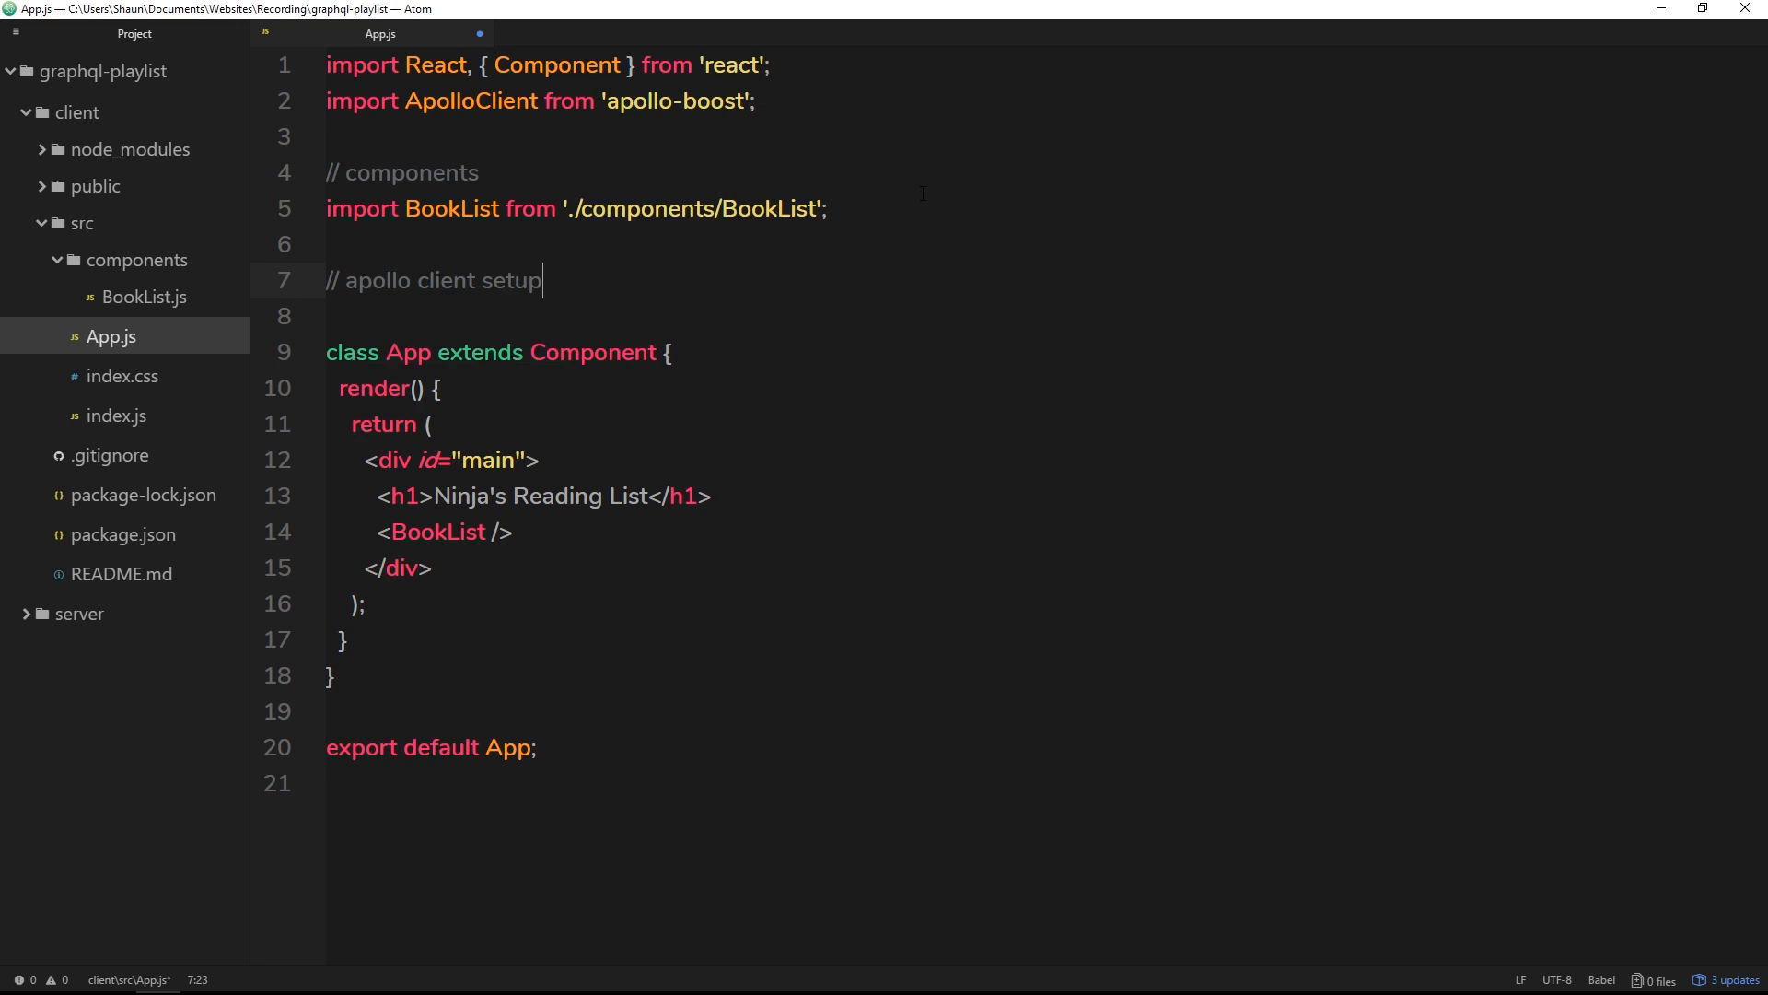
text(const client)
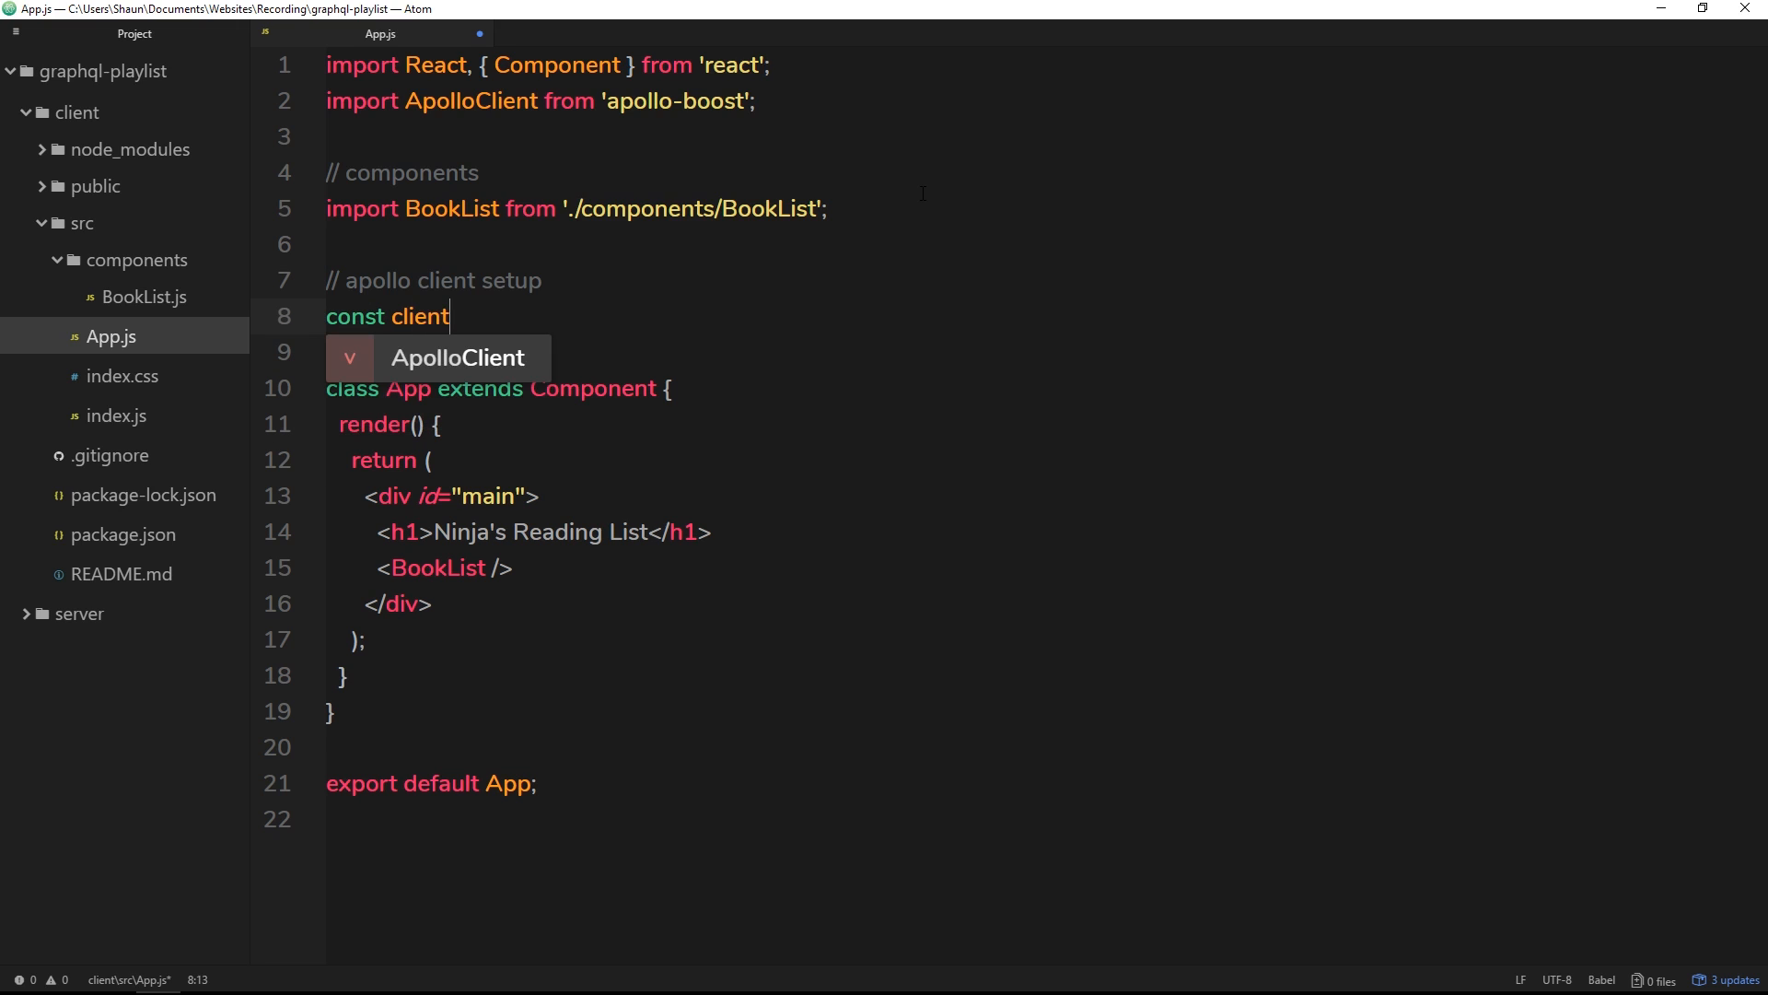
text(= new)
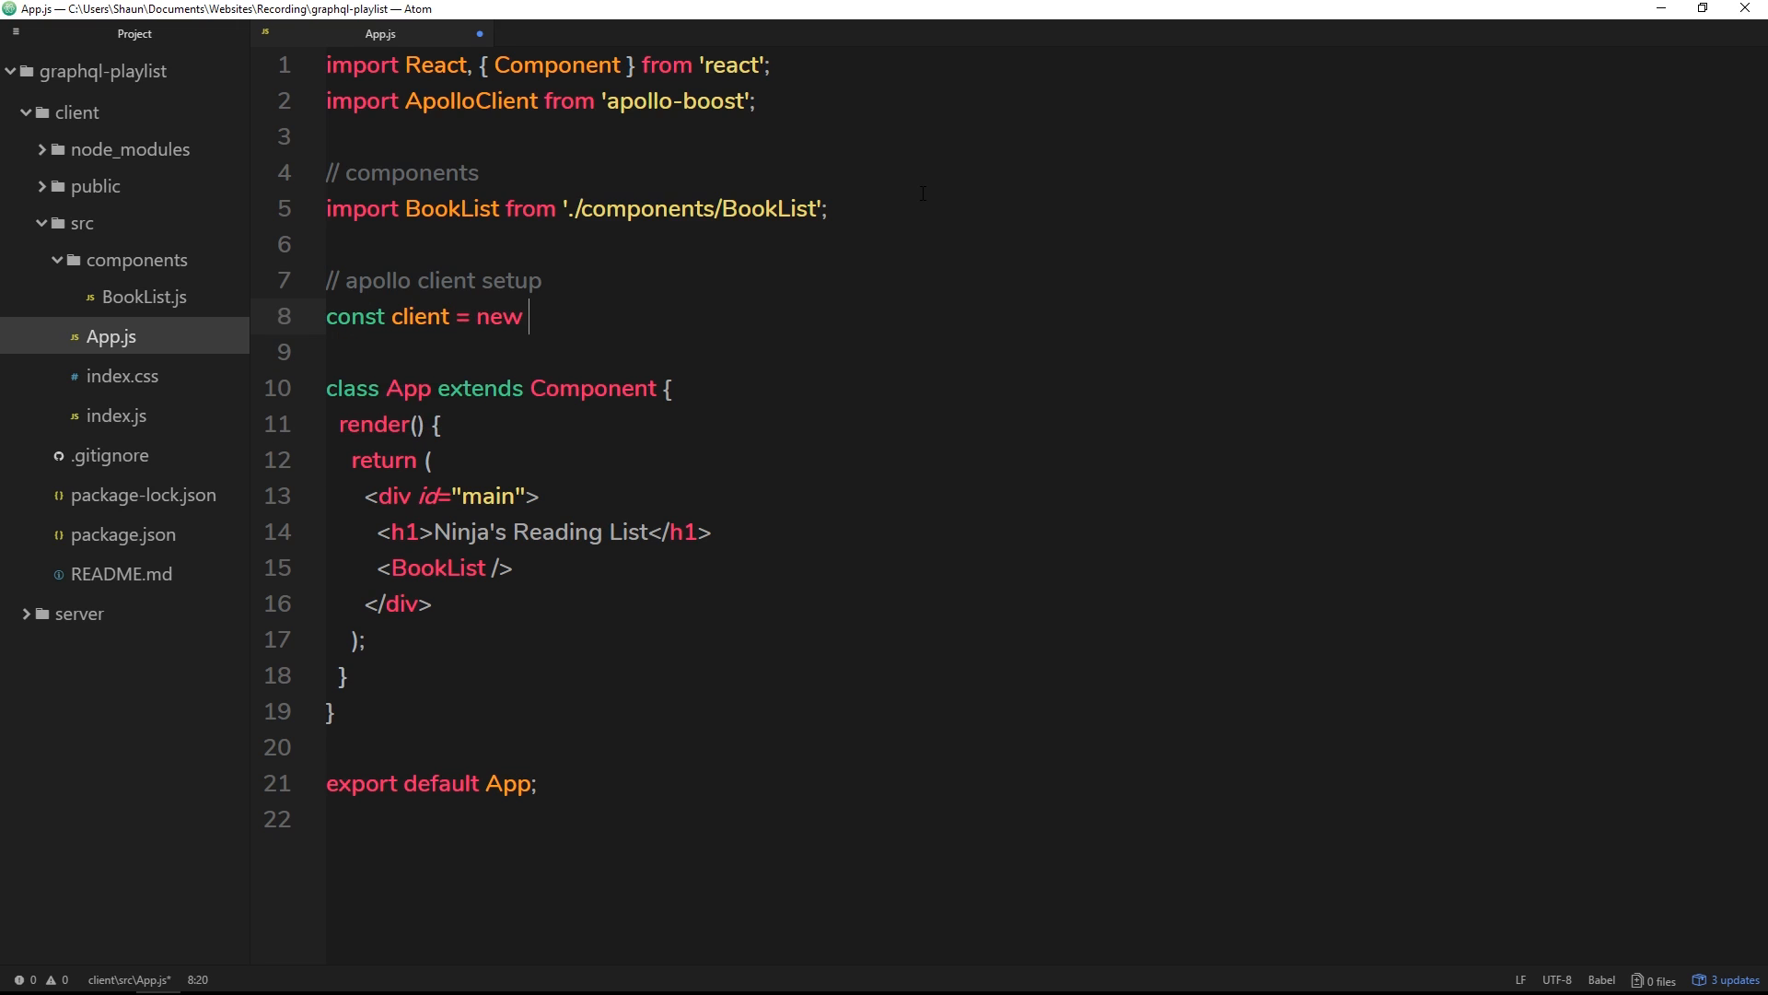
text(ApolloCli)
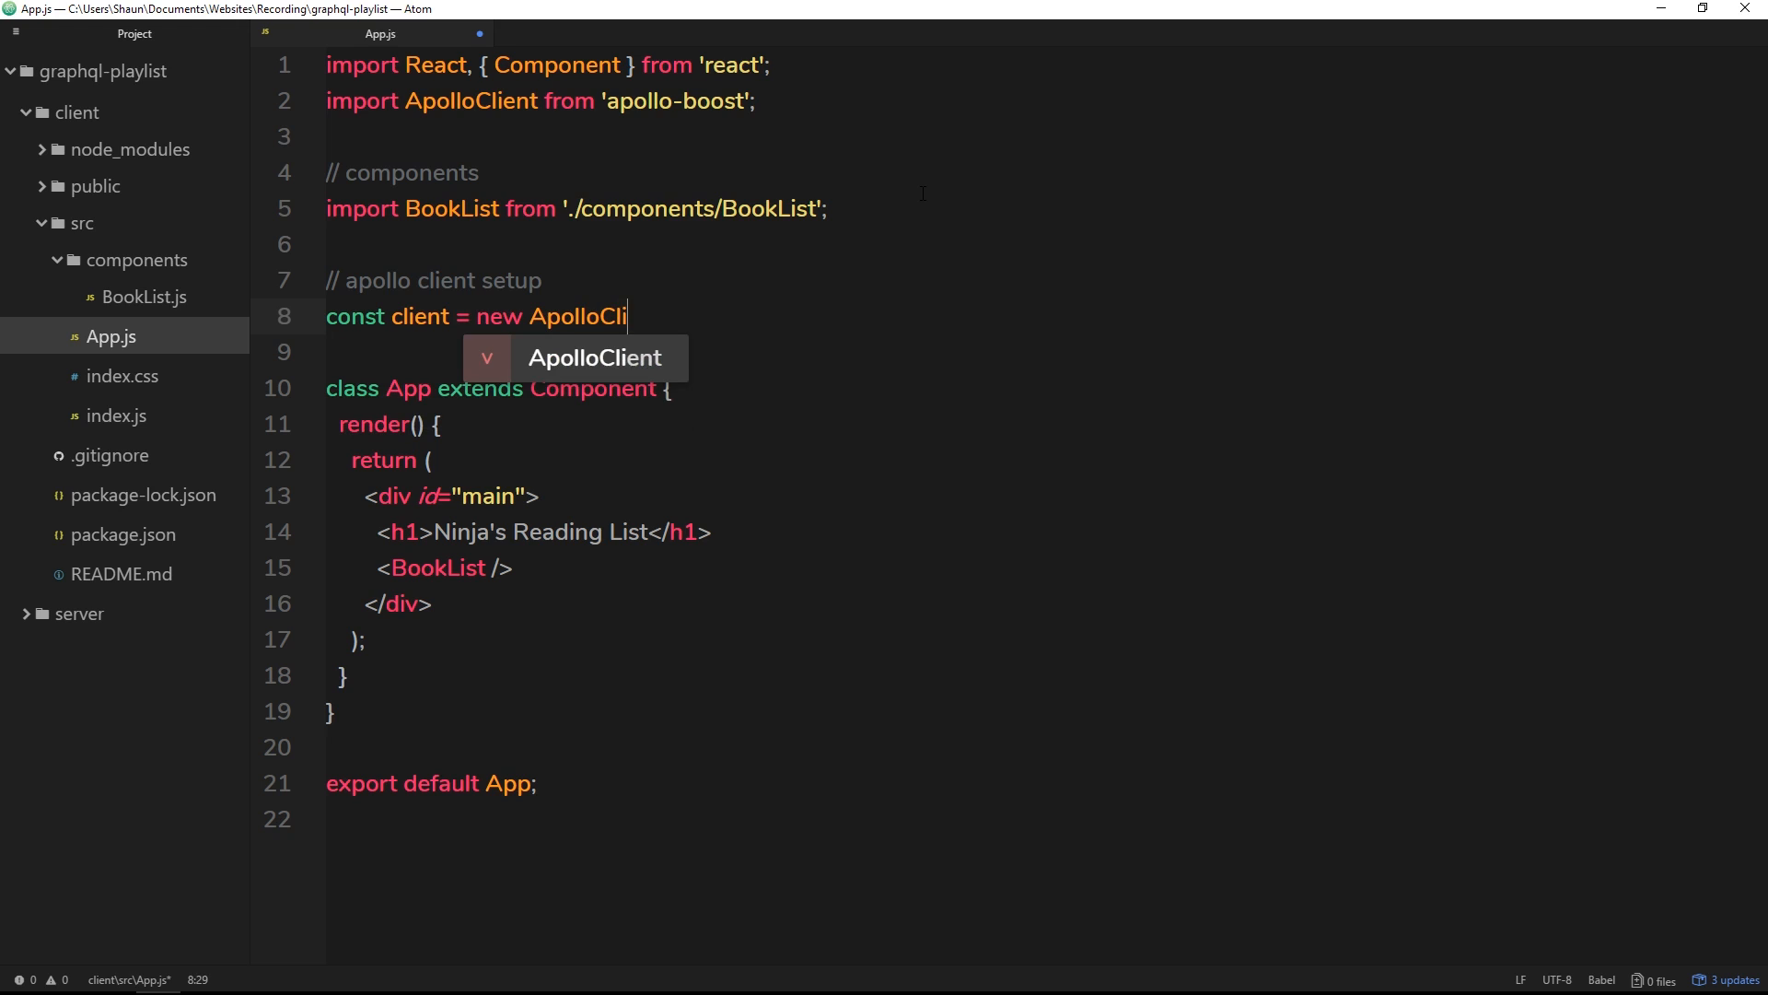
text(ent({})
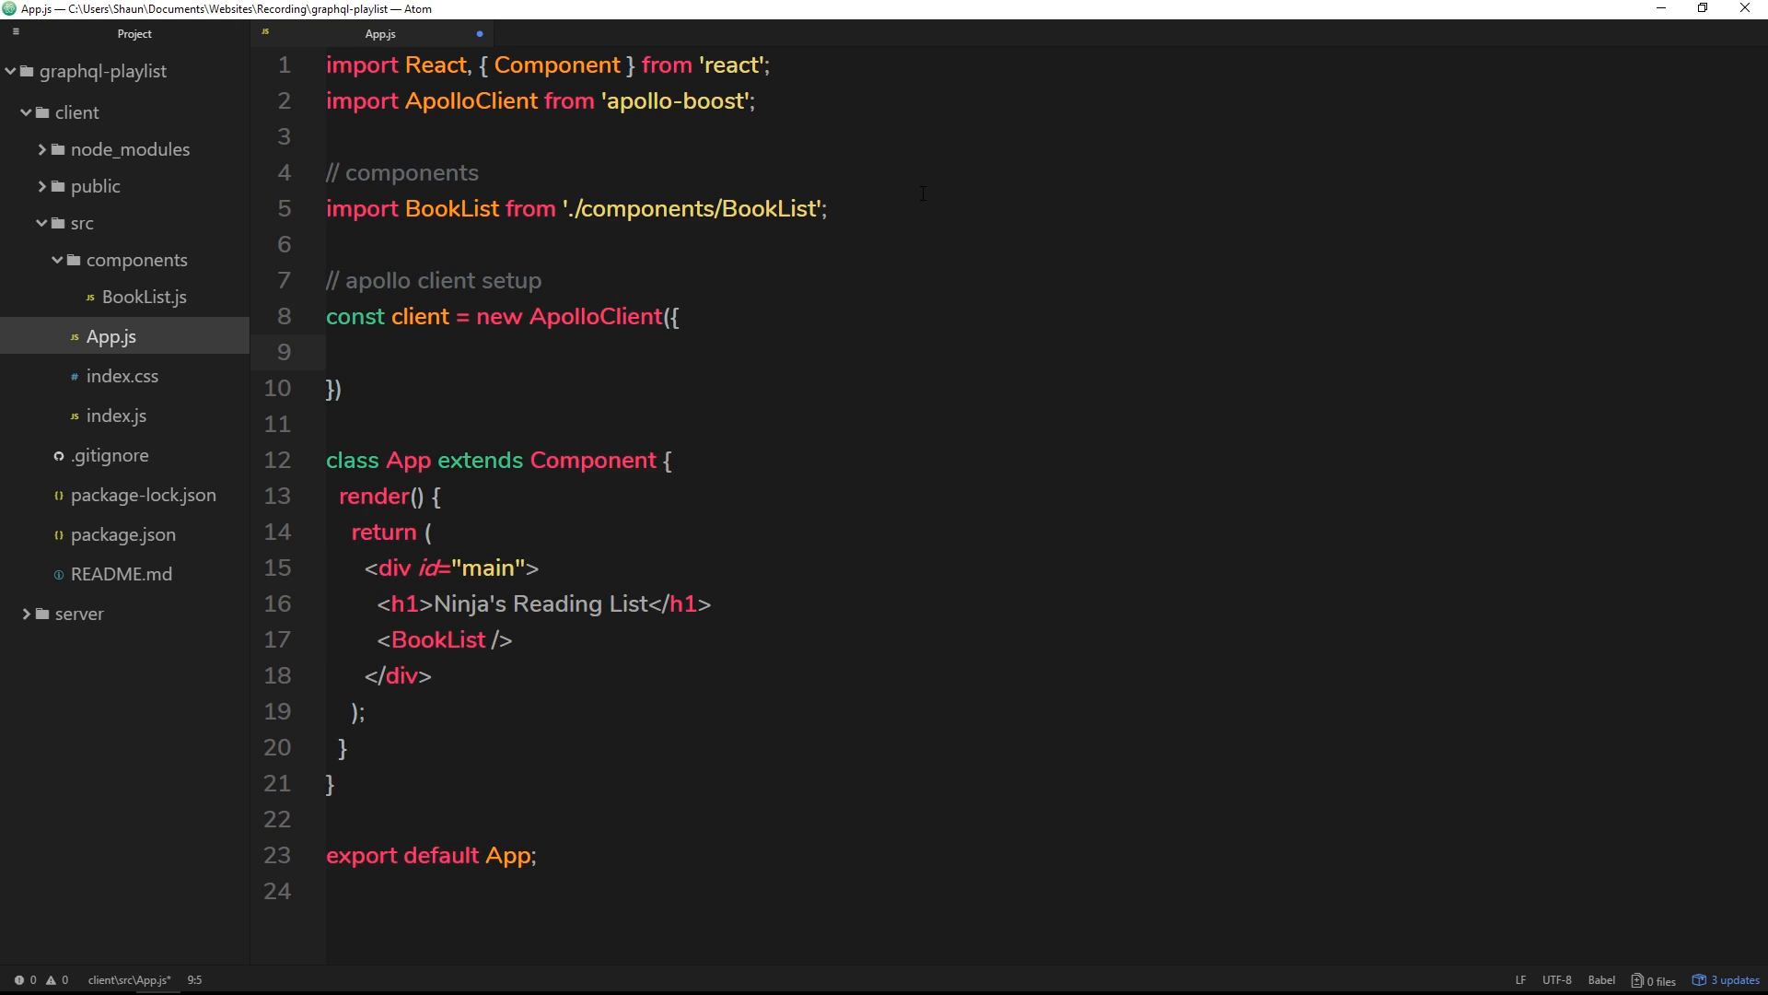
text(uri)
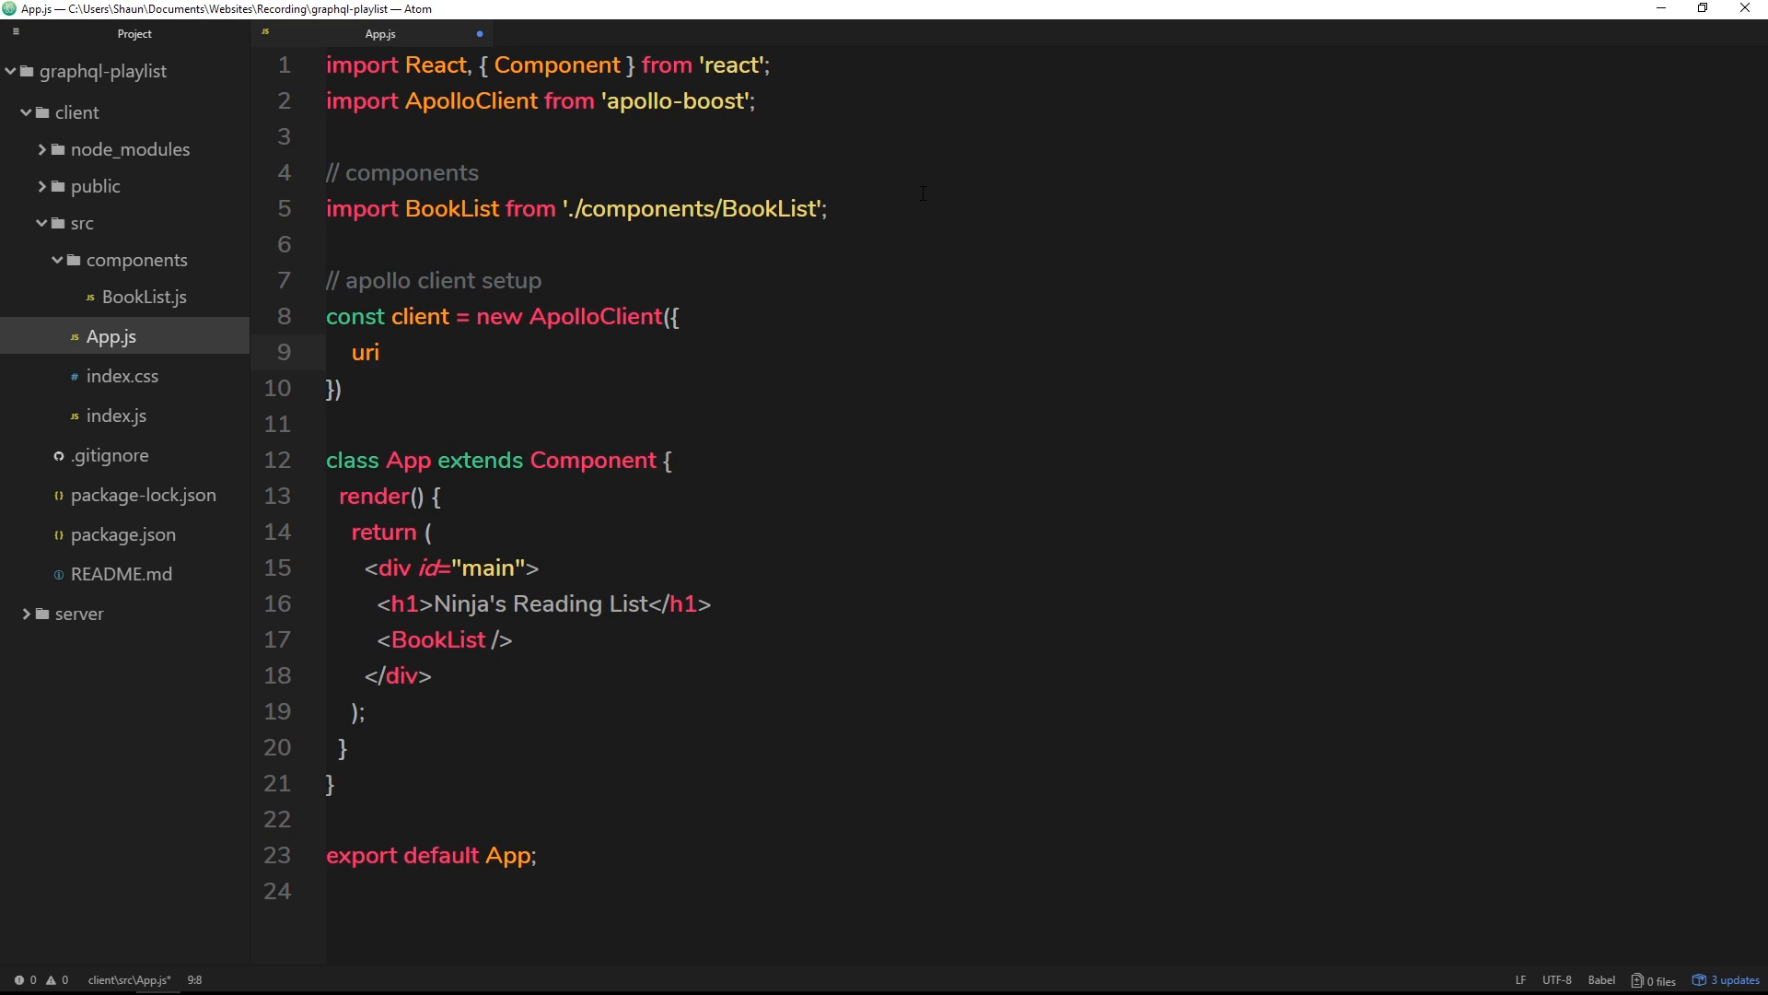
text(:)
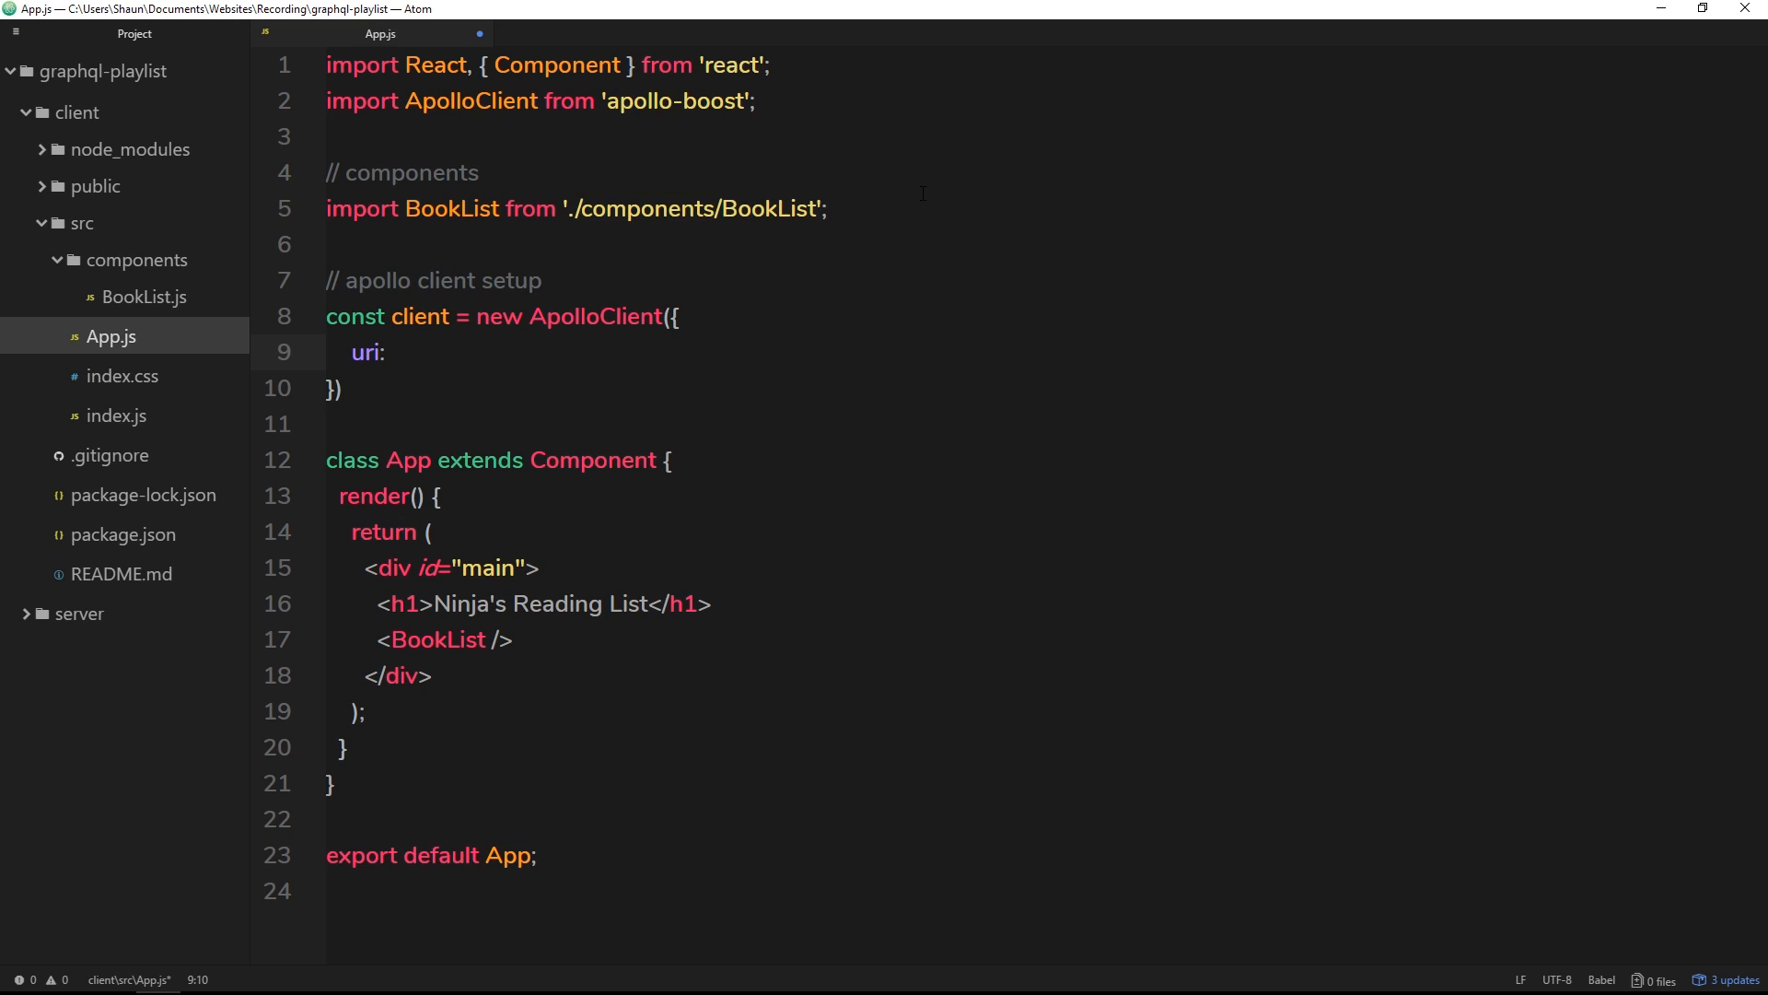
click(394, 352)
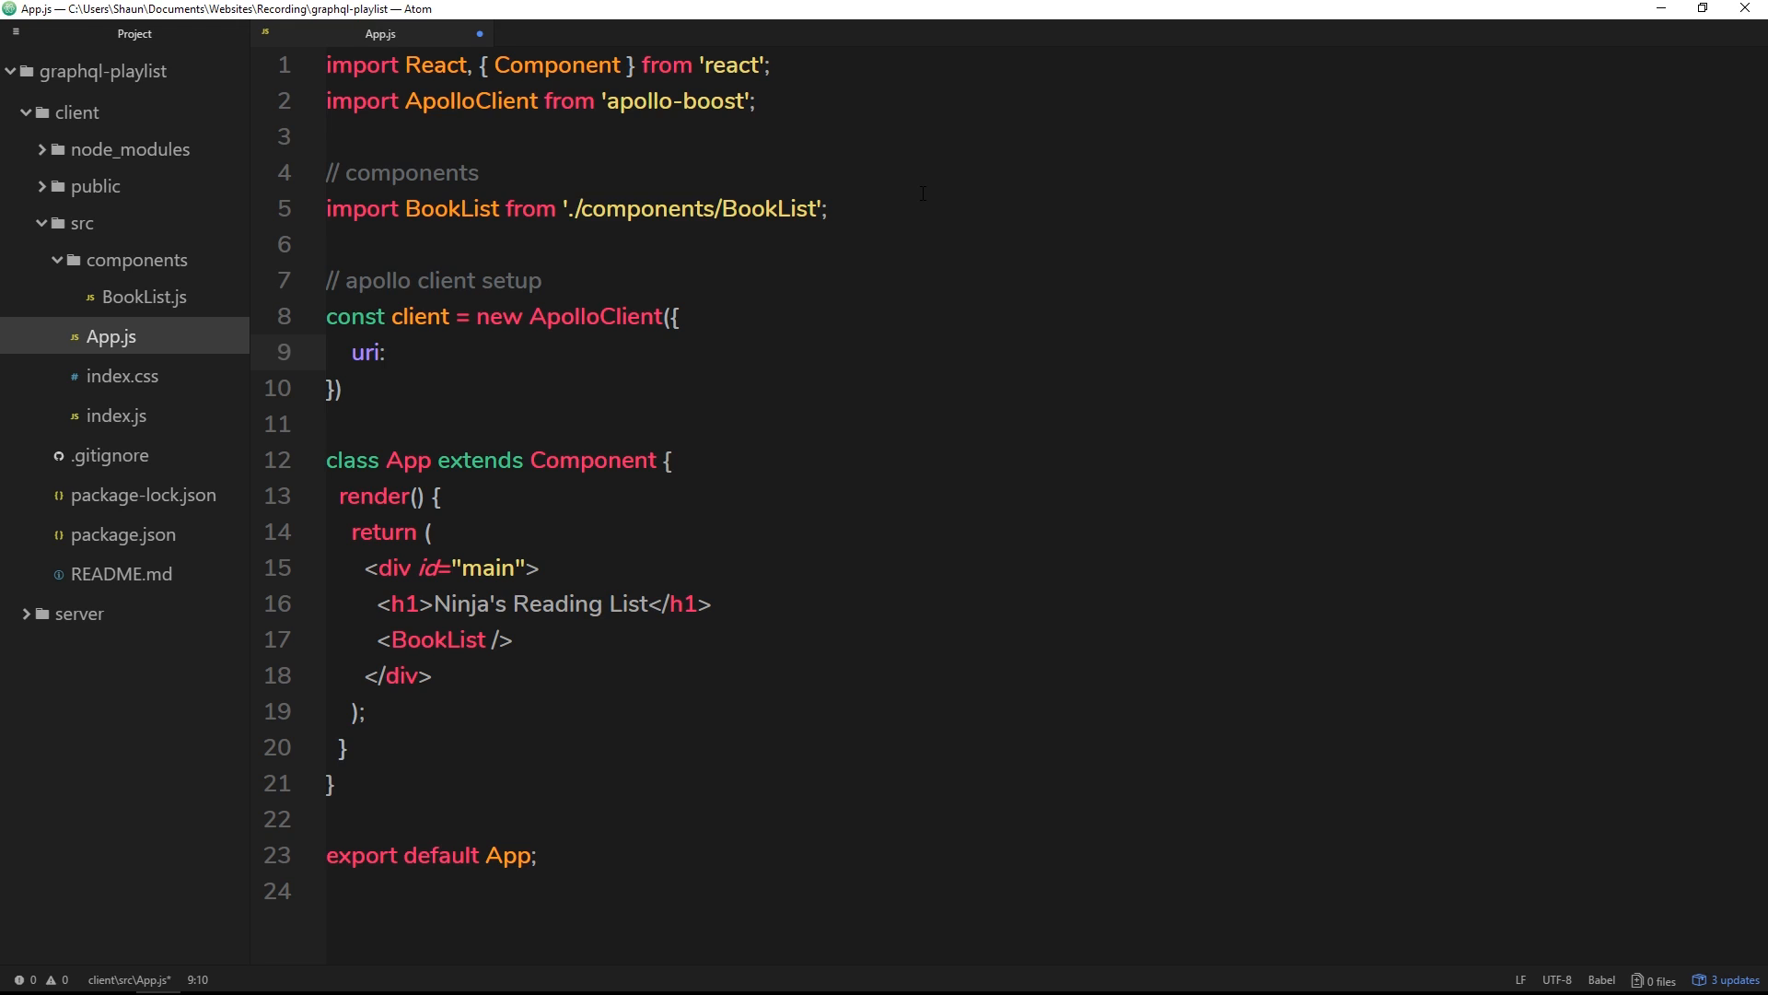
click(388, 352)
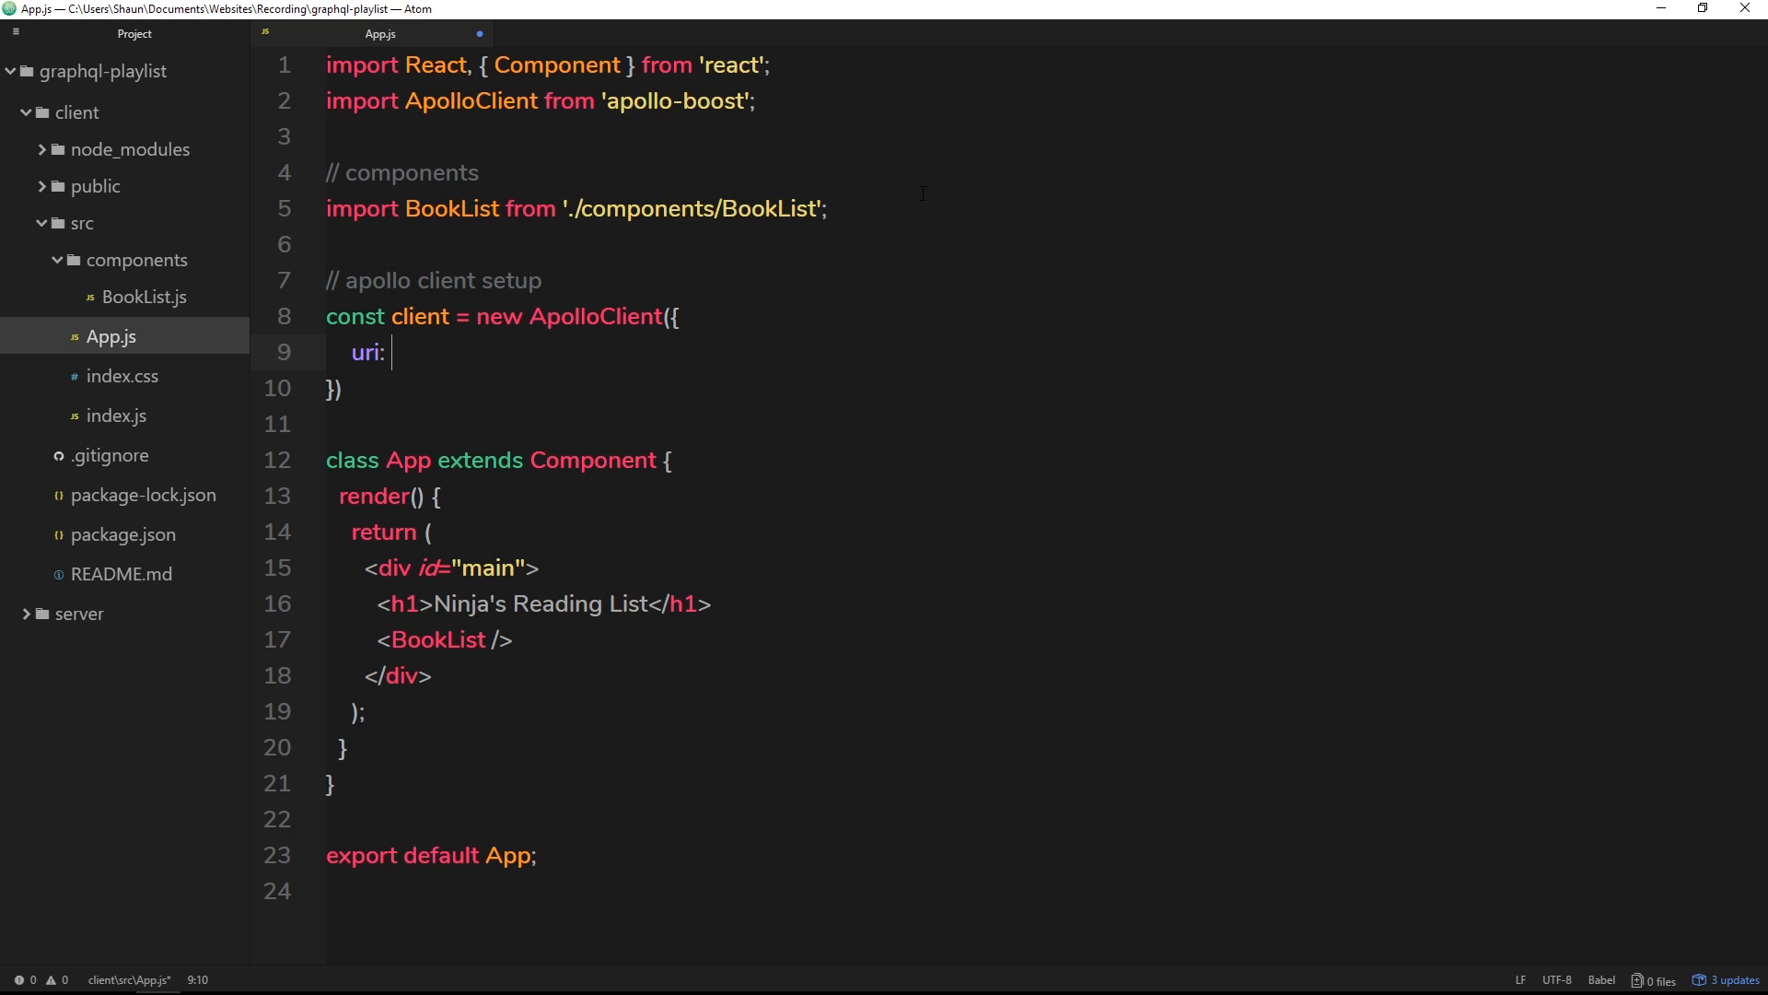
text('htt)
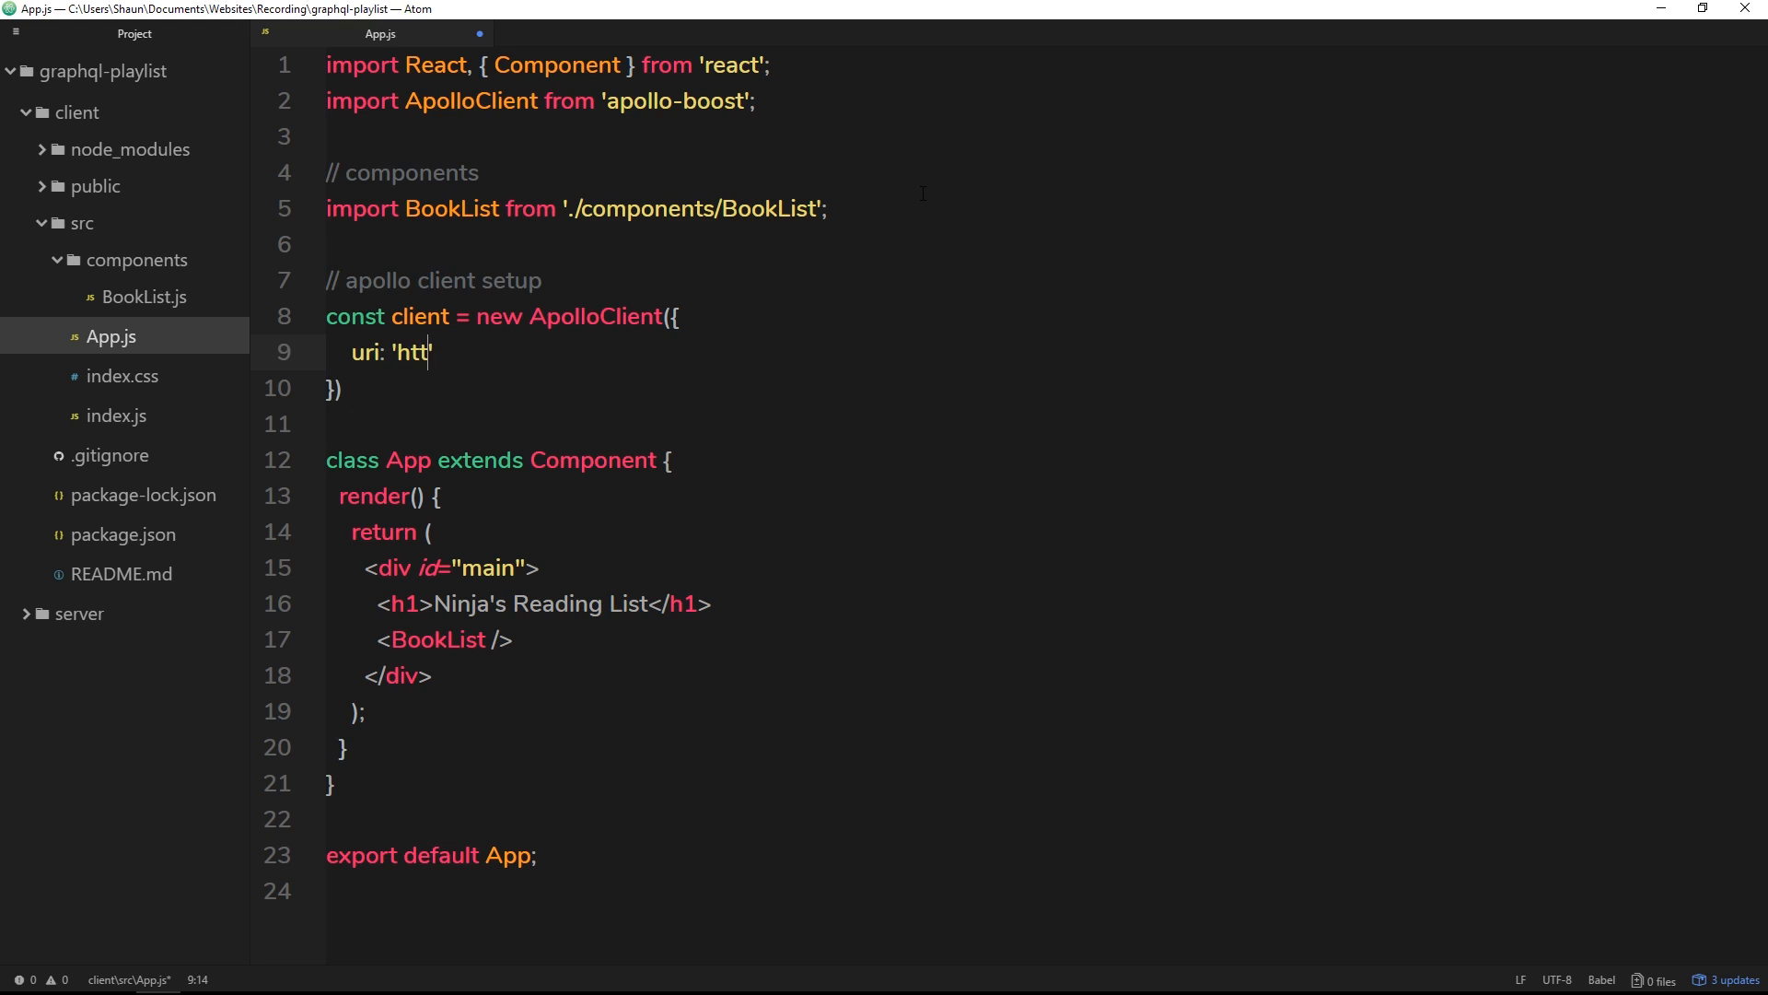
text(p://)
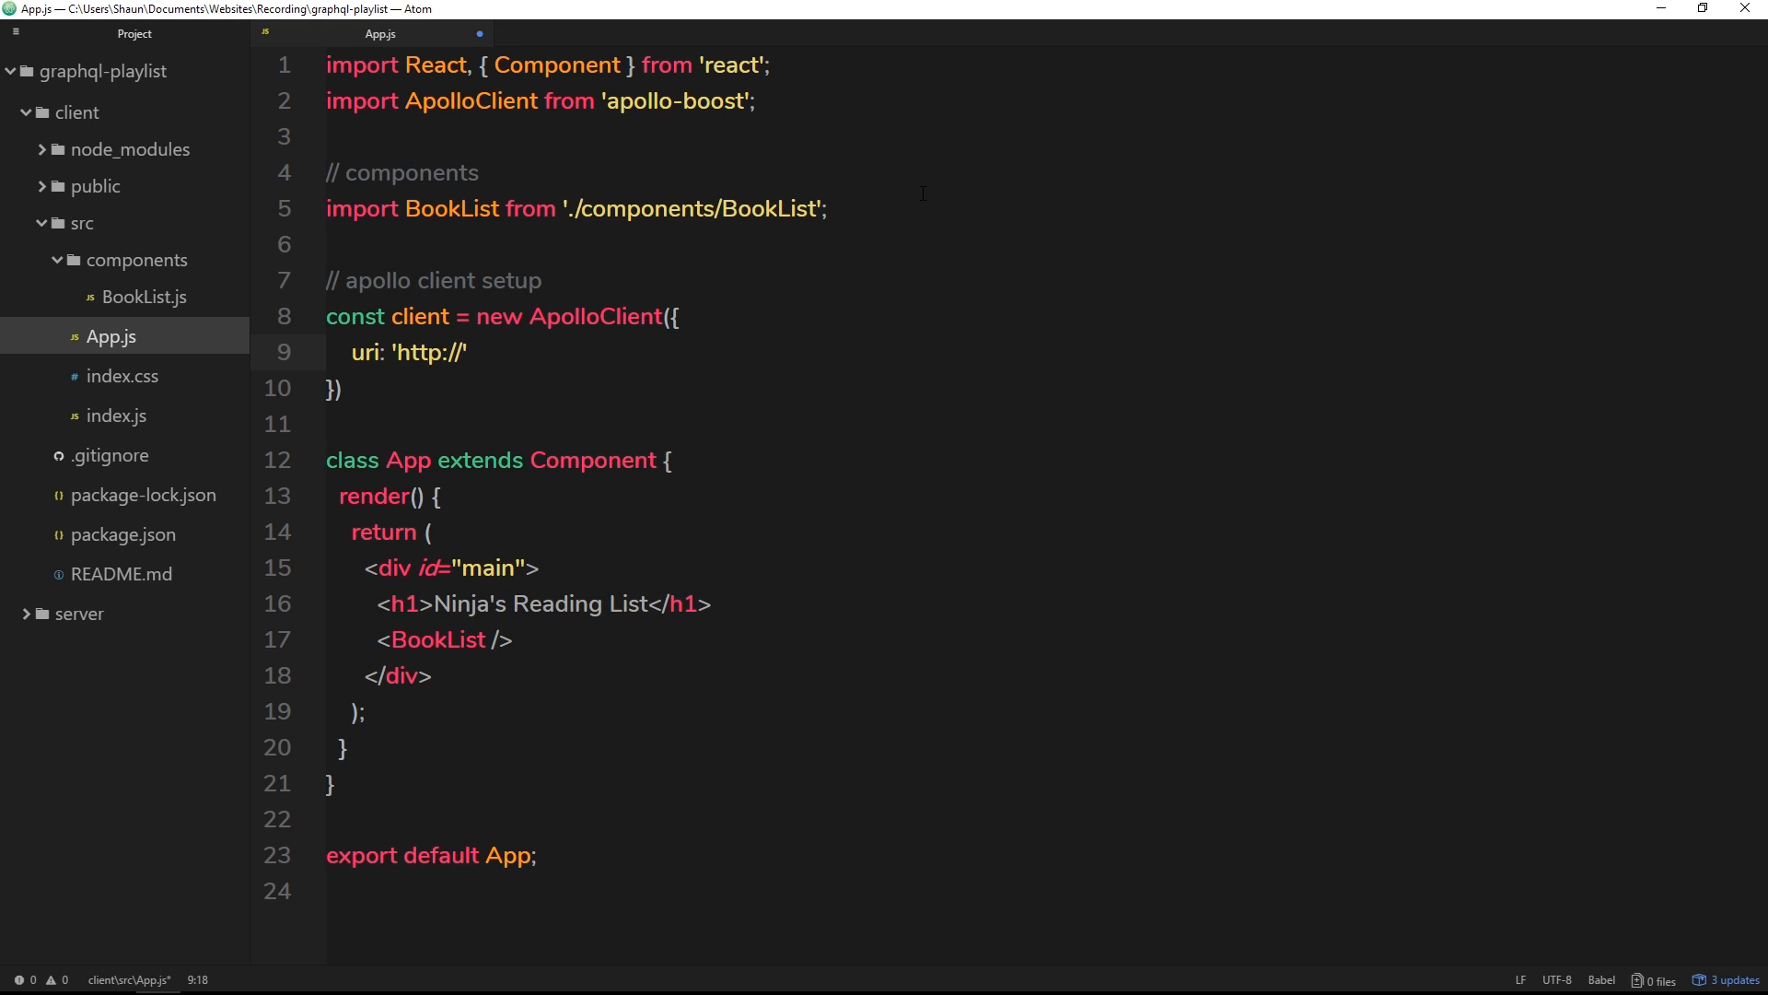
text(localhos)
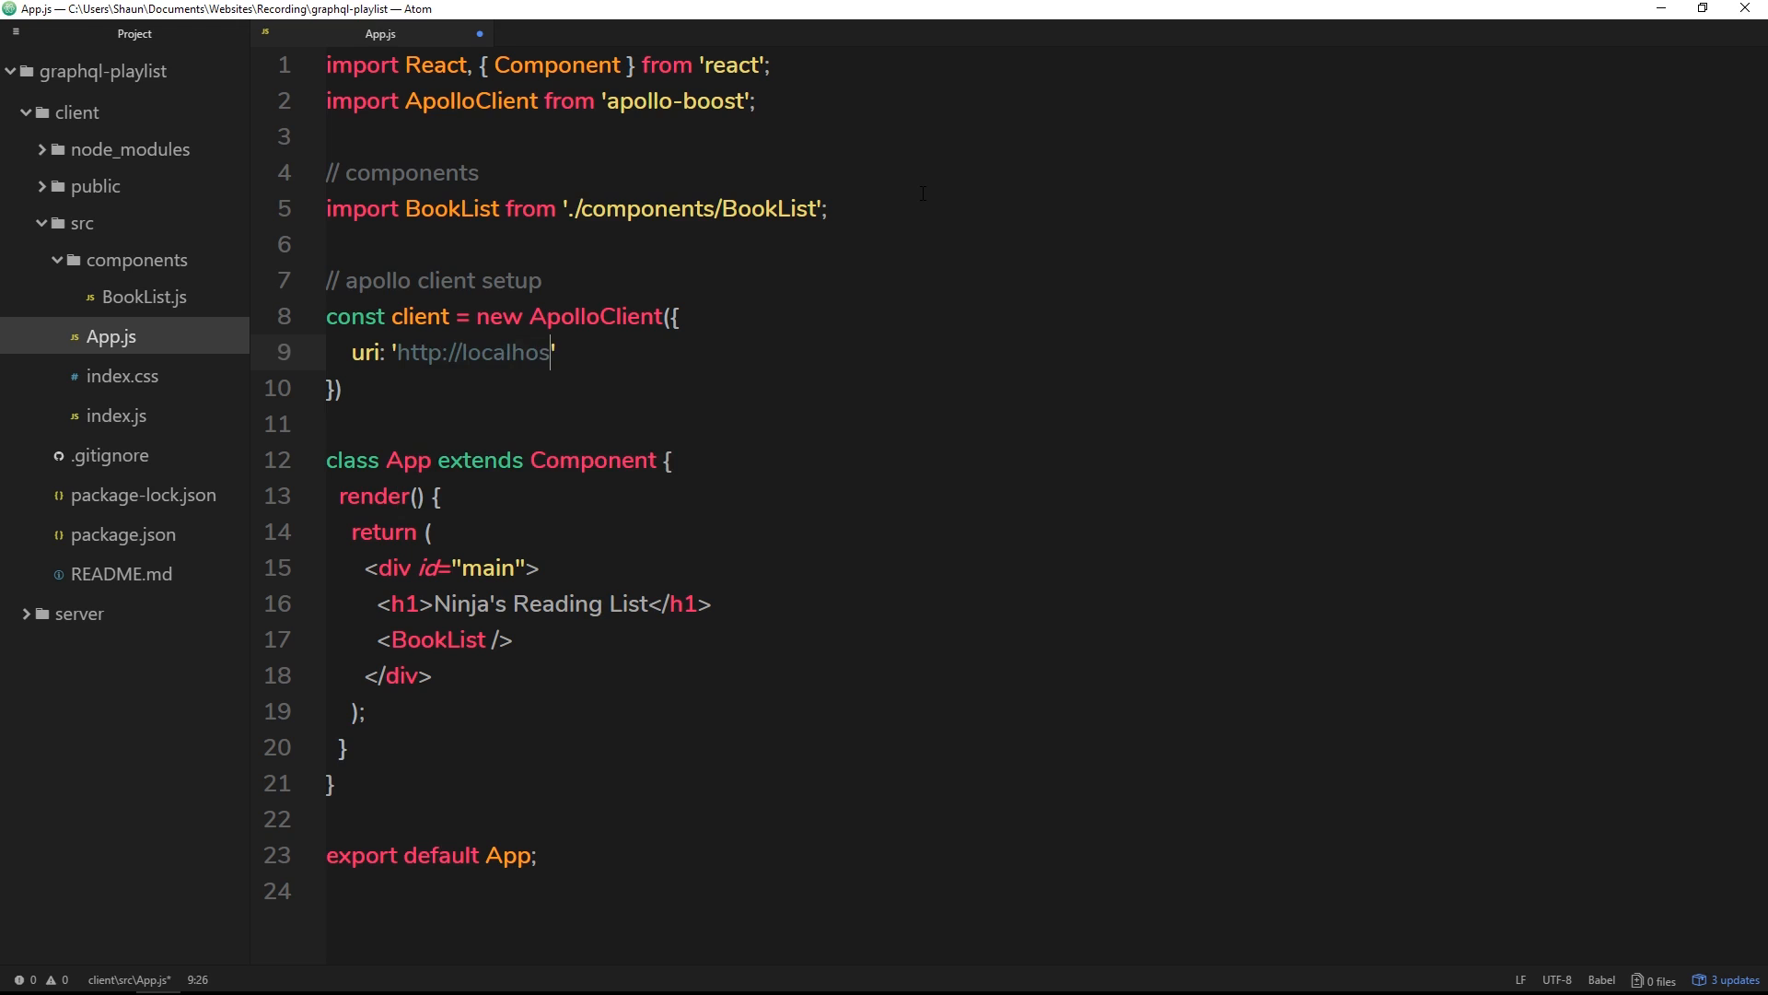
text(t:)
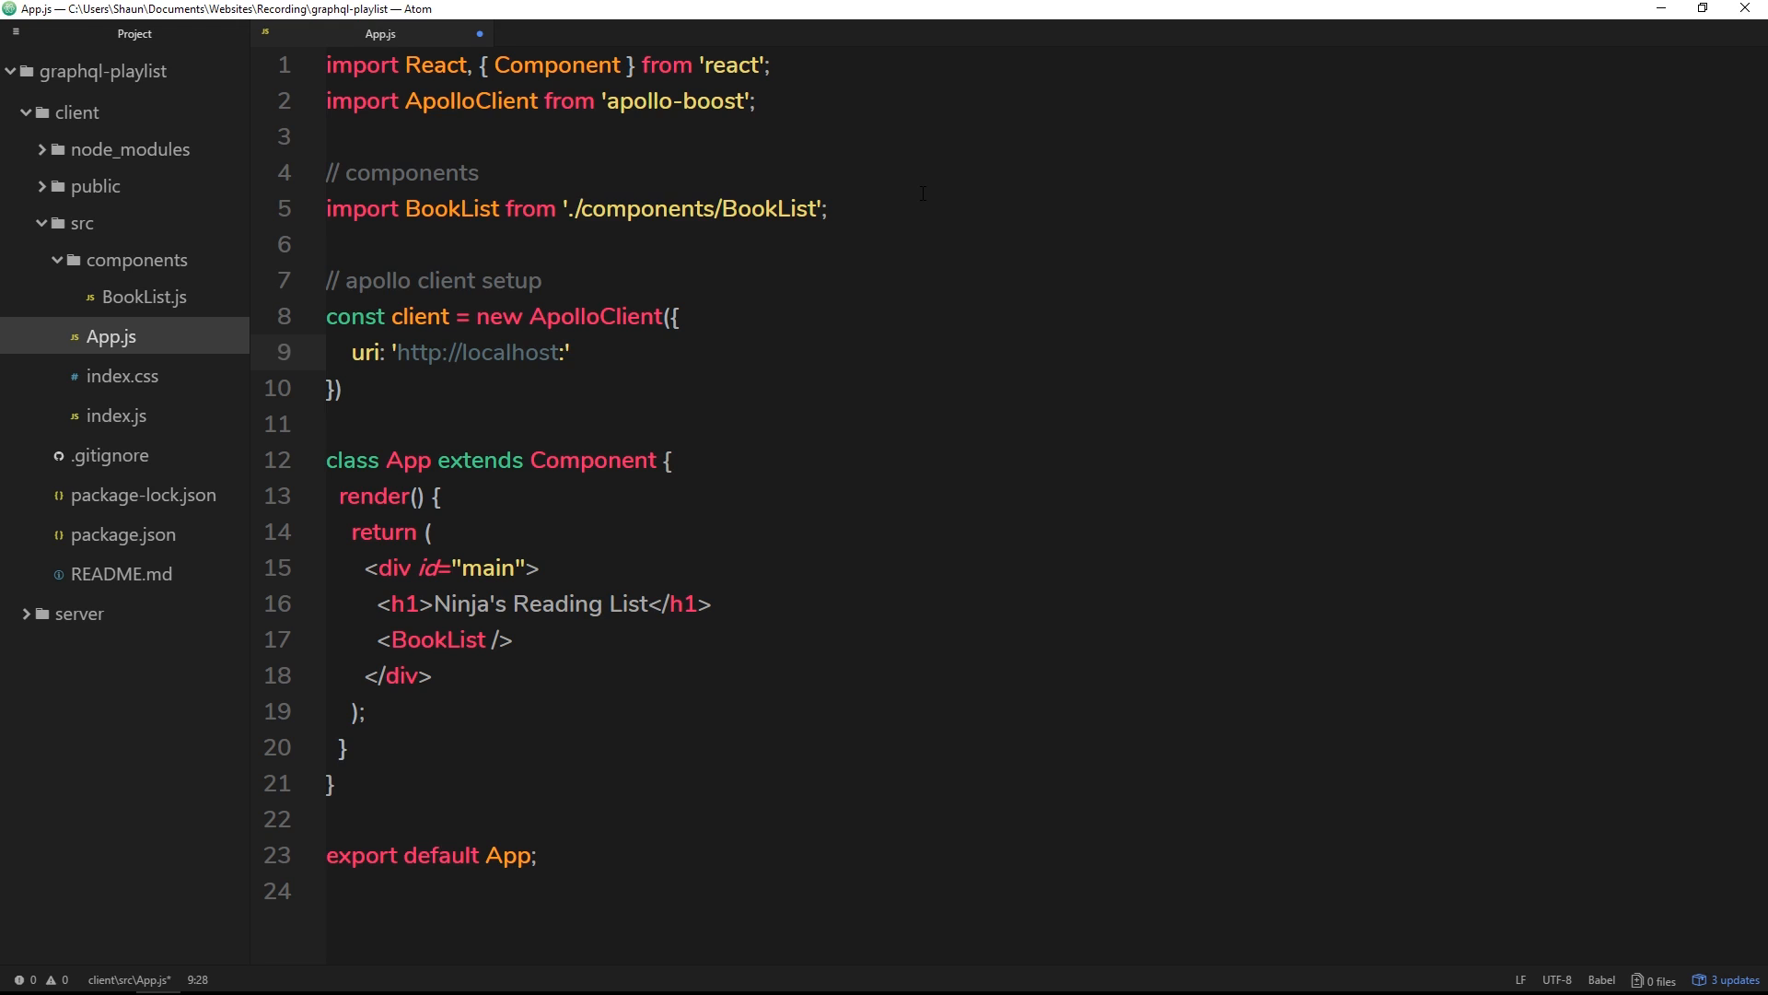
text(4000)
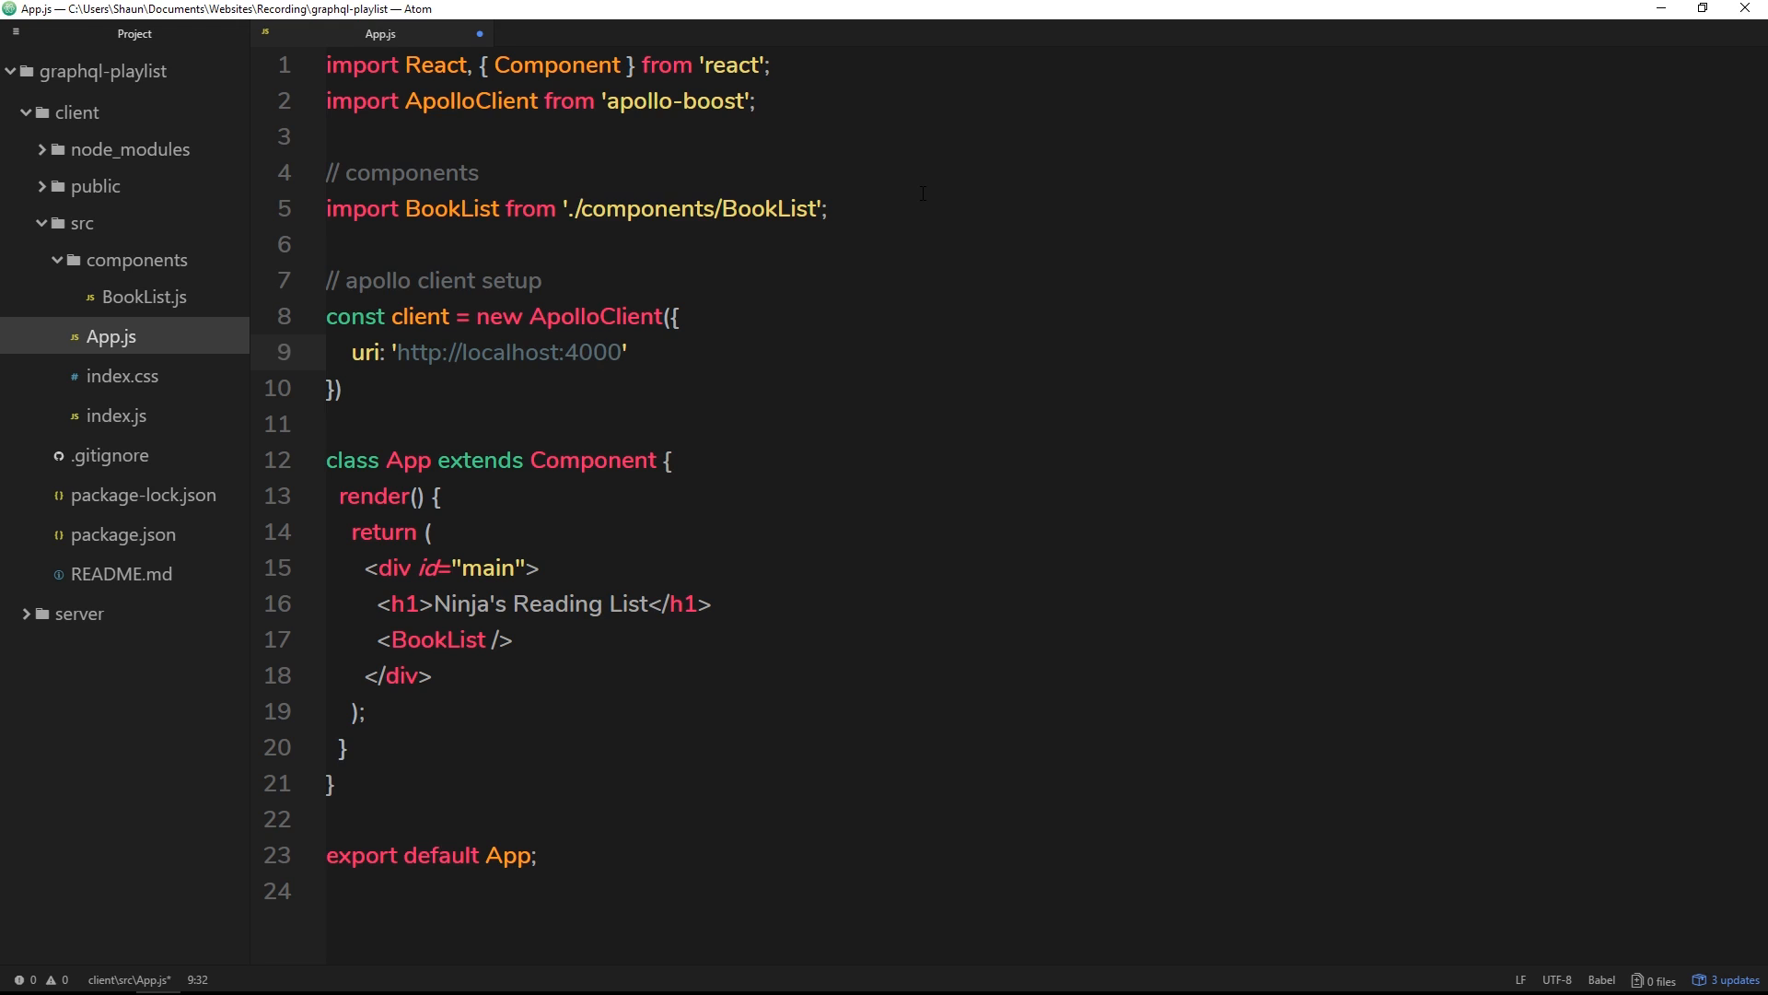
text(/graphql)
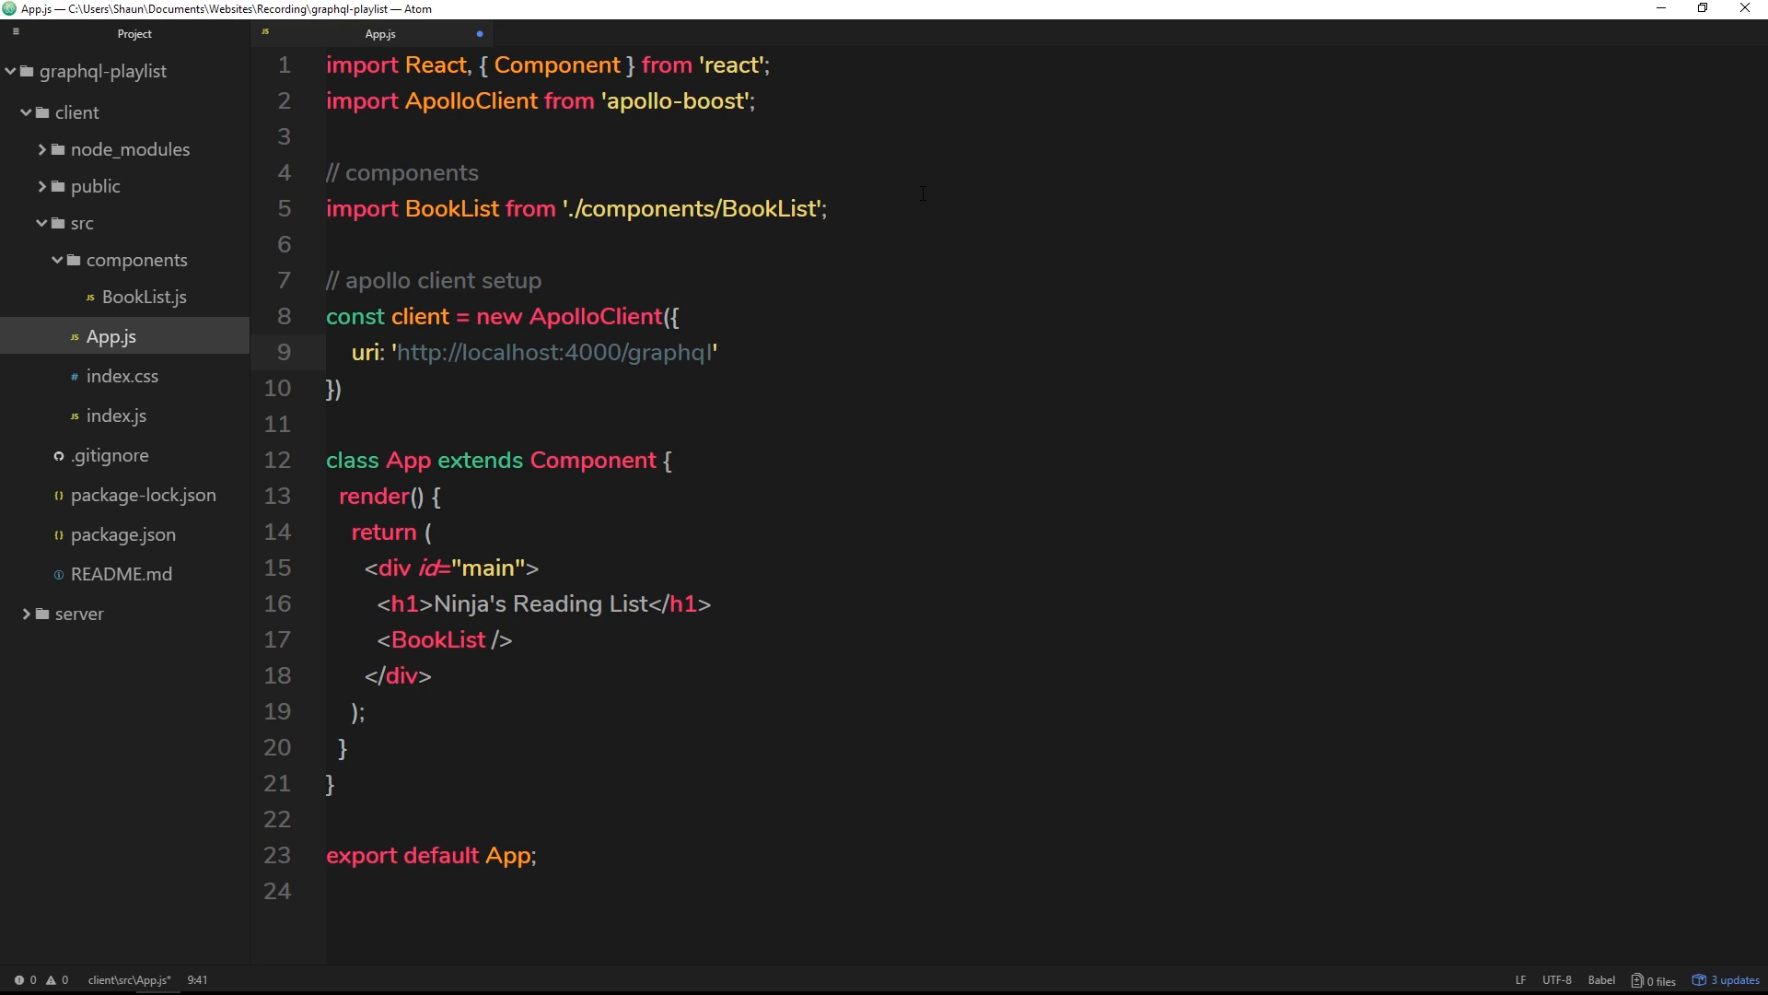
text(;)
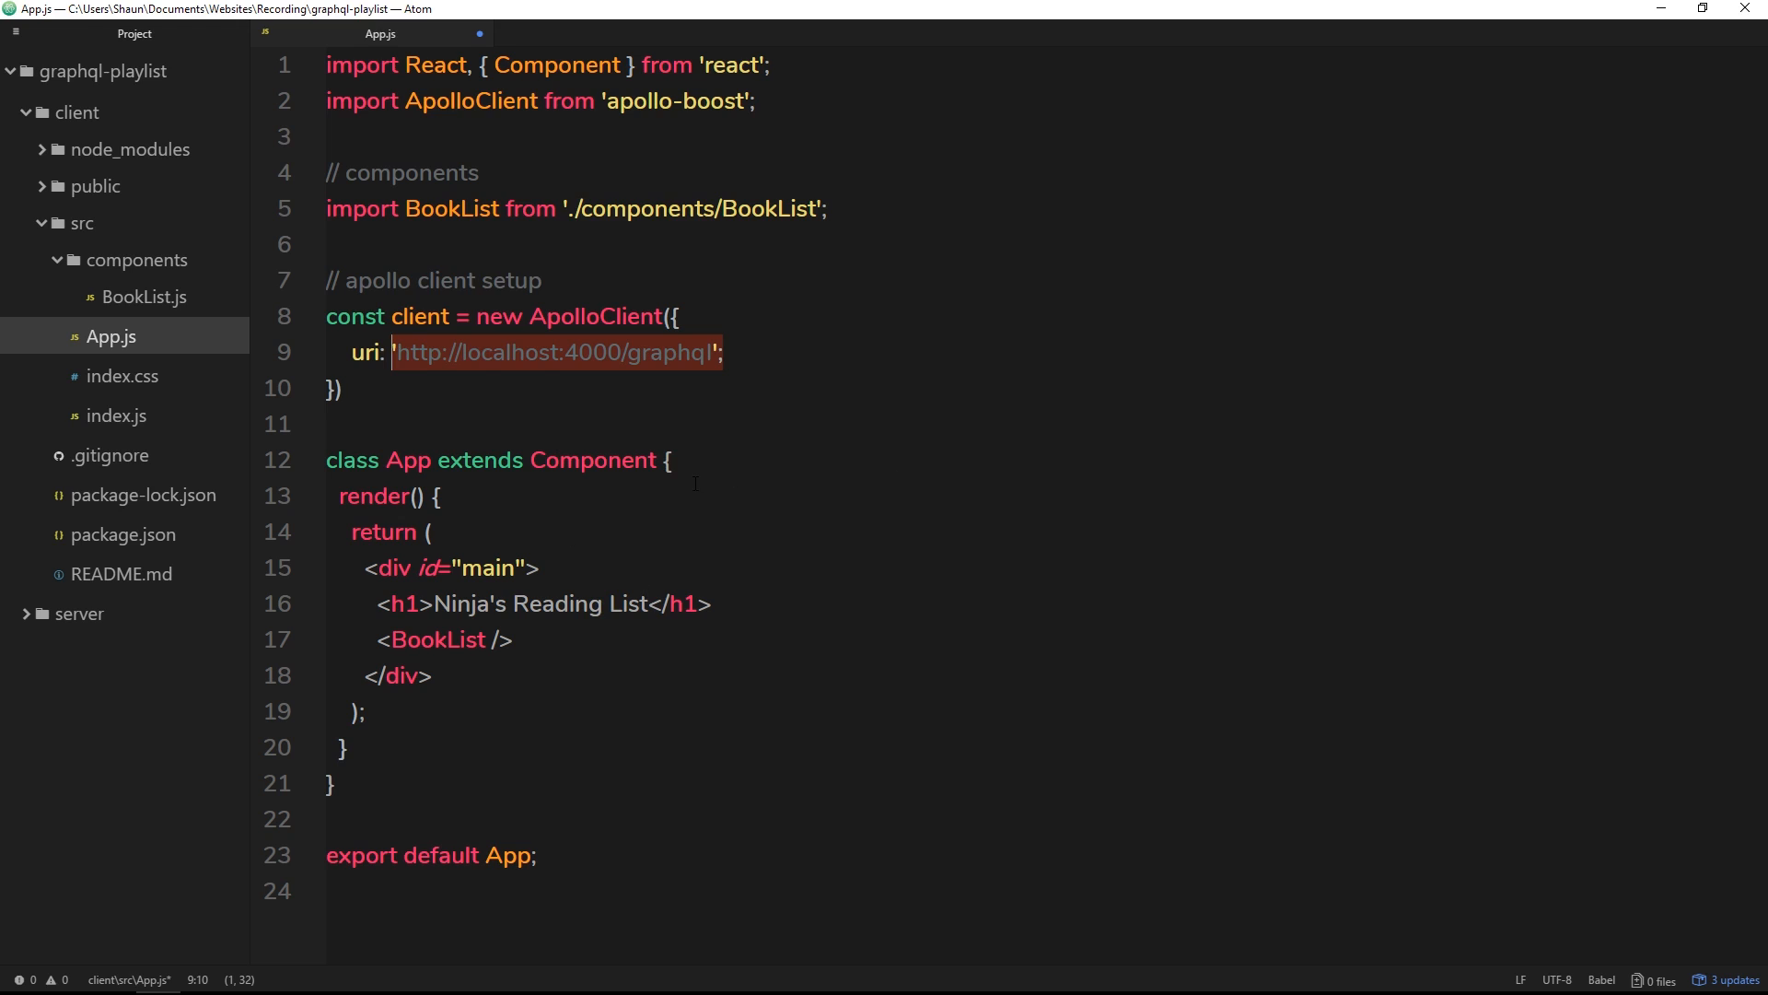
mouse_move(928, 483)
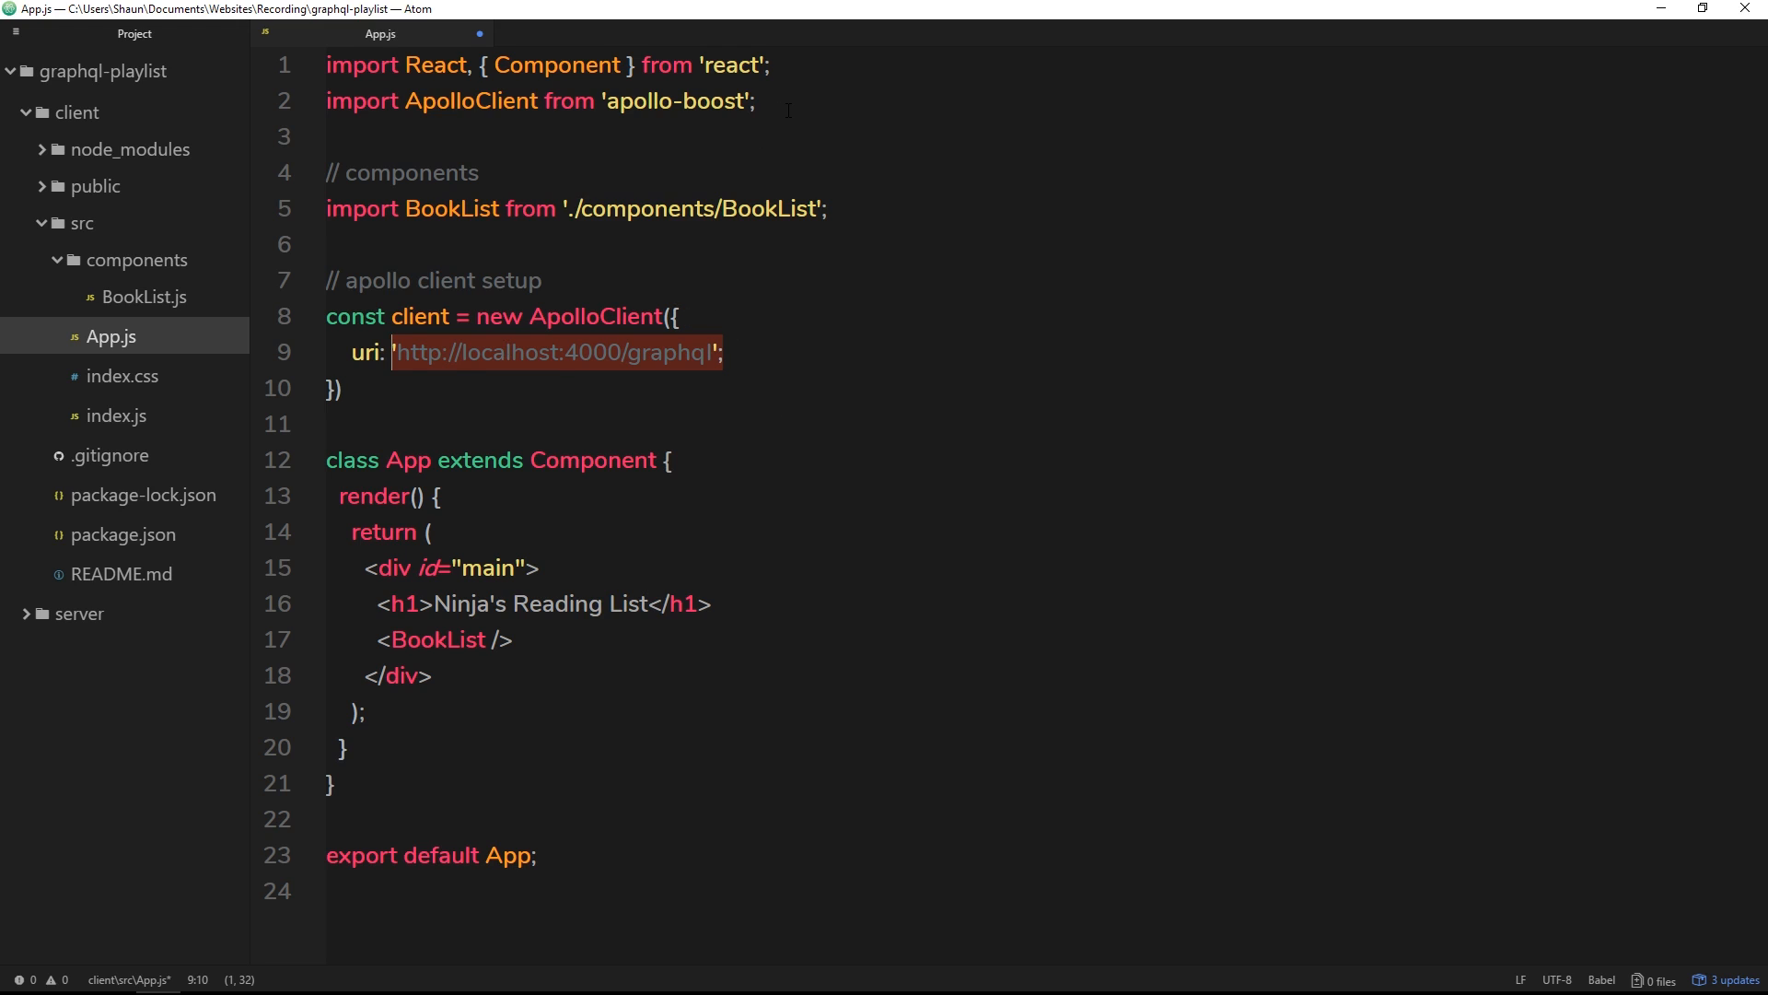
- Add import { ApolloProvider } from 'react-apollo'; and start a new line inside return
text(im)
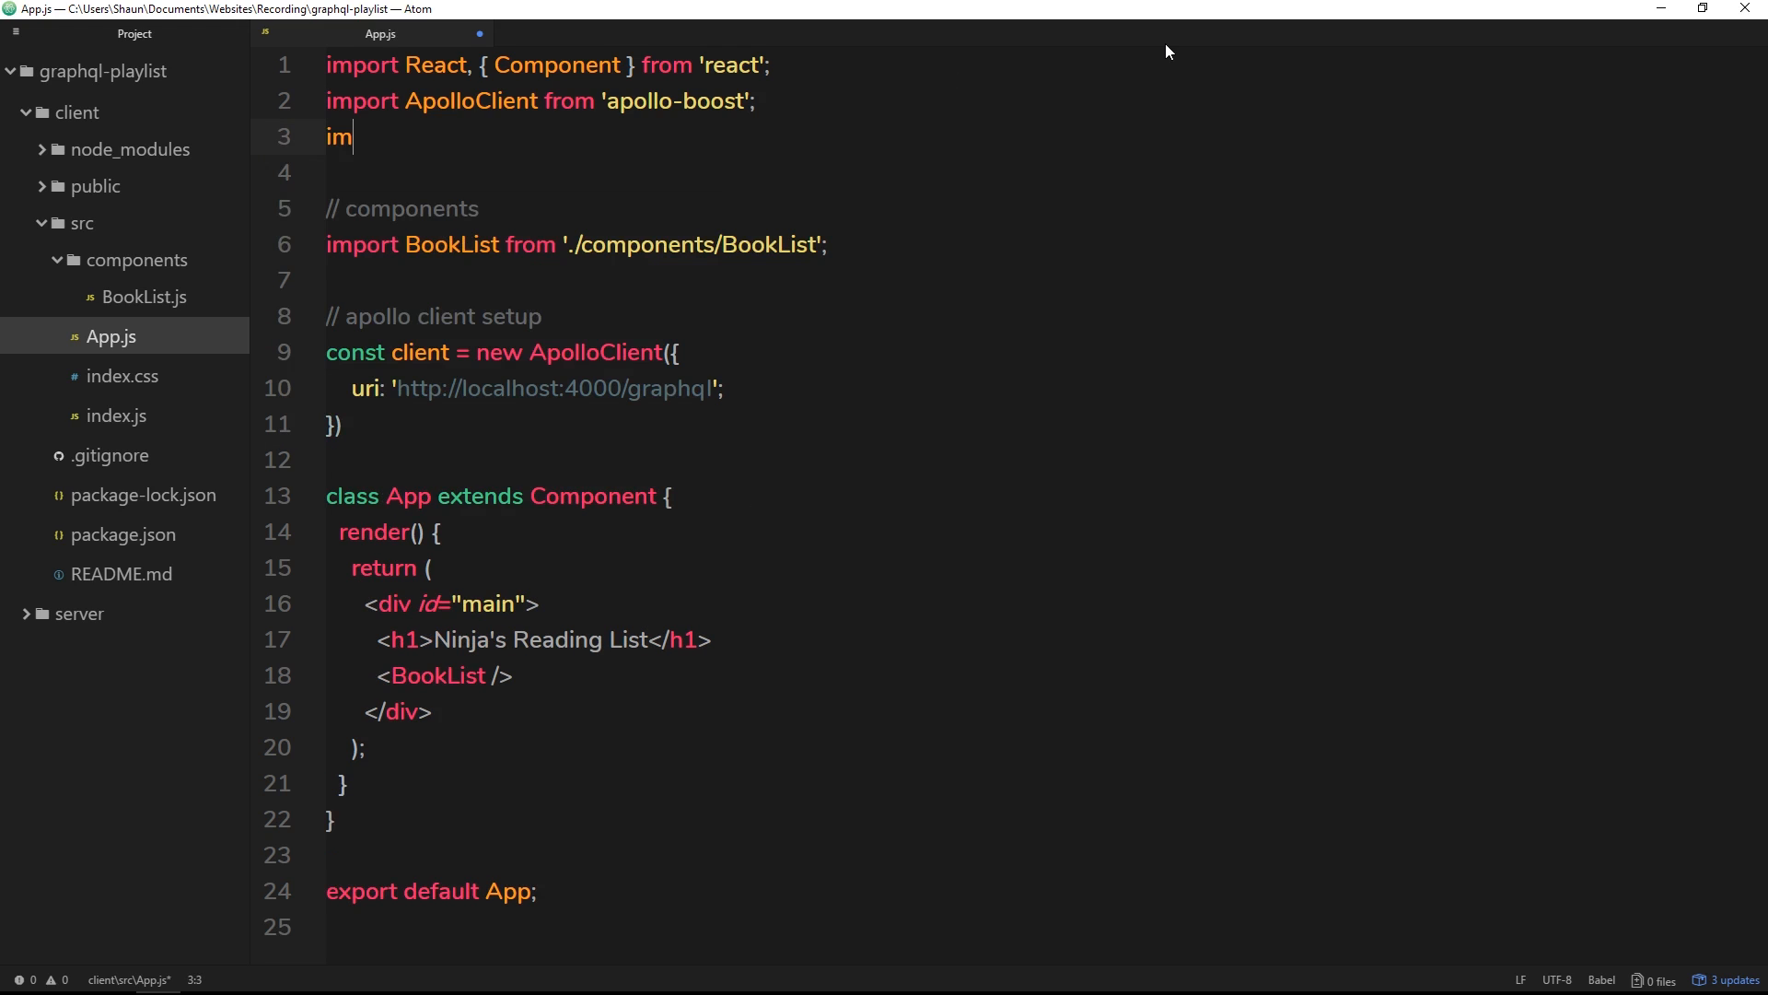
text(port { A)
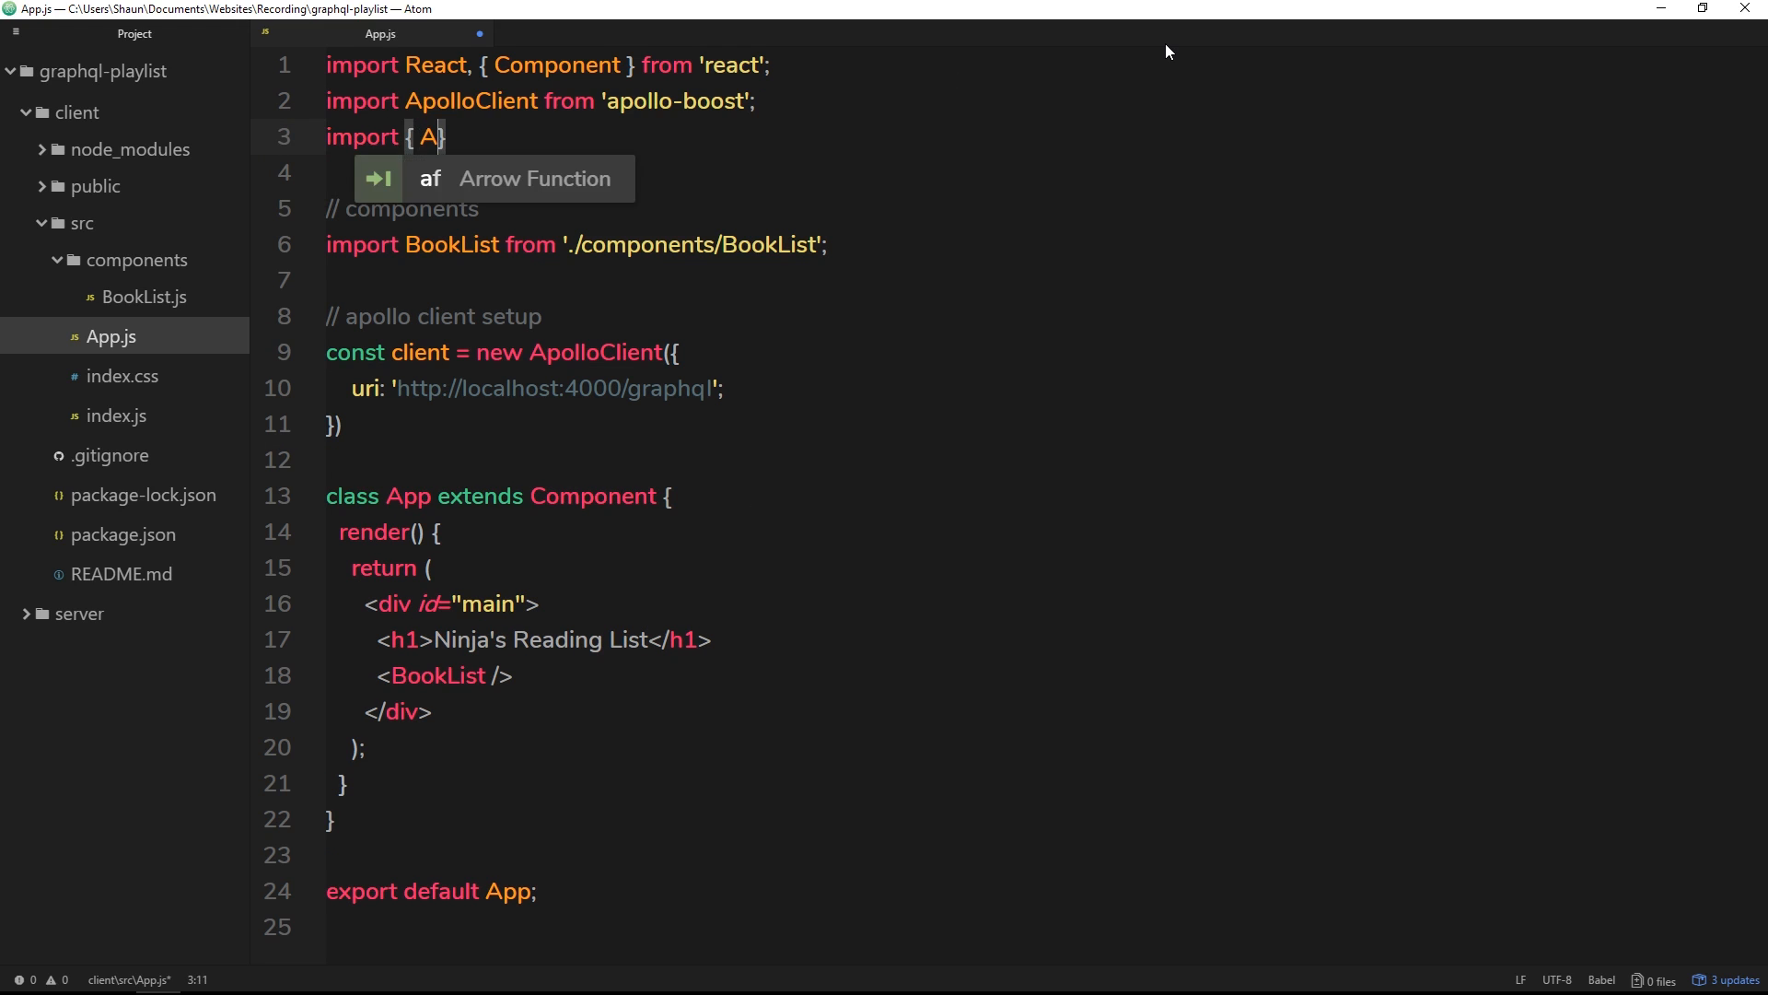
text(polloProver)
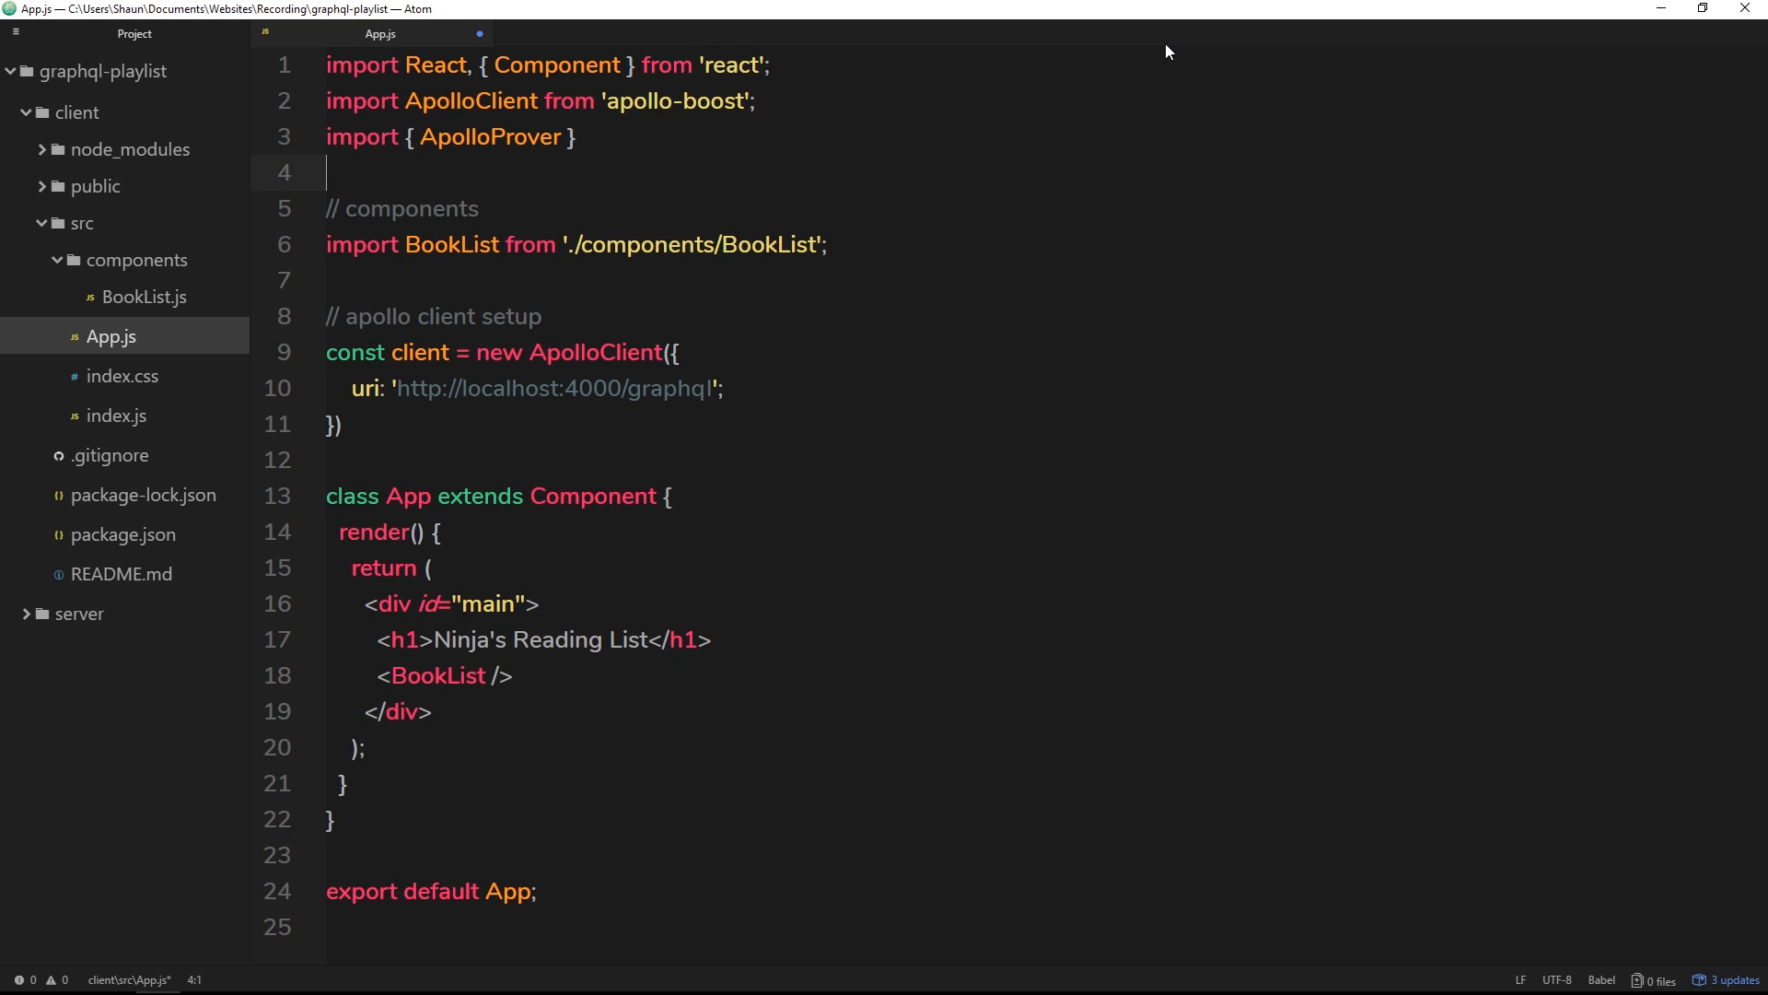
text(from 'react-apollo';)
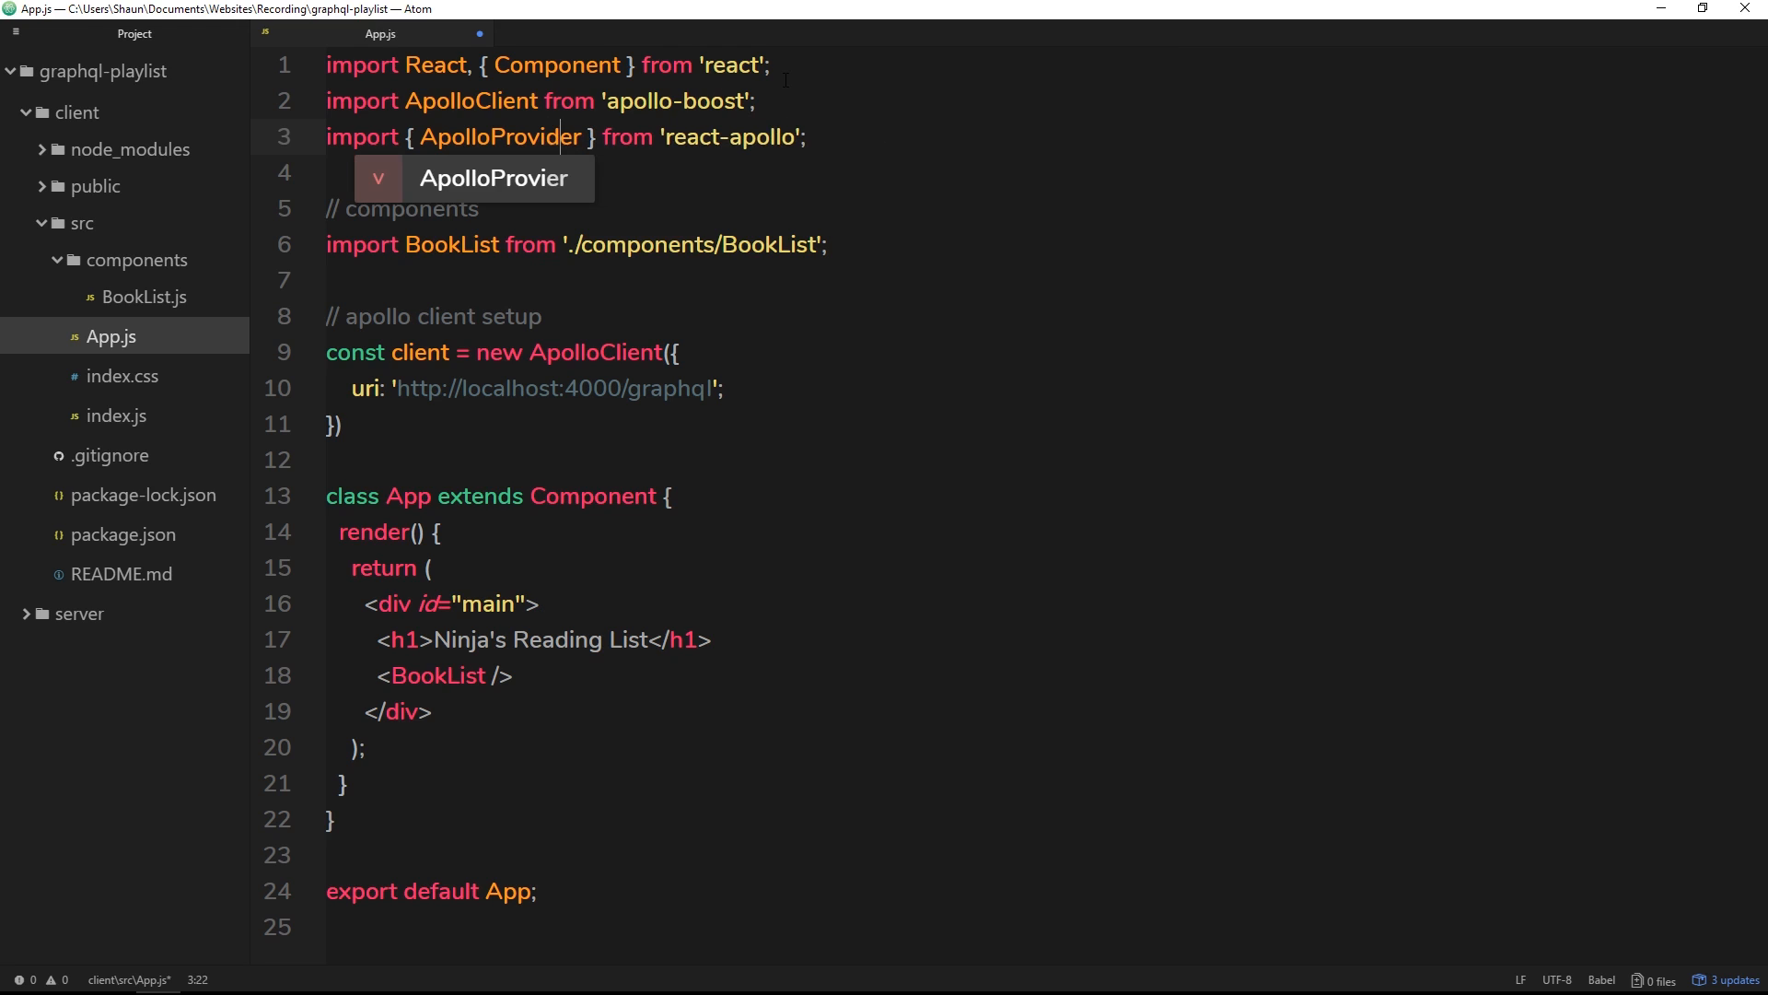
text(d)
text(<)
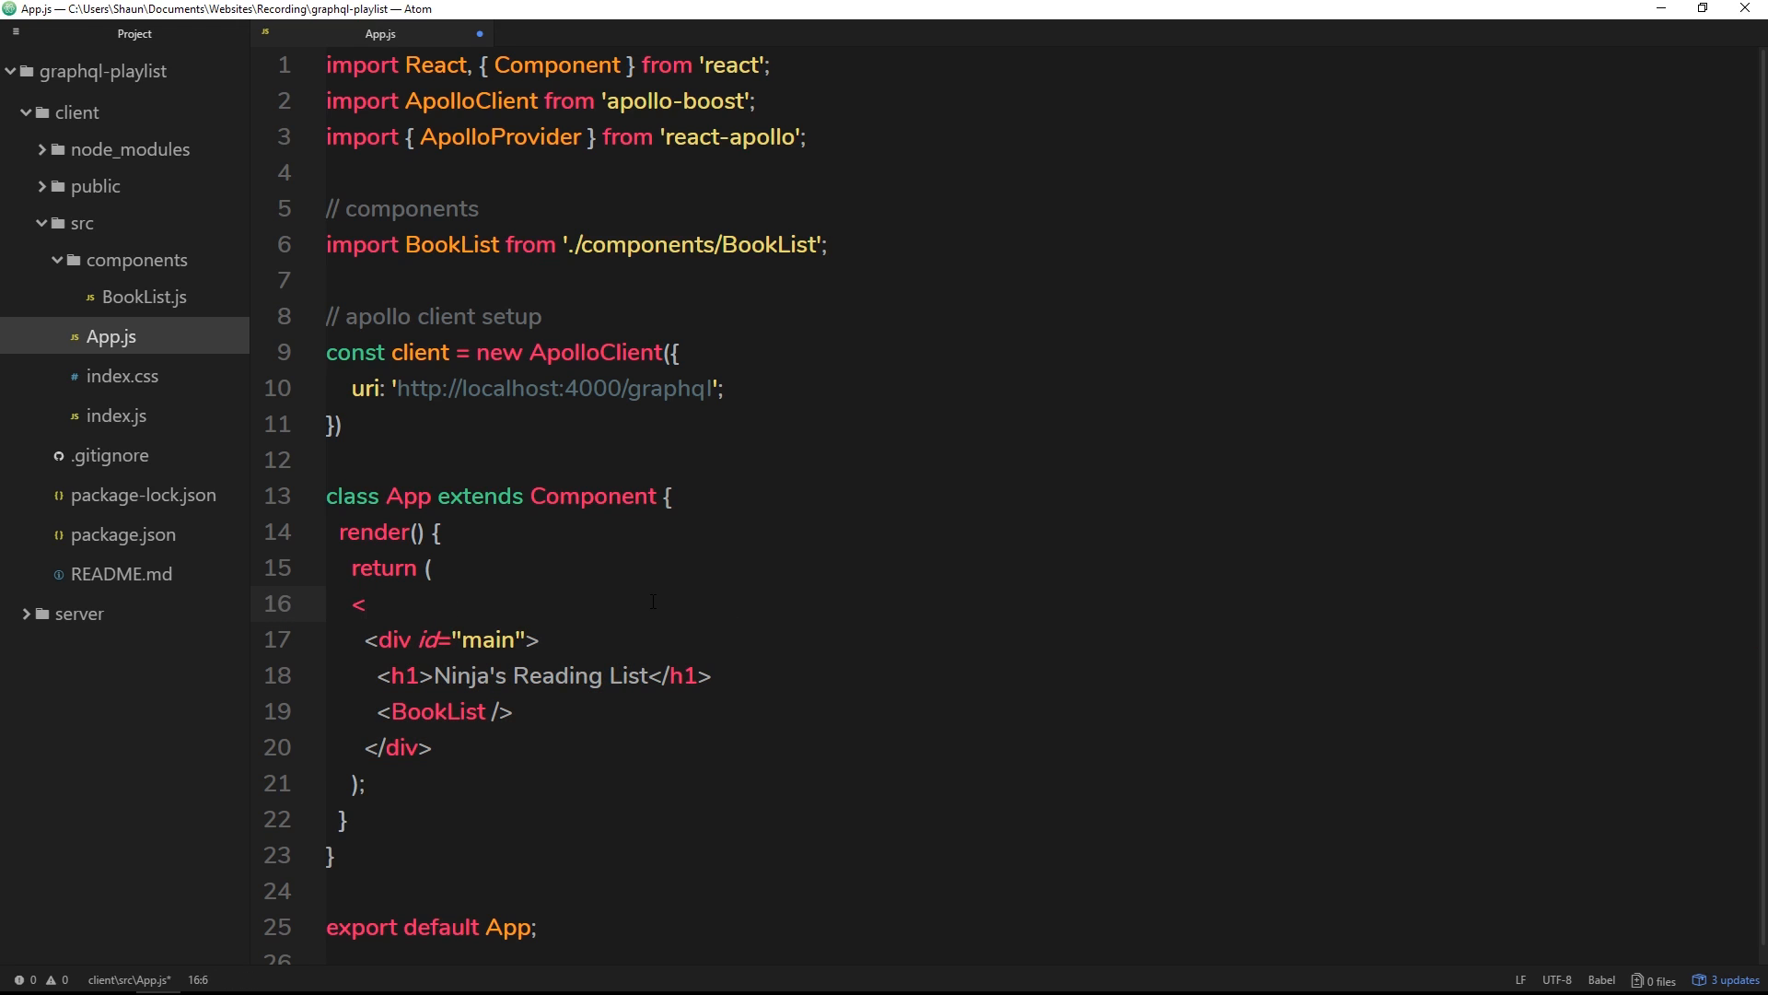
- Write an opening <ApolloProvider client={client}> tag above the main div
text(Apollo)
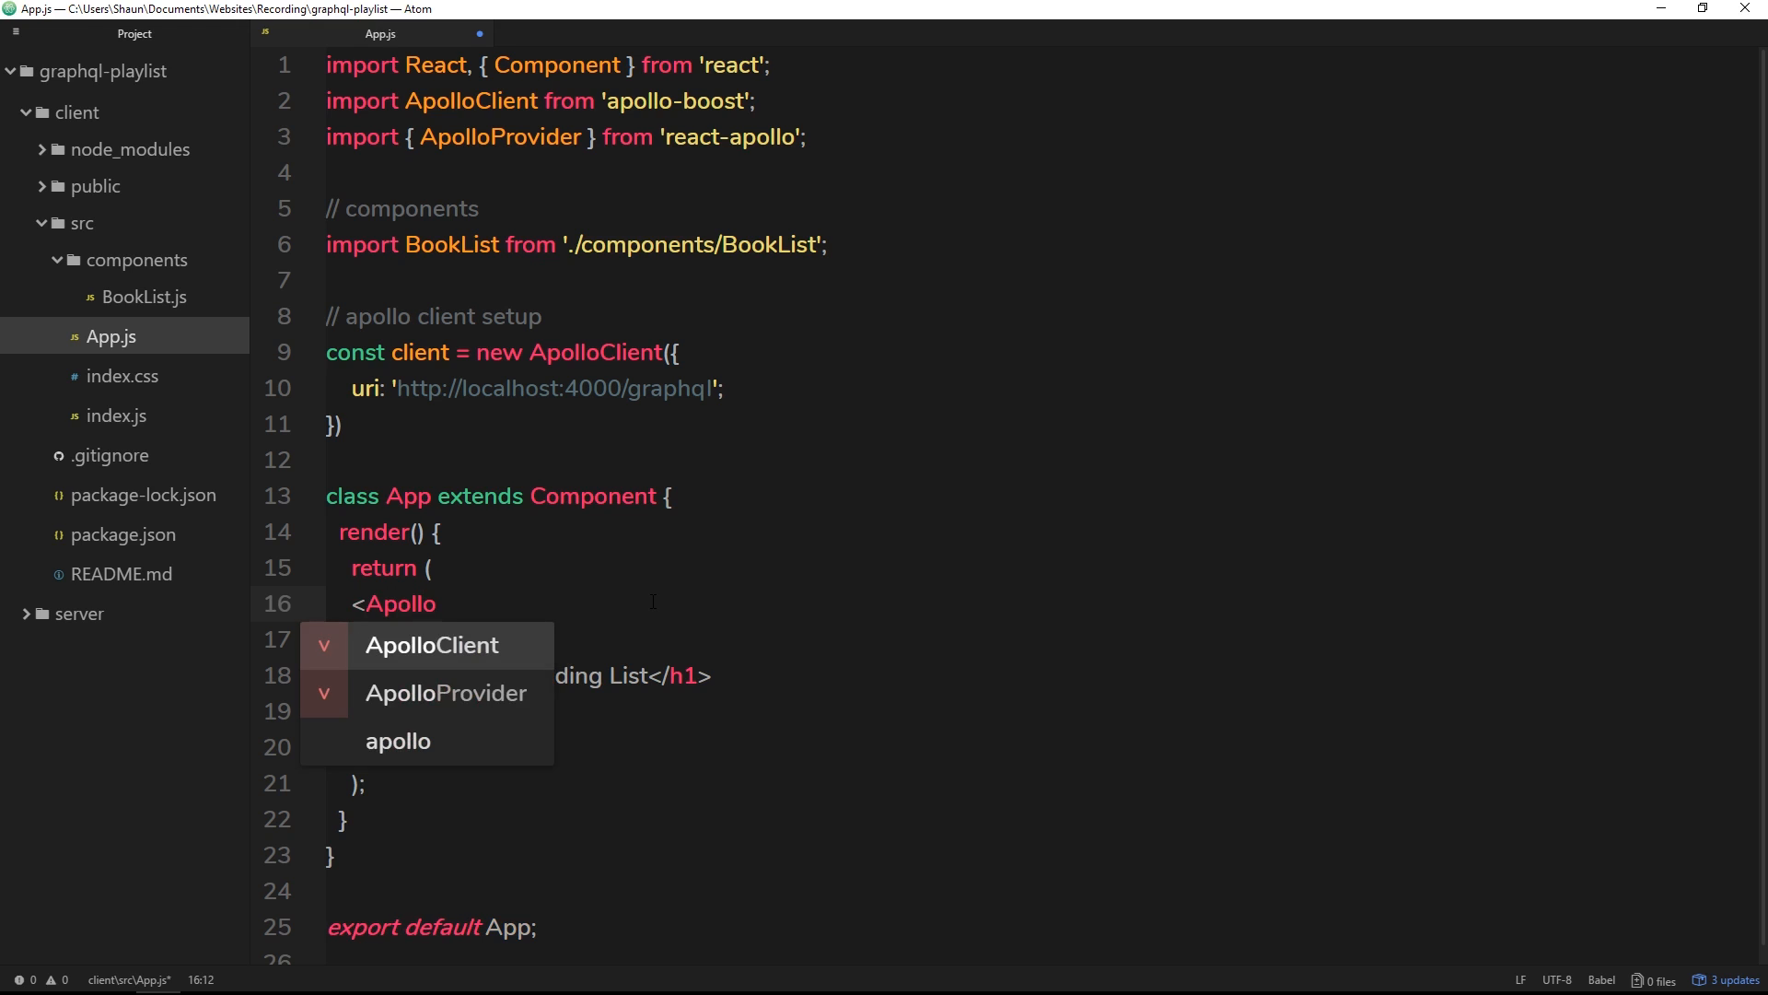
text(Provide)
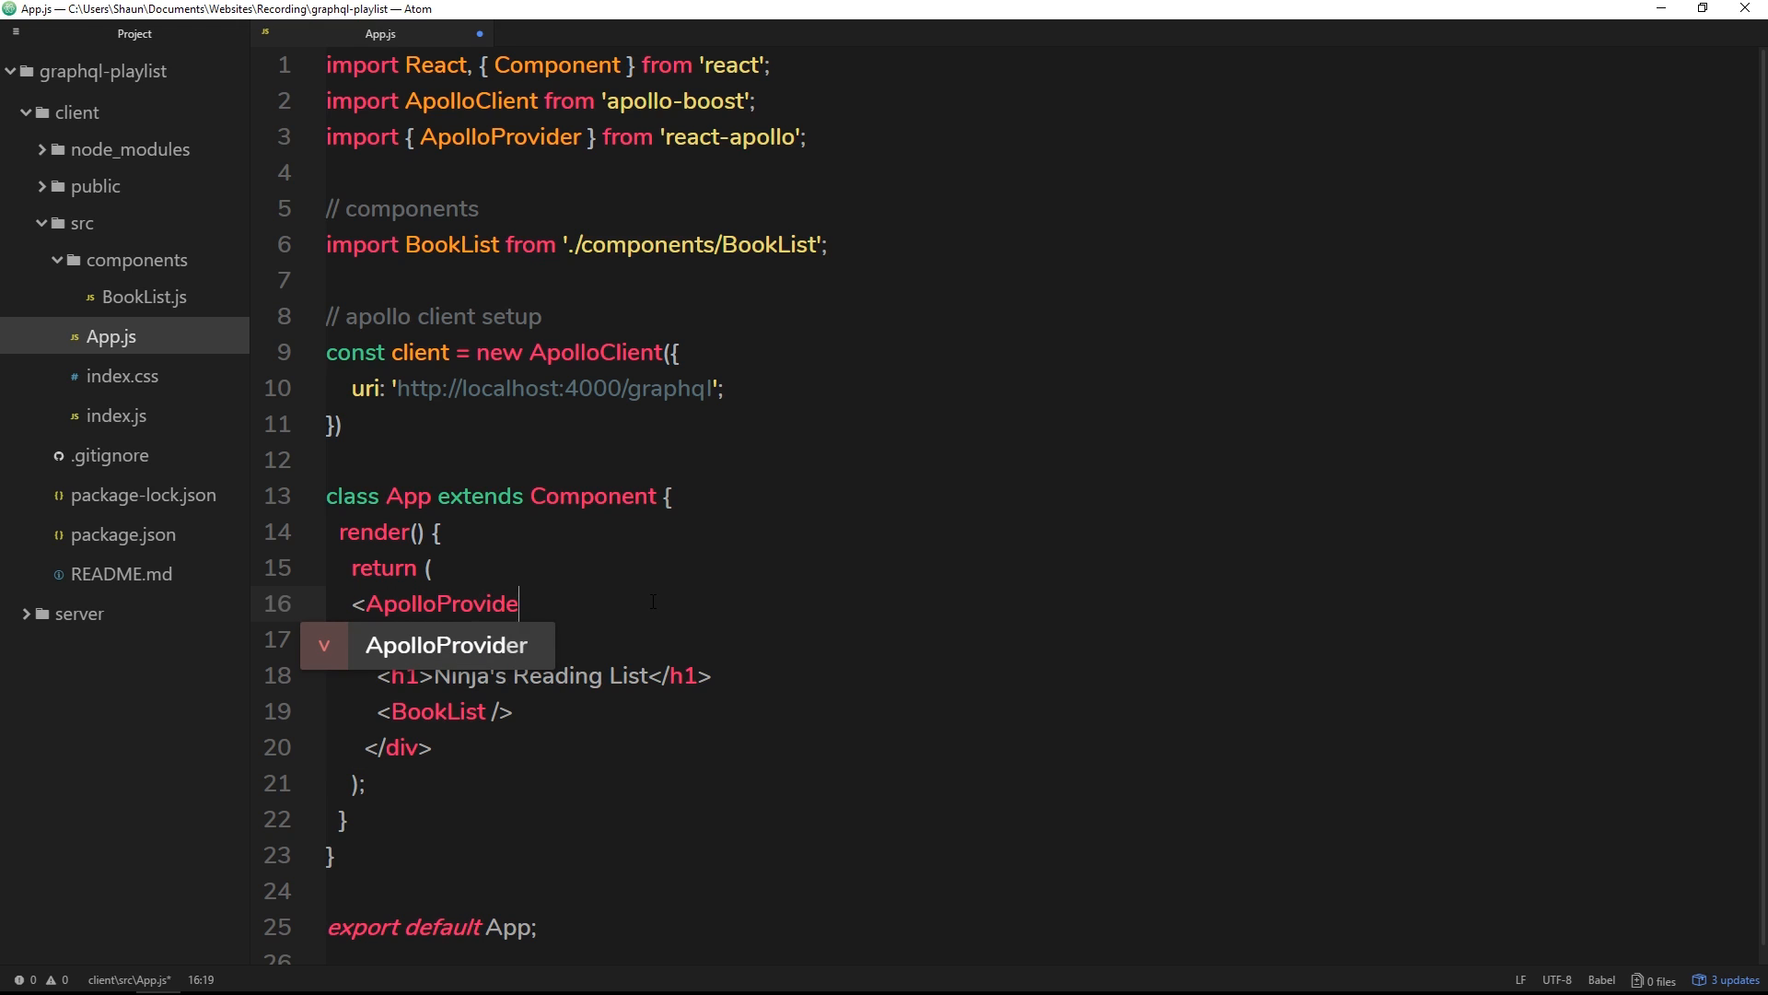
text(c)
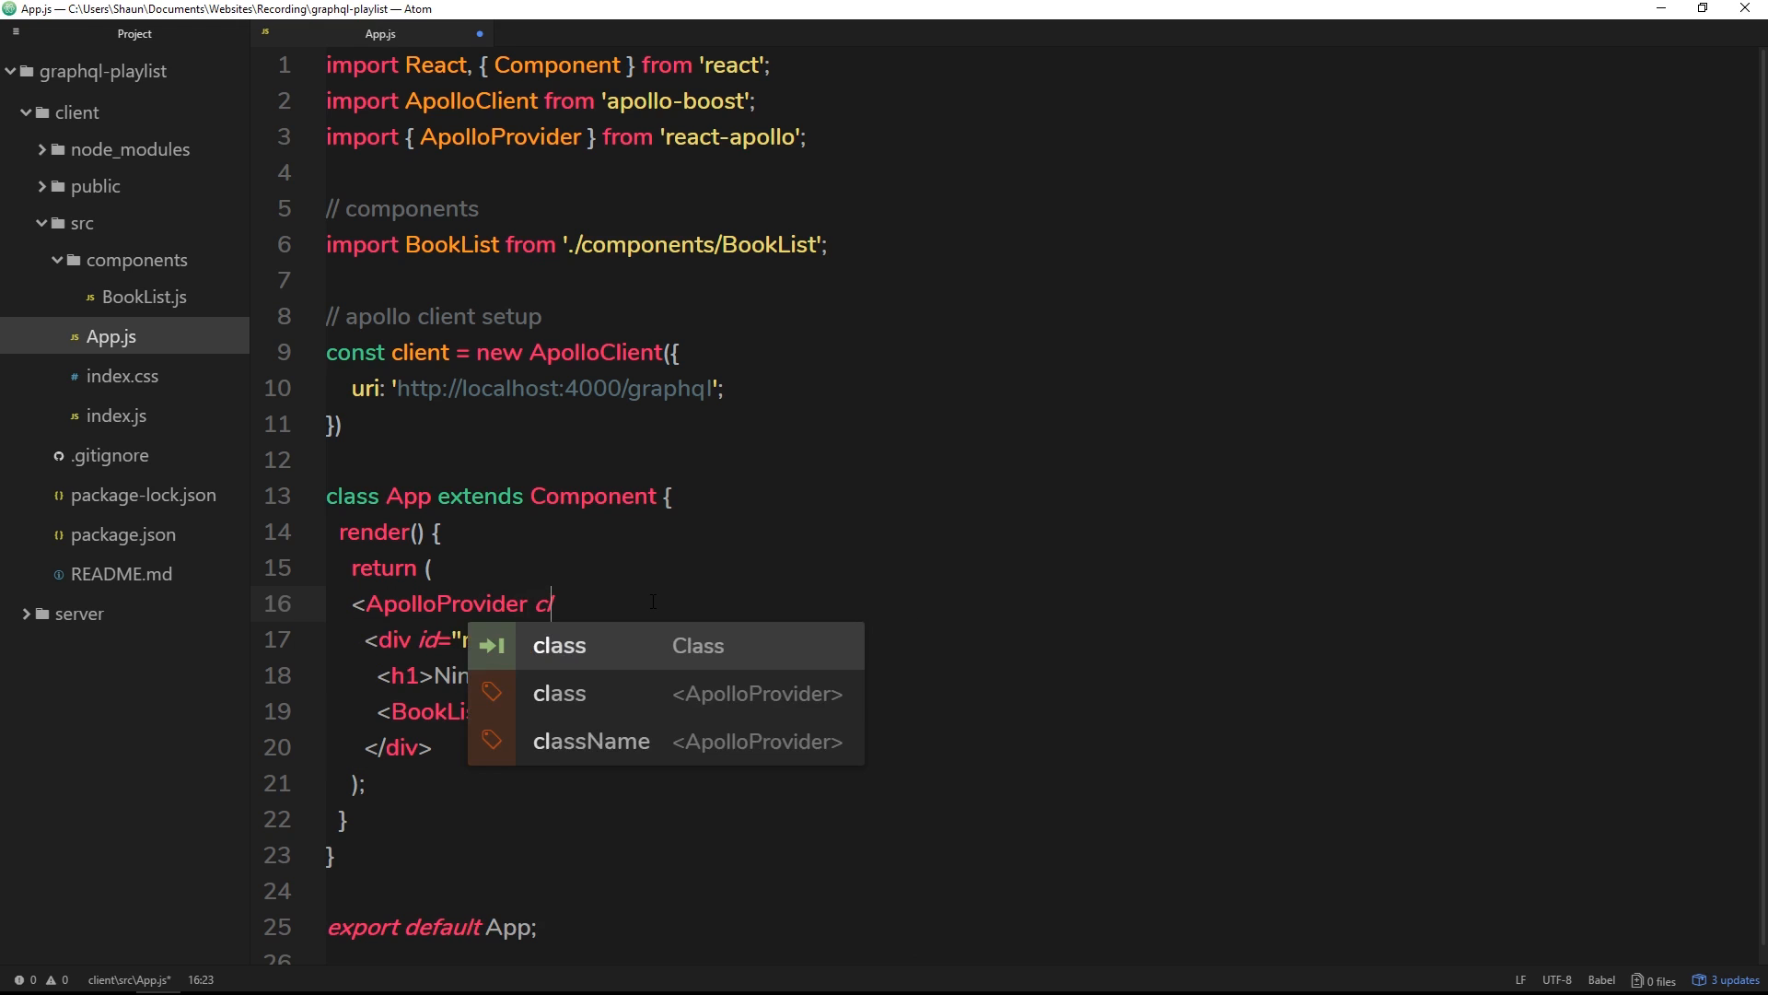
text(lient="")
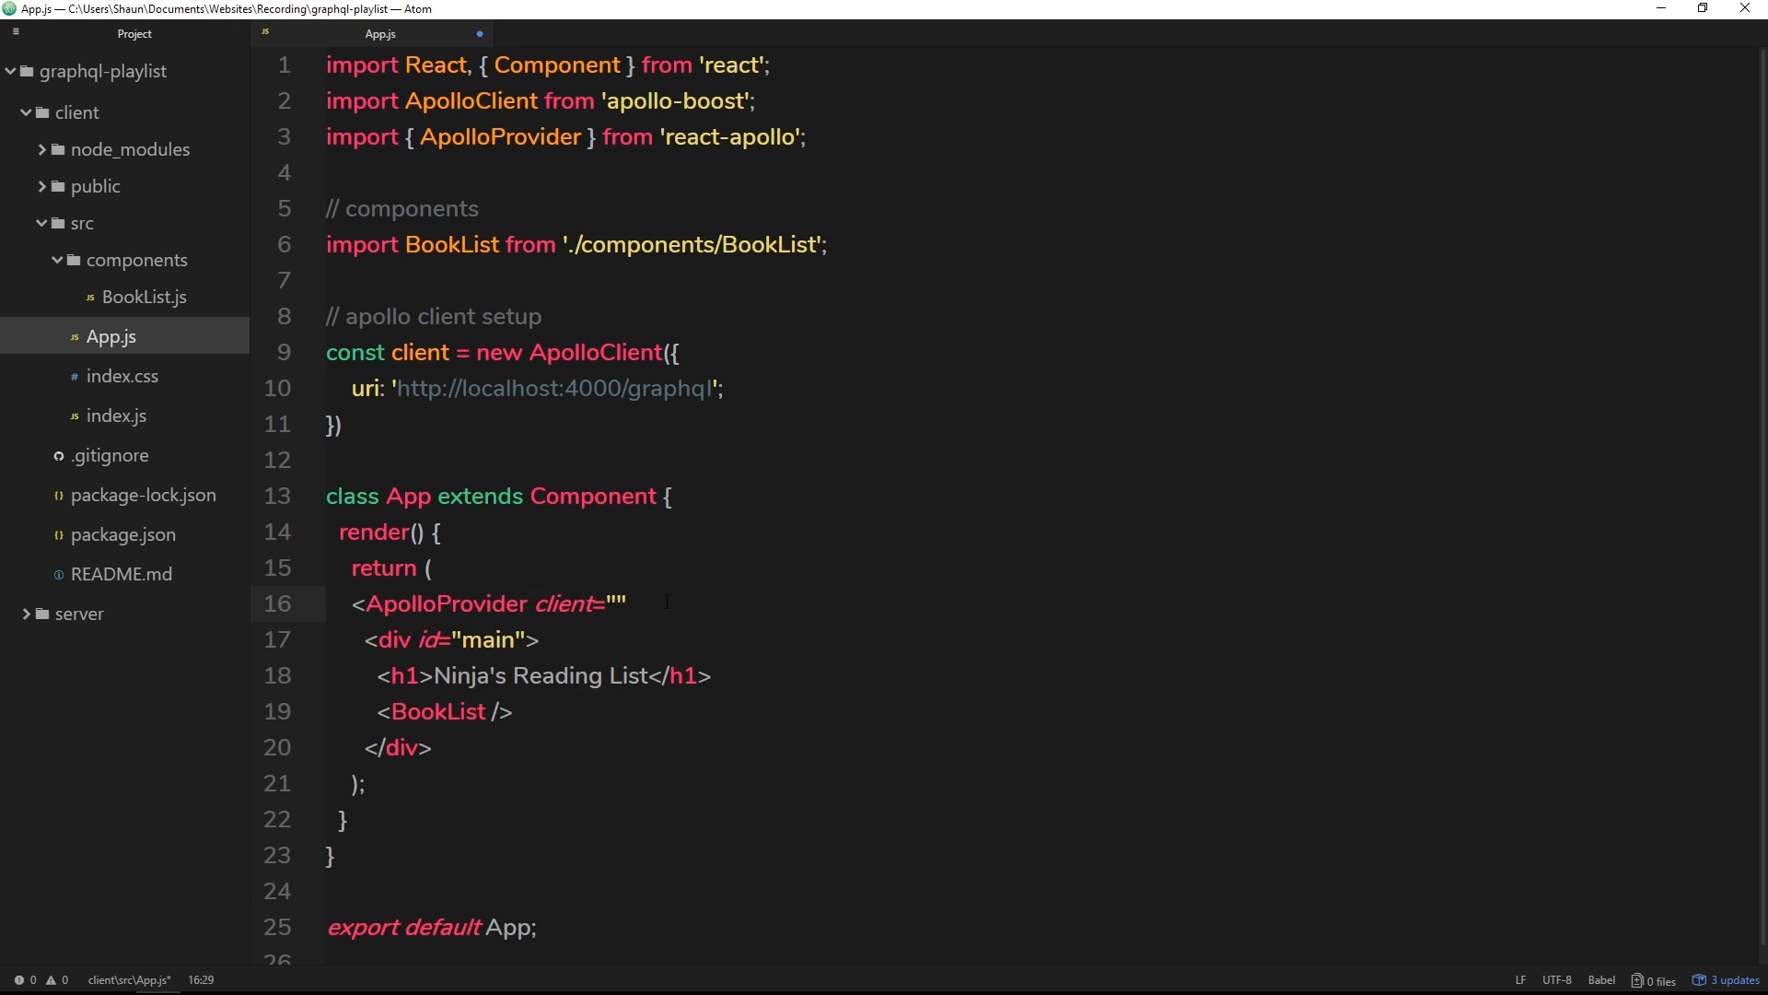
double_click(418, 352)
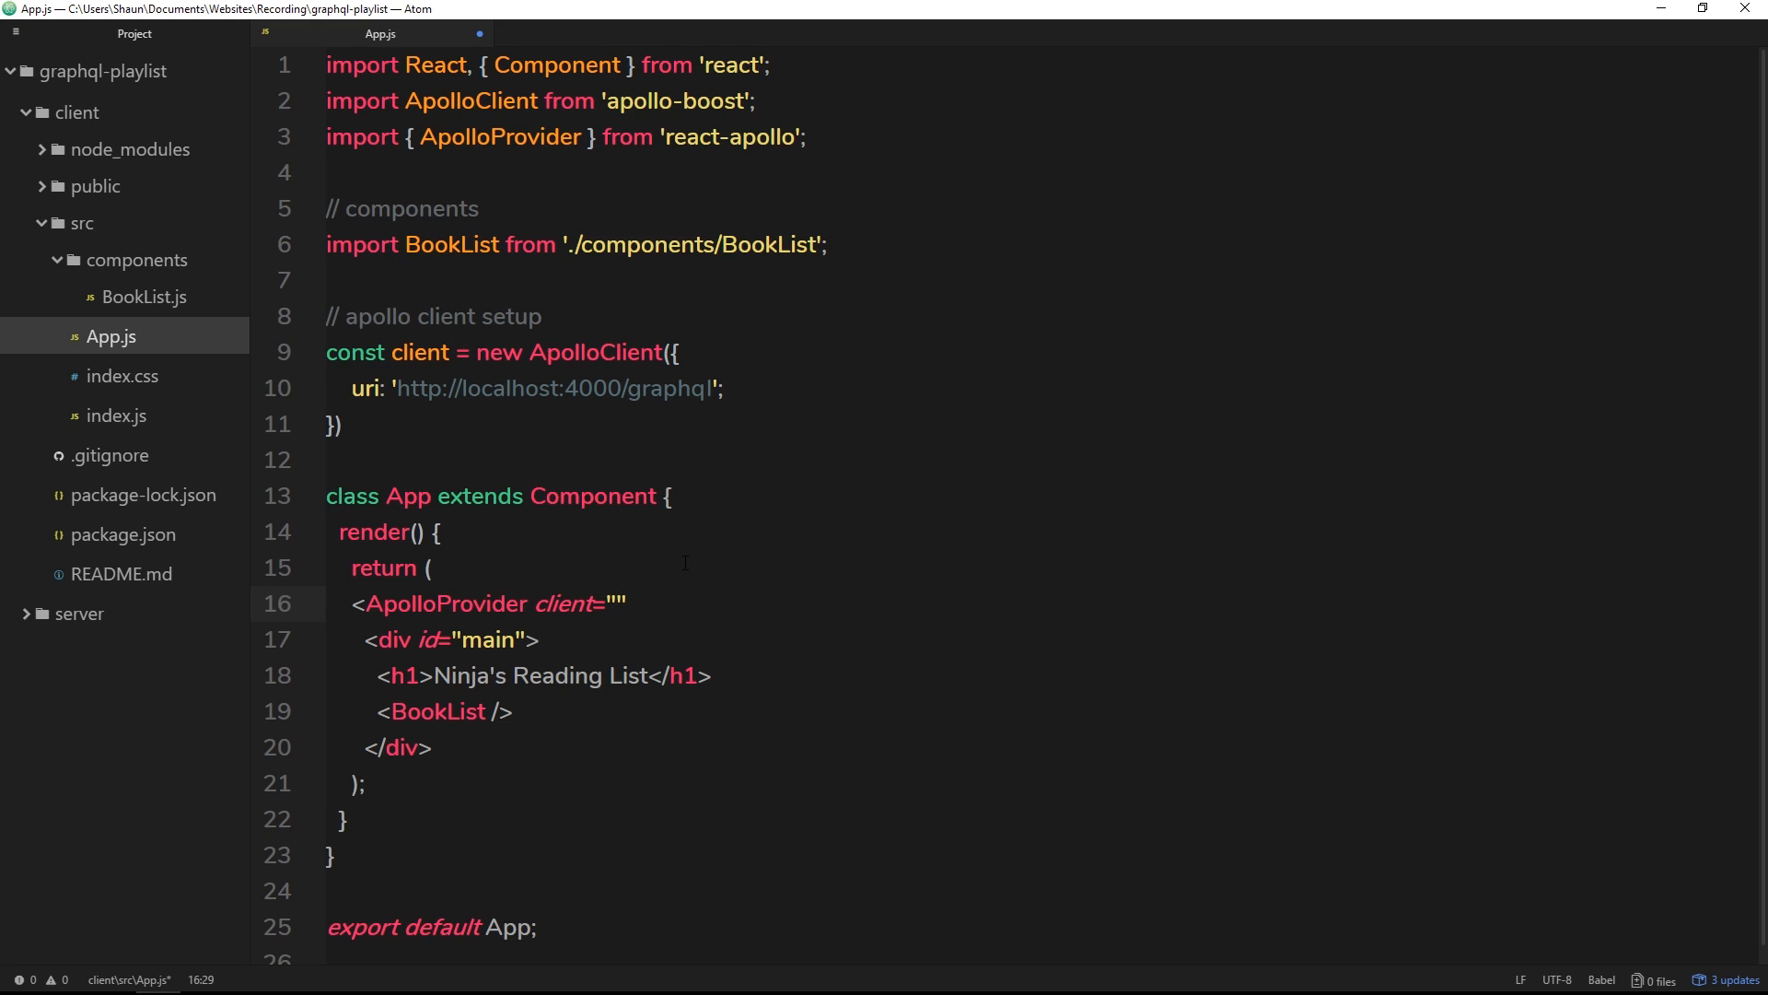
key(BackSpace)
text({)
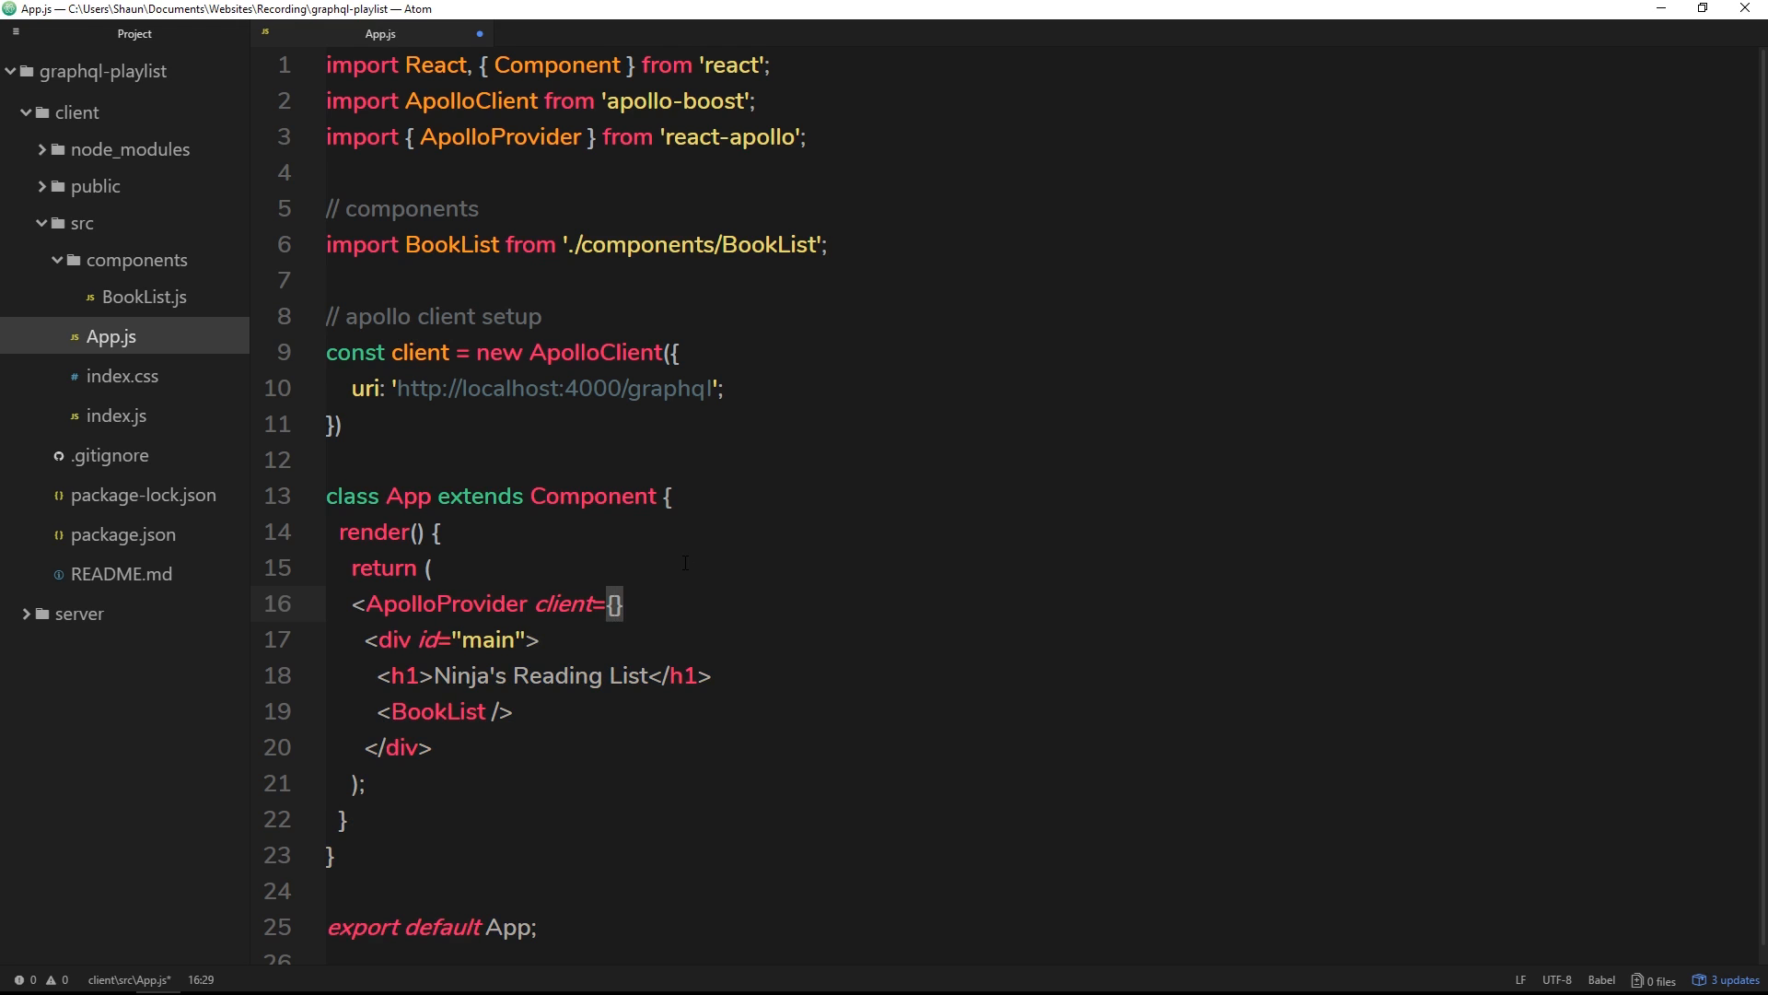
text(client)
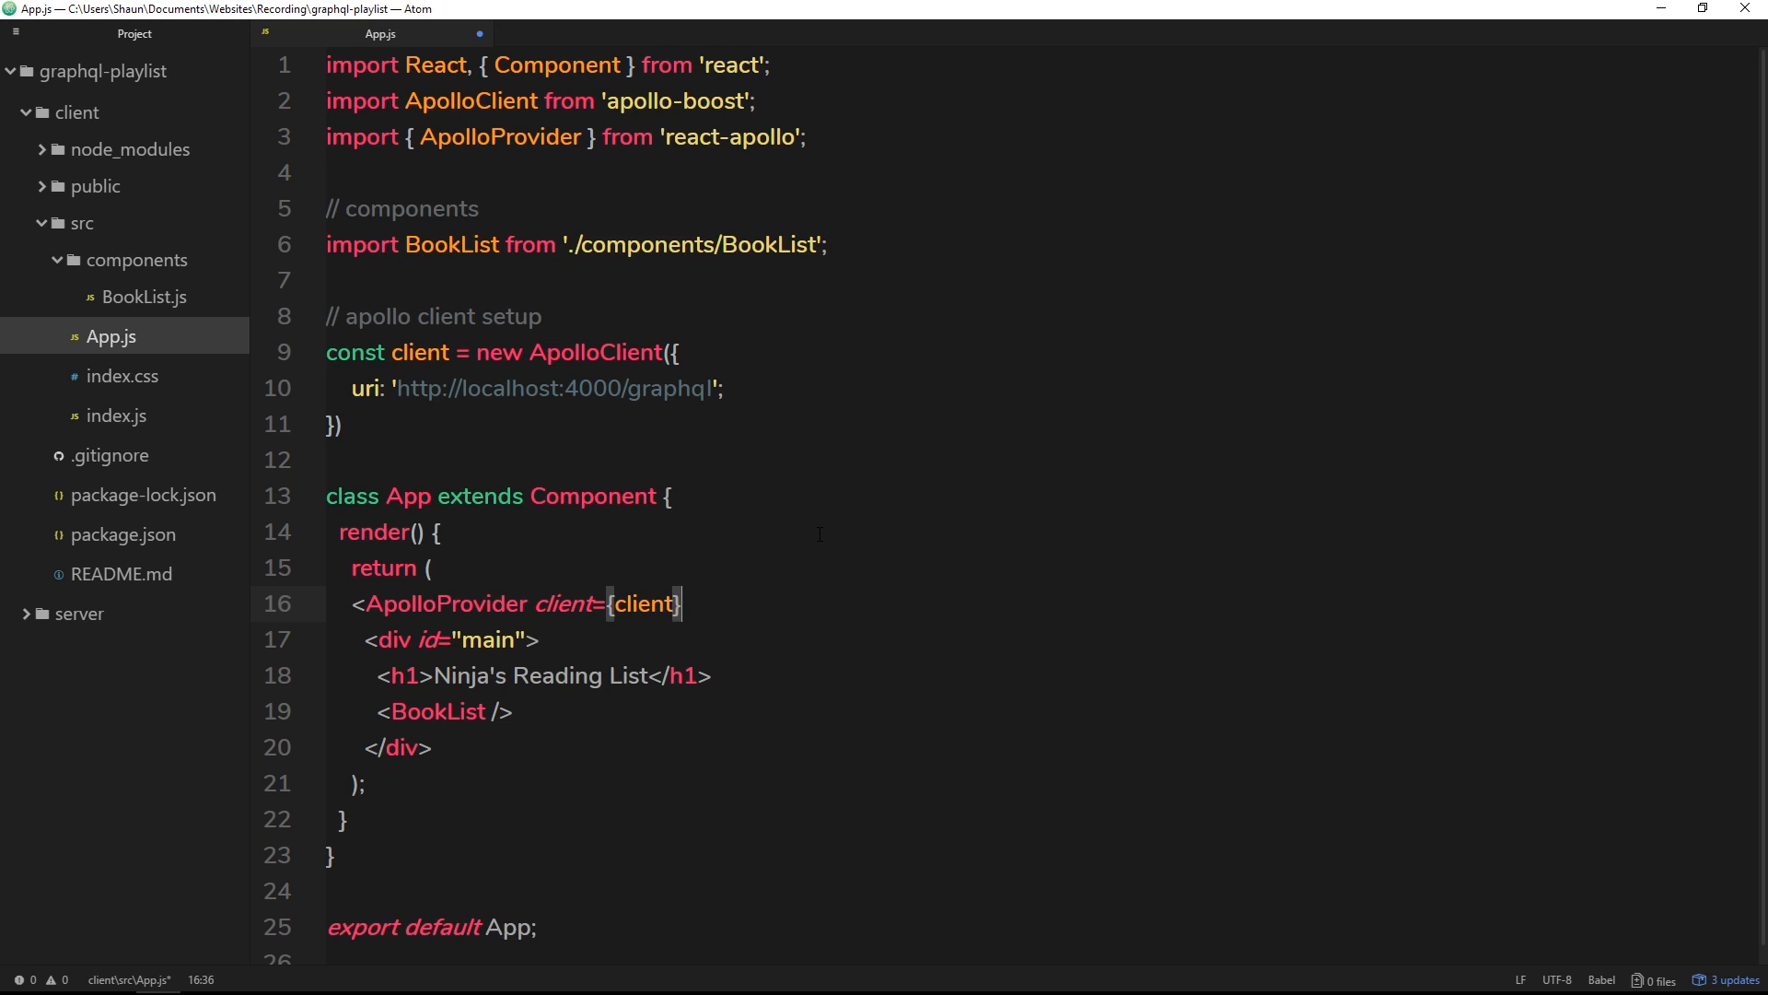
text(>)
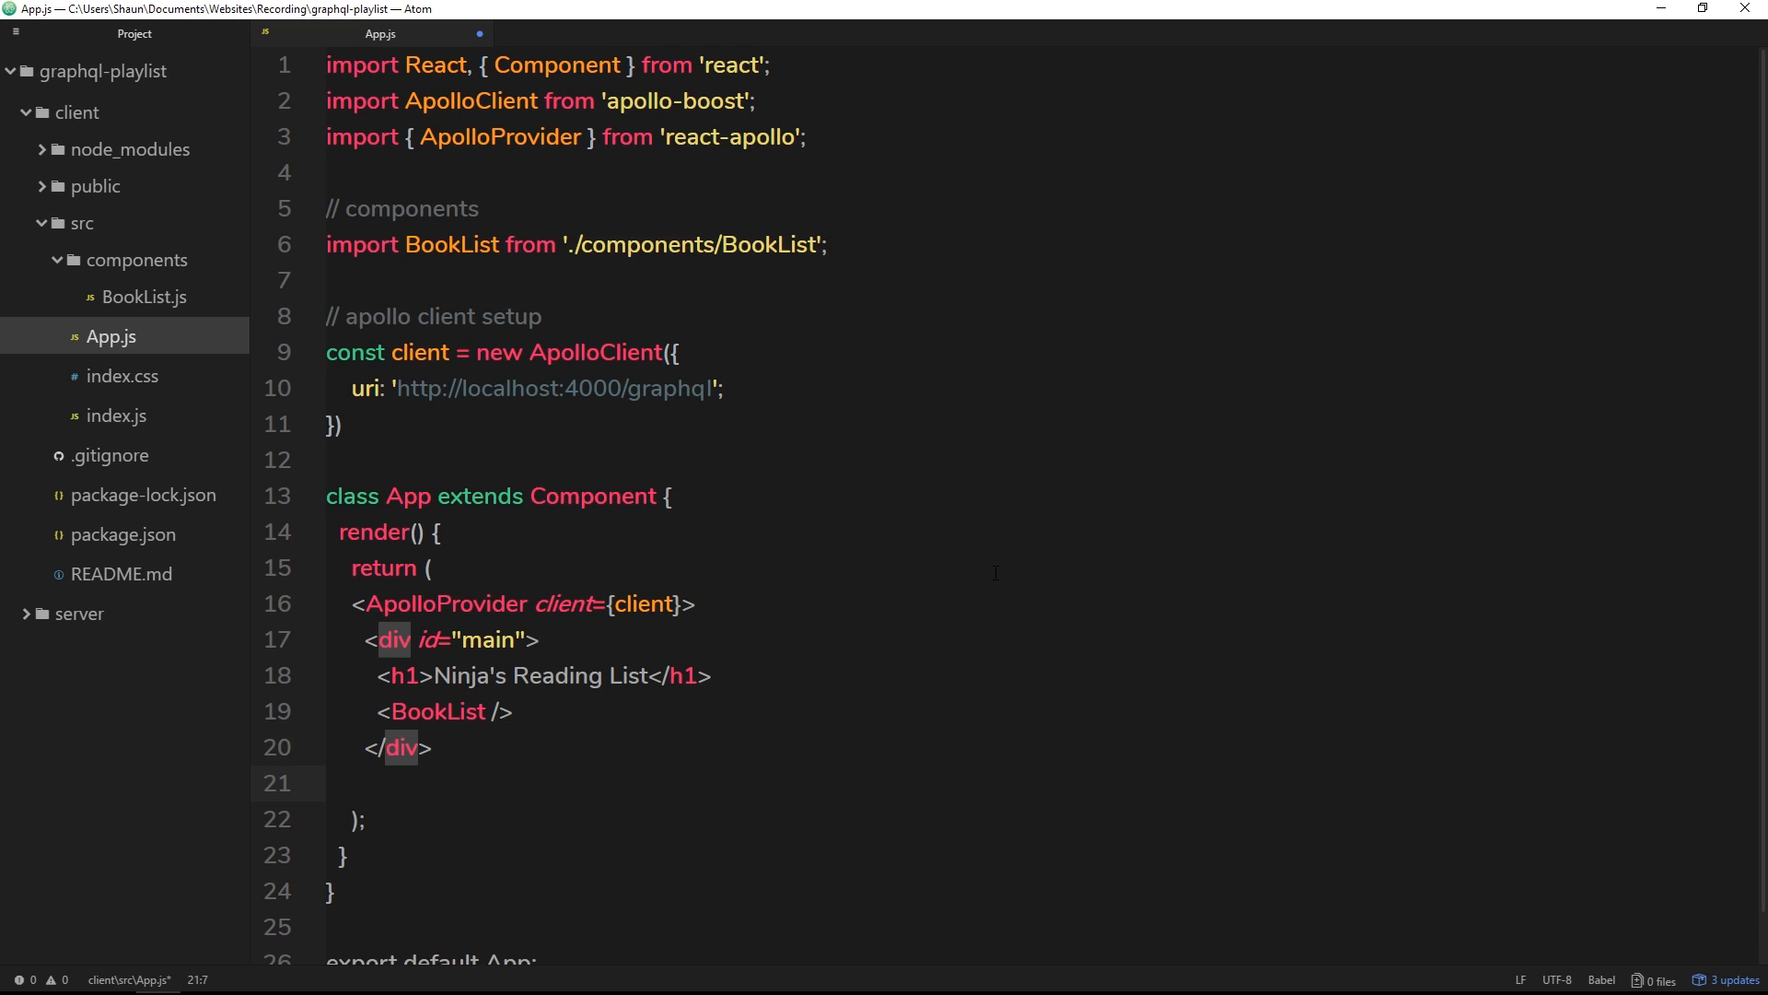
- Add the closing </ApolloProvider> tag after the main div, wrapping the app template
text(</)
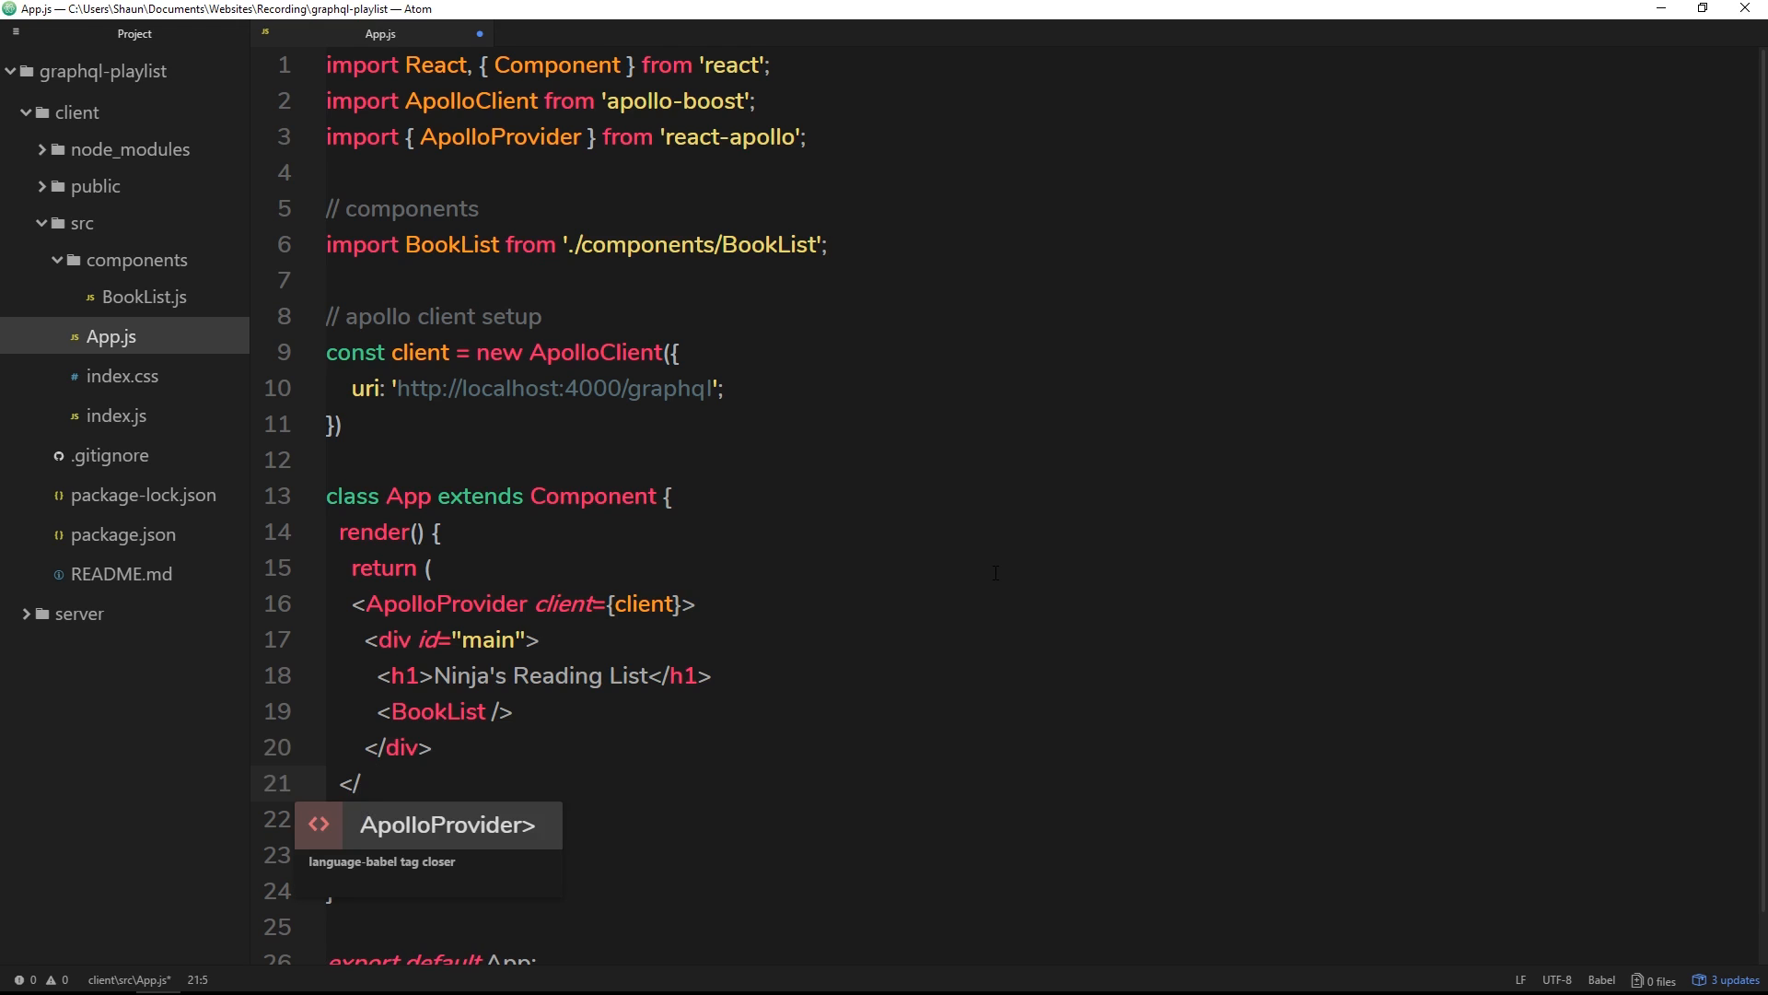
text(Apollo)
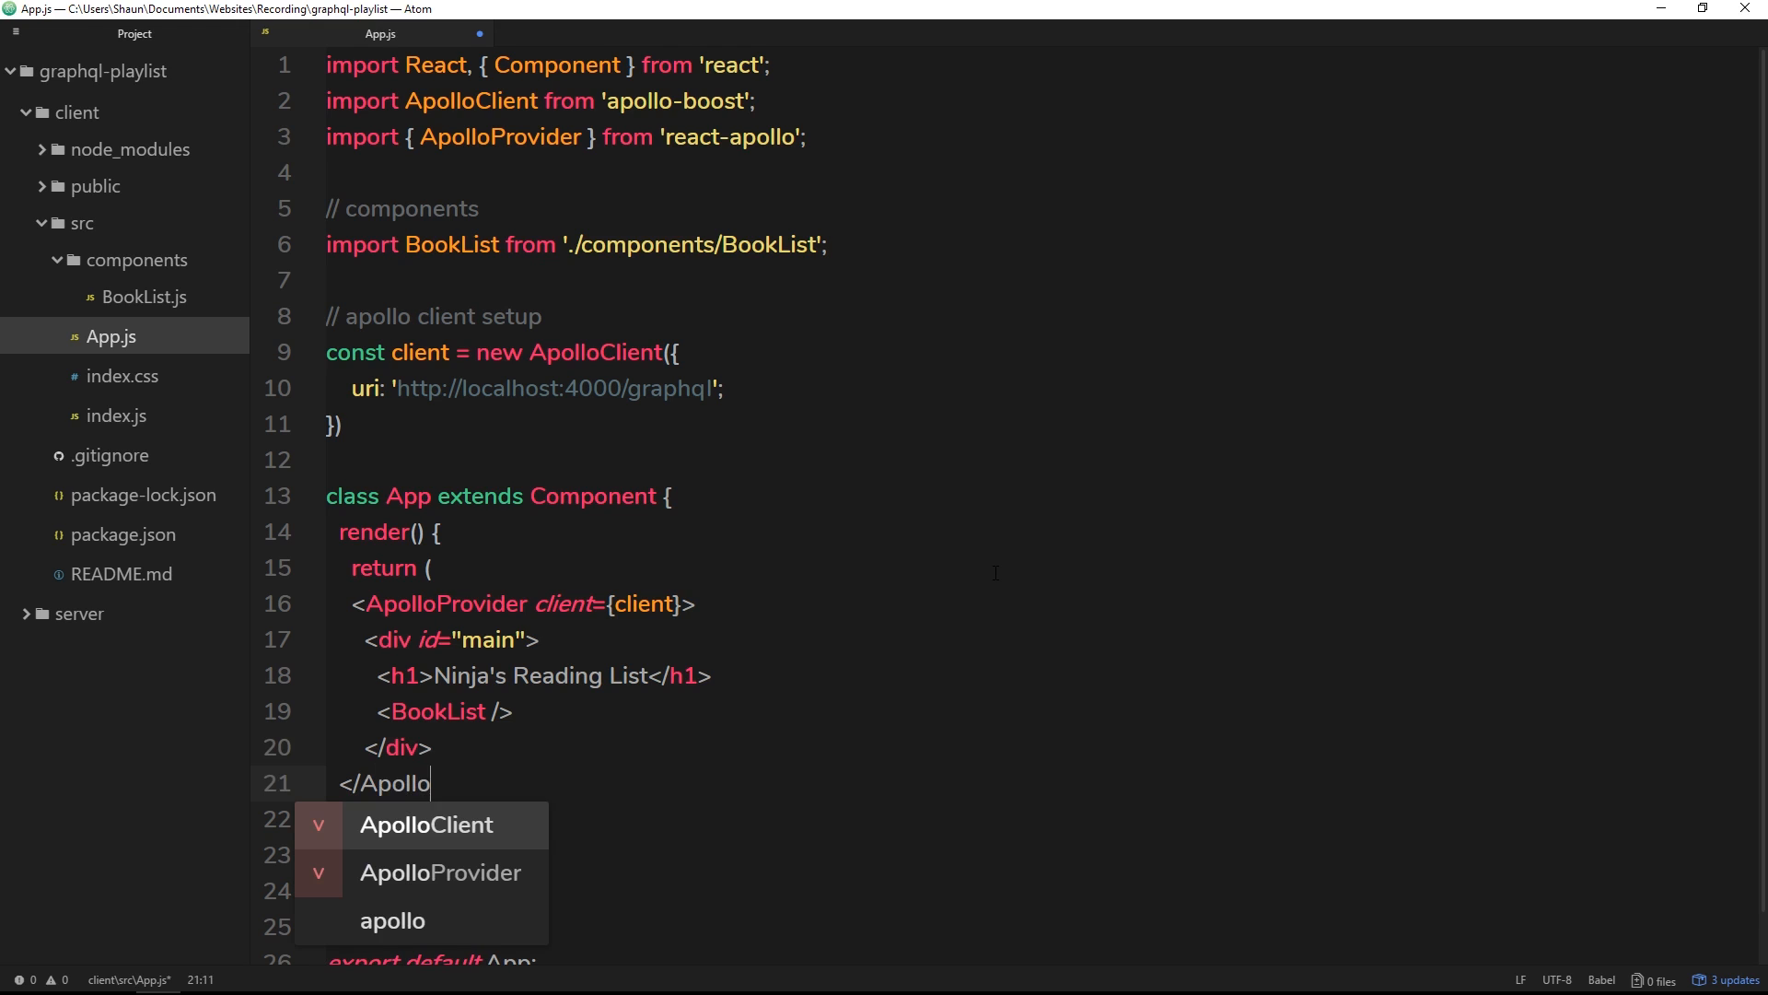
text(Pr)
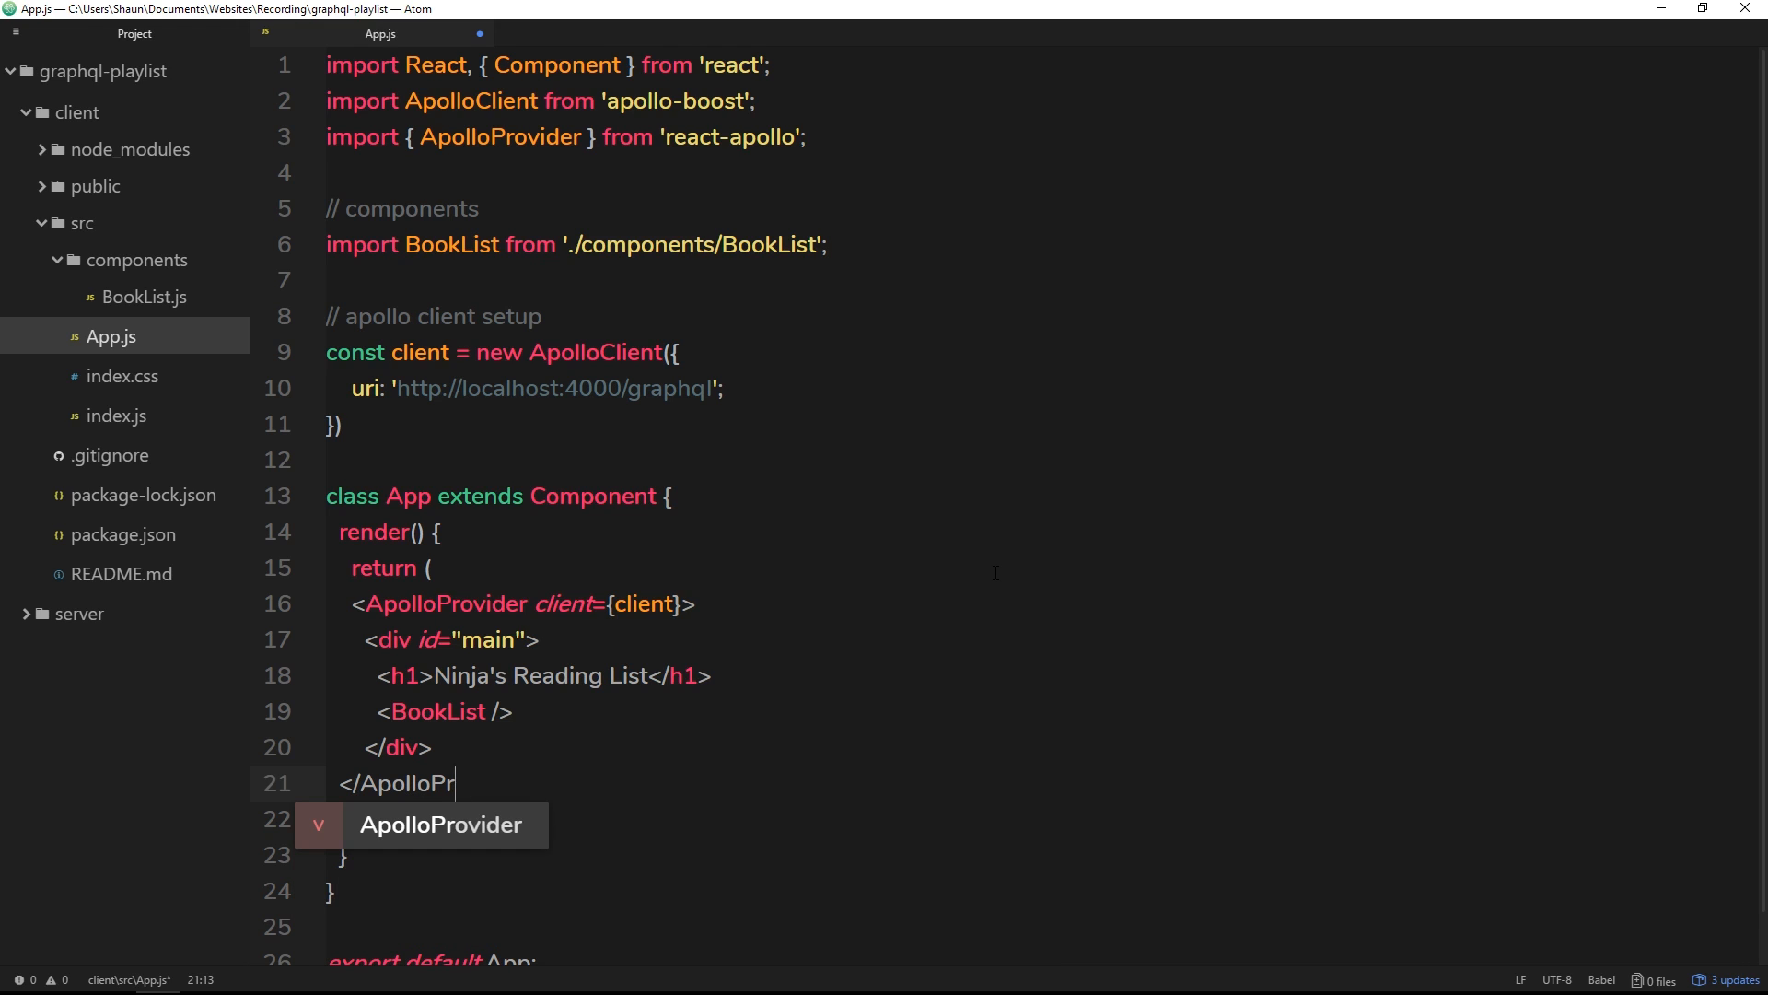
key(Tab)
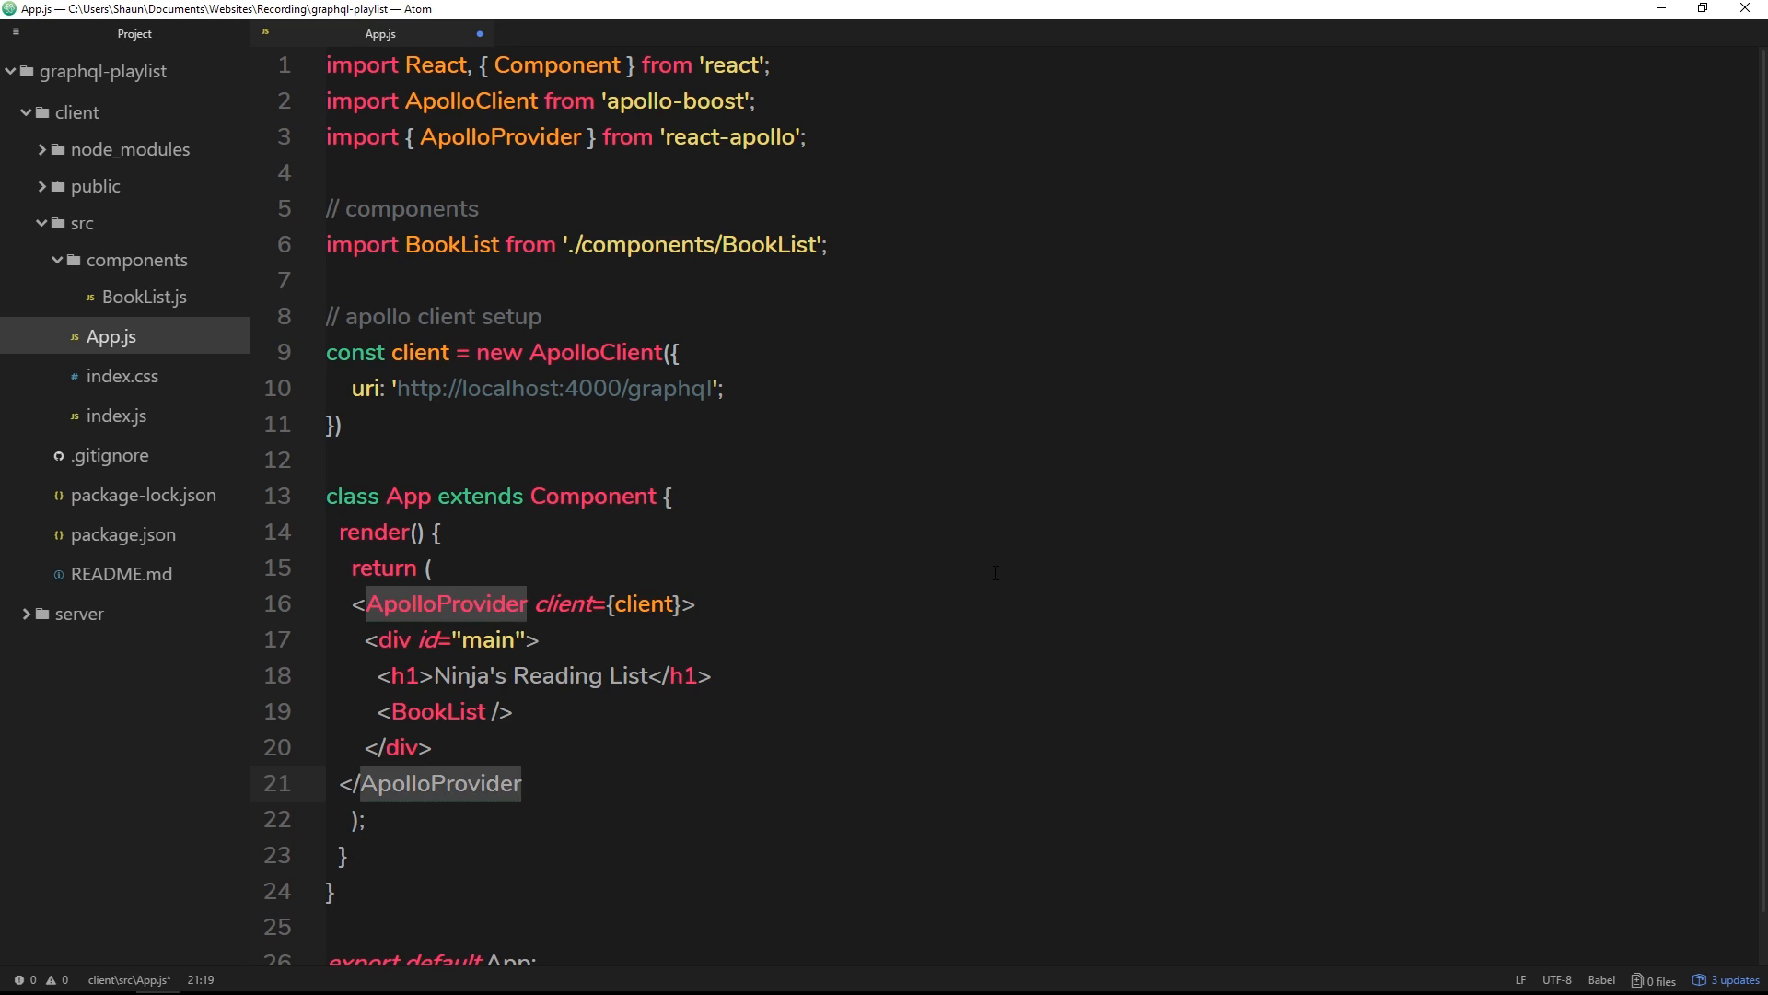
text(>)
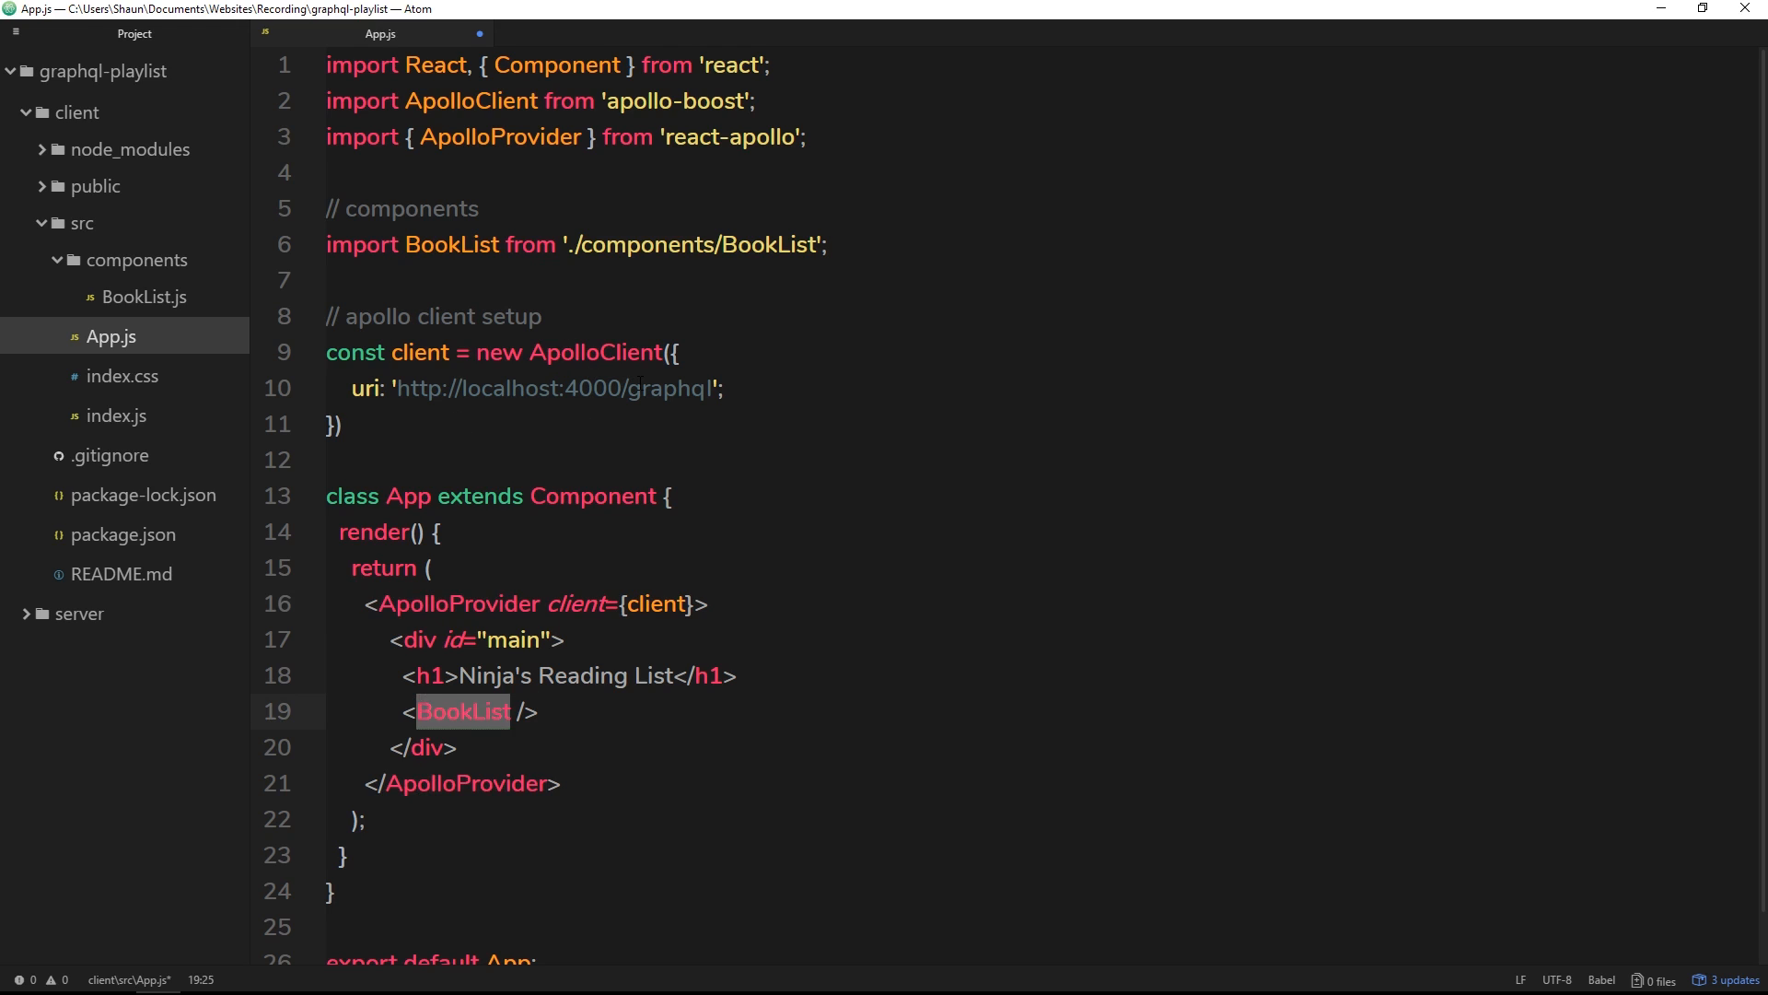
click(540, 711)
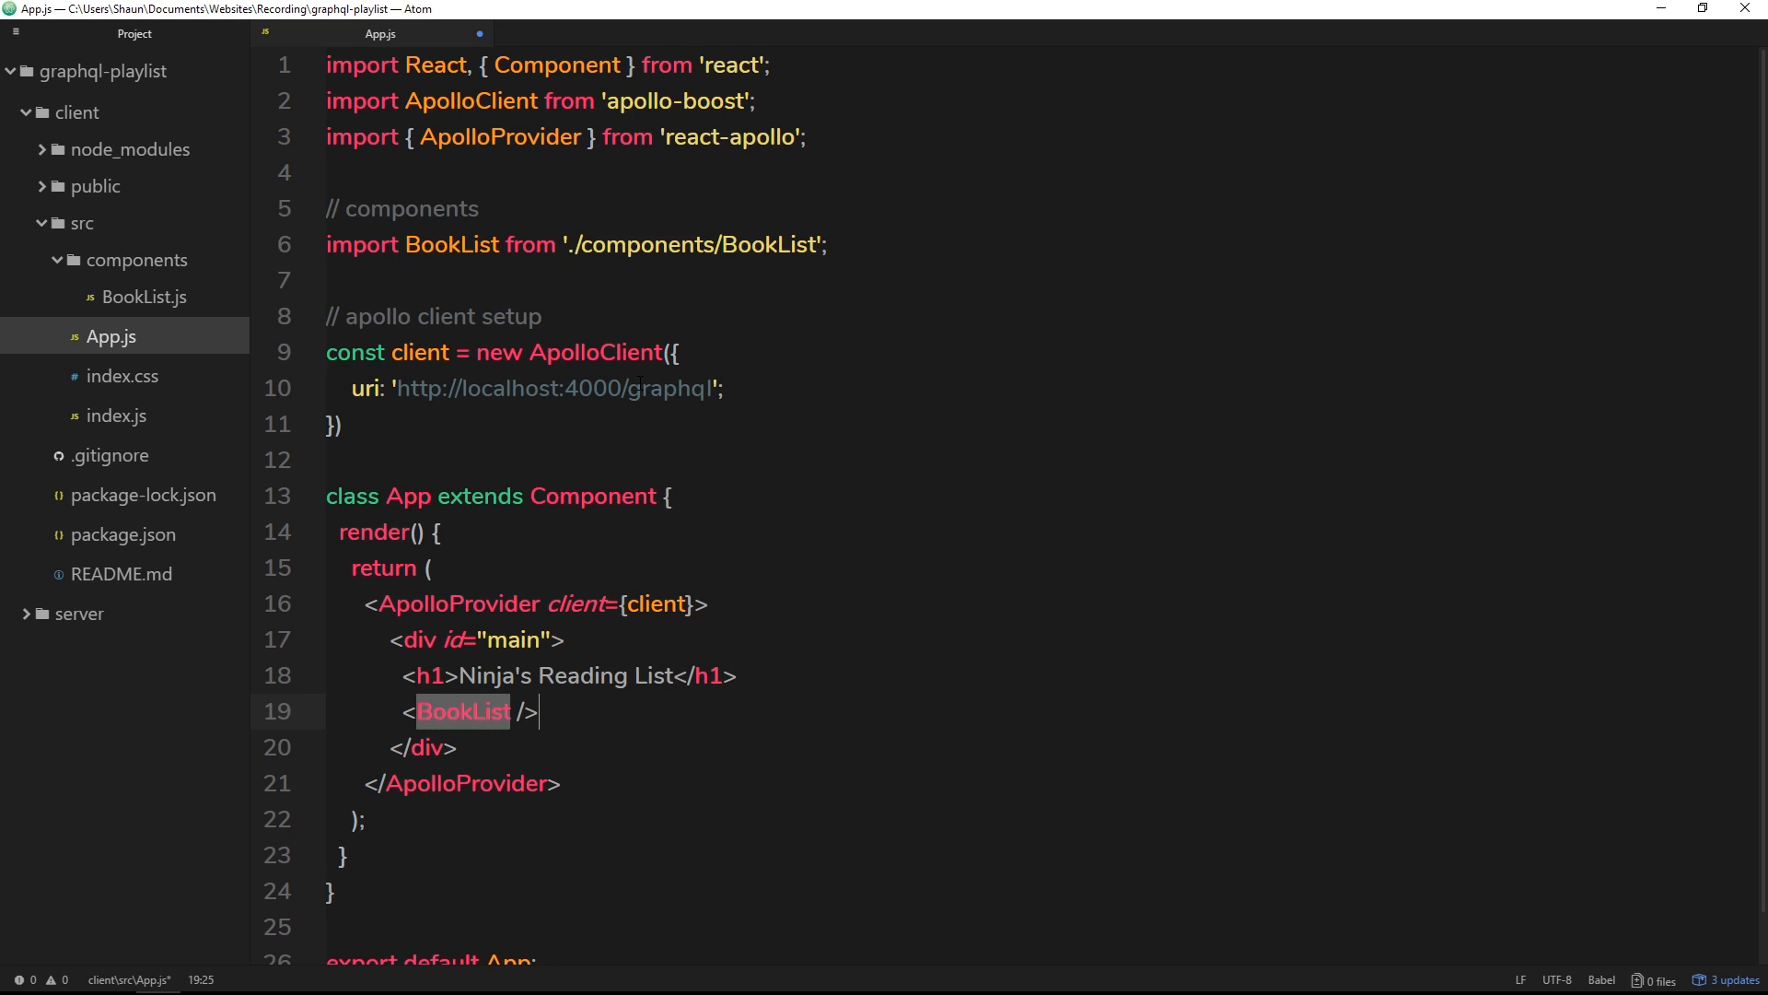
double_click(558, 388)
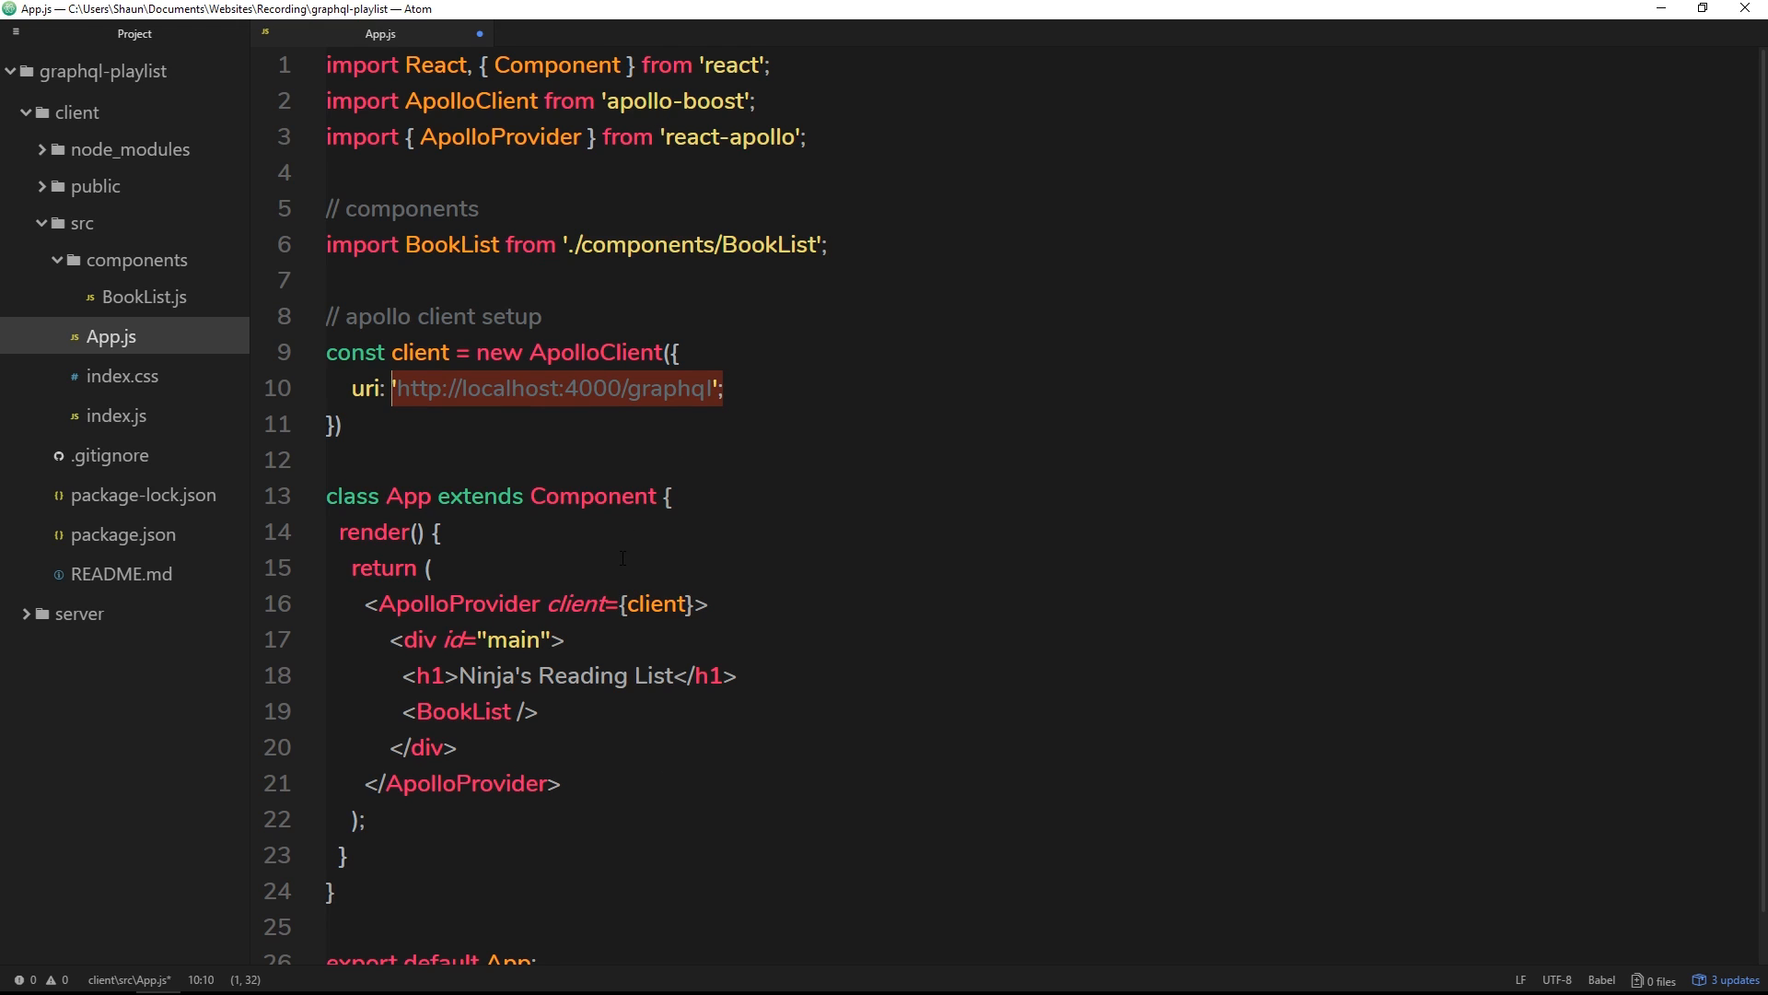
double_click(501, 137)
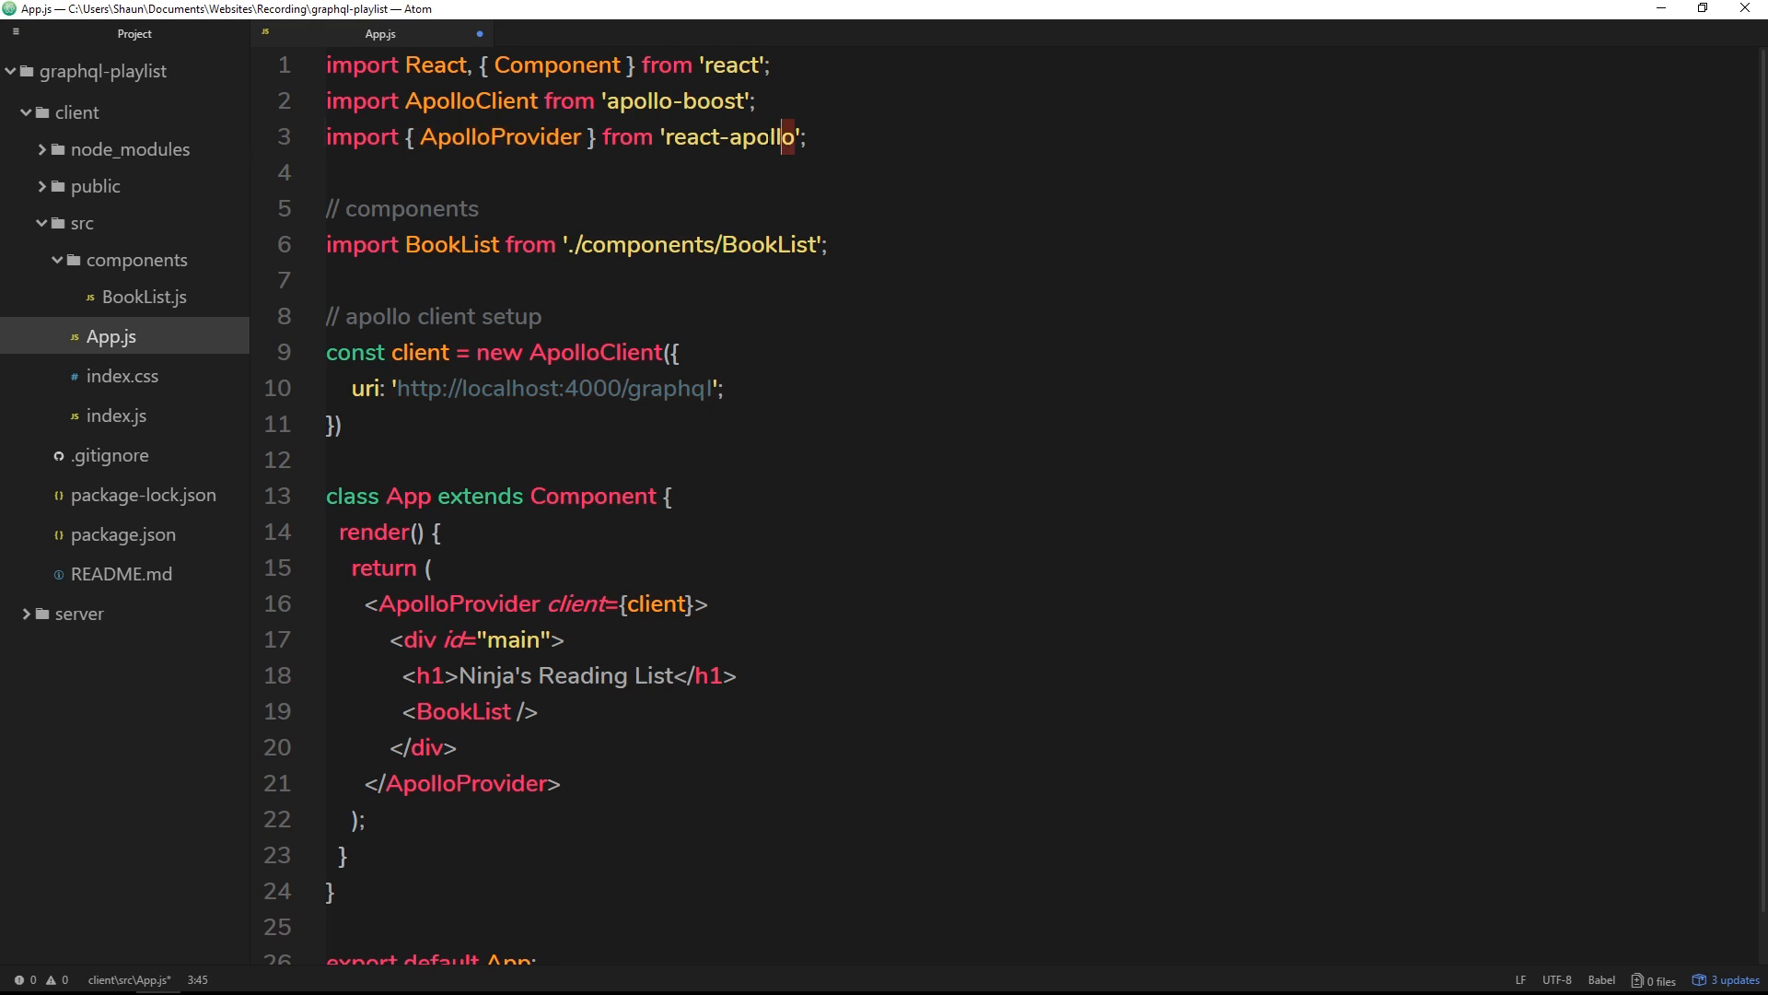
double_click(447, 604)
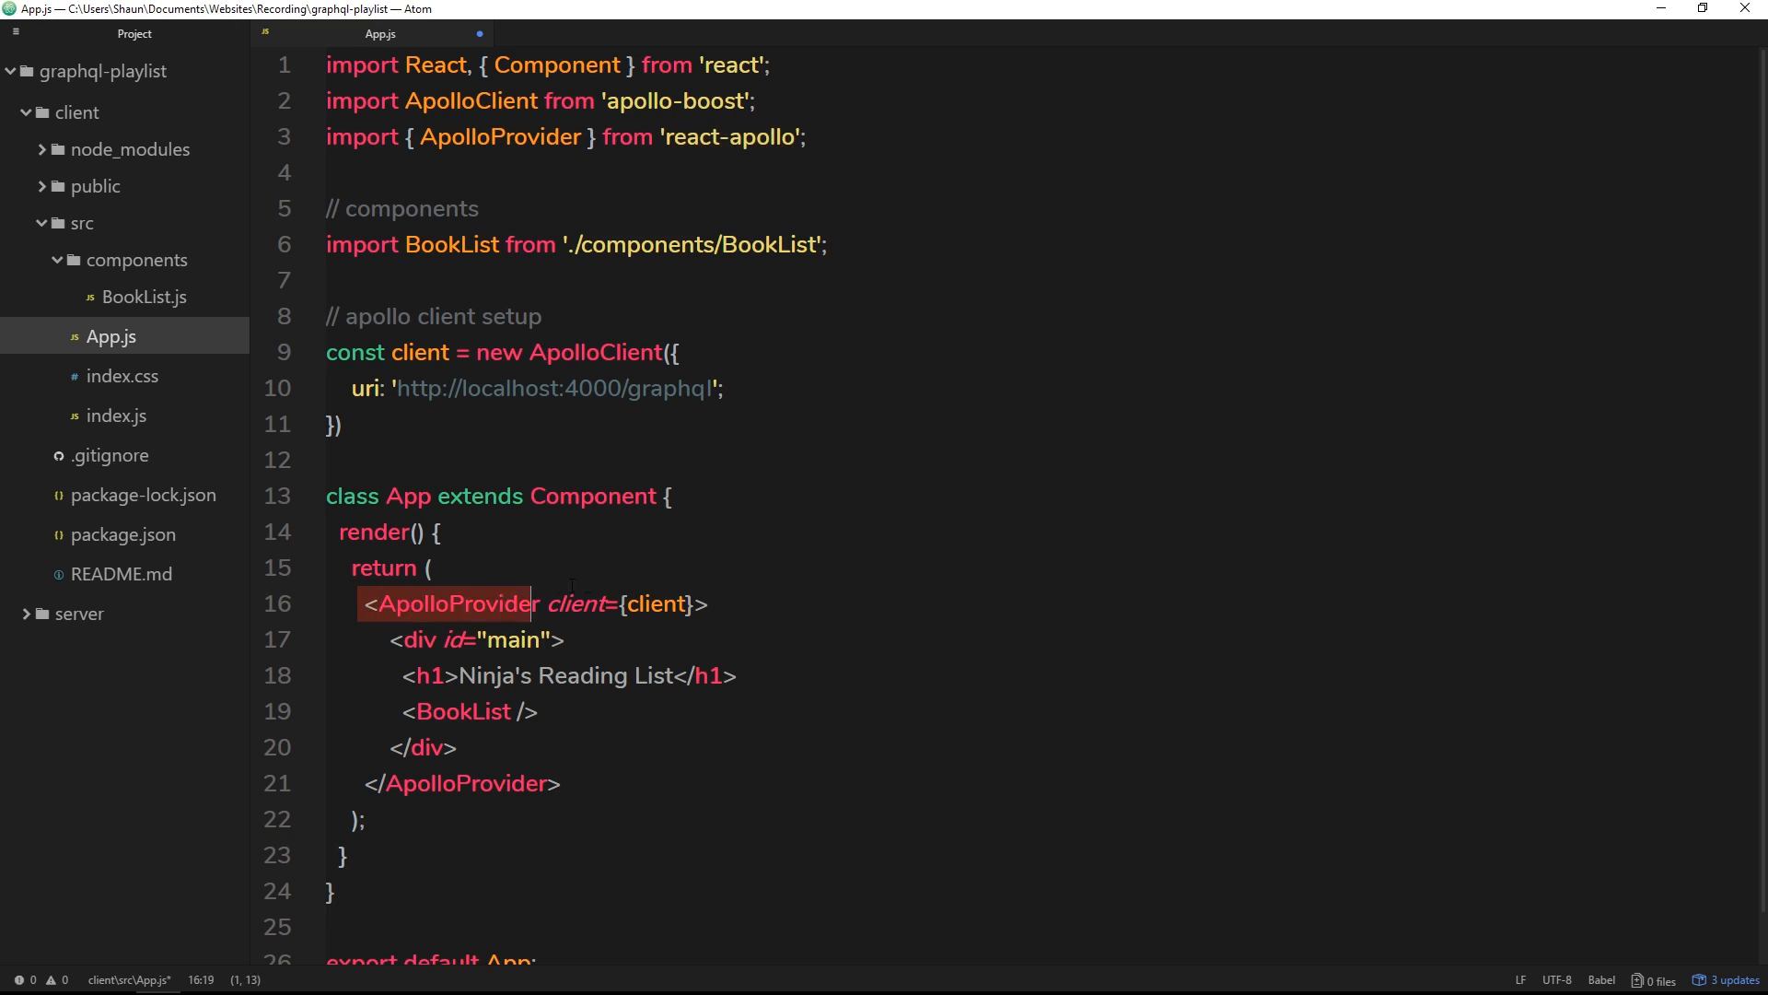
drag(379, 604, 560, 783)
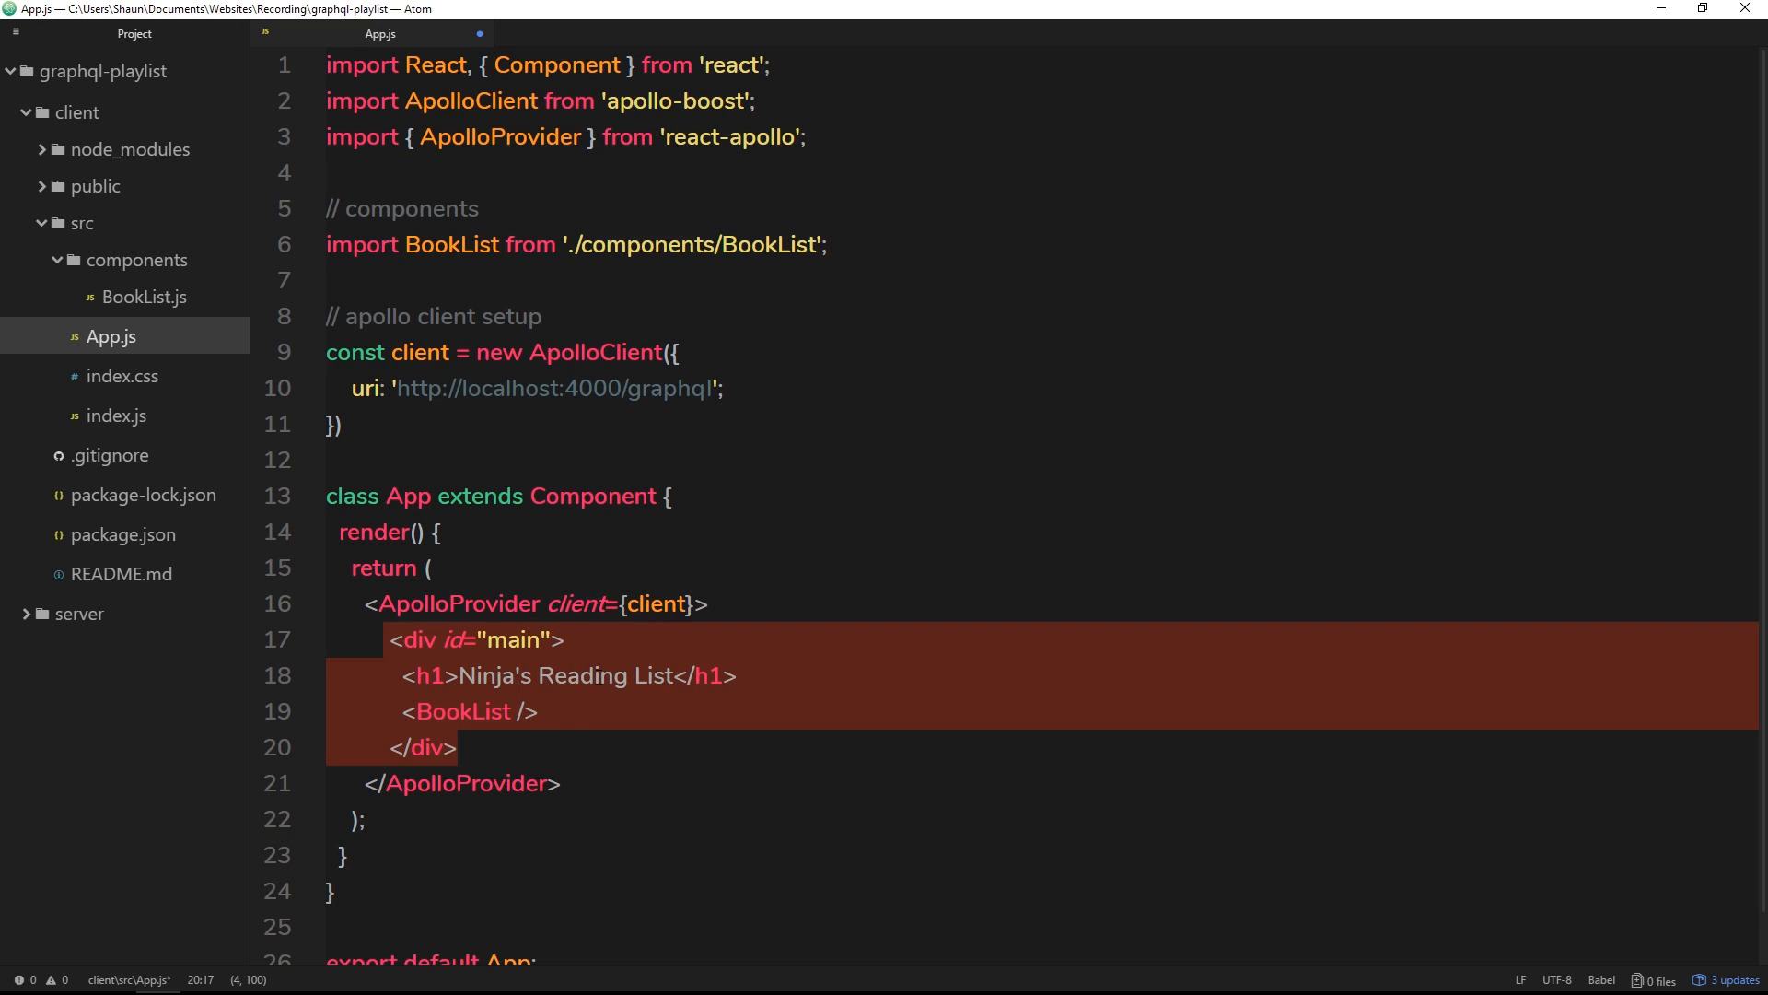
click(1048, 478)
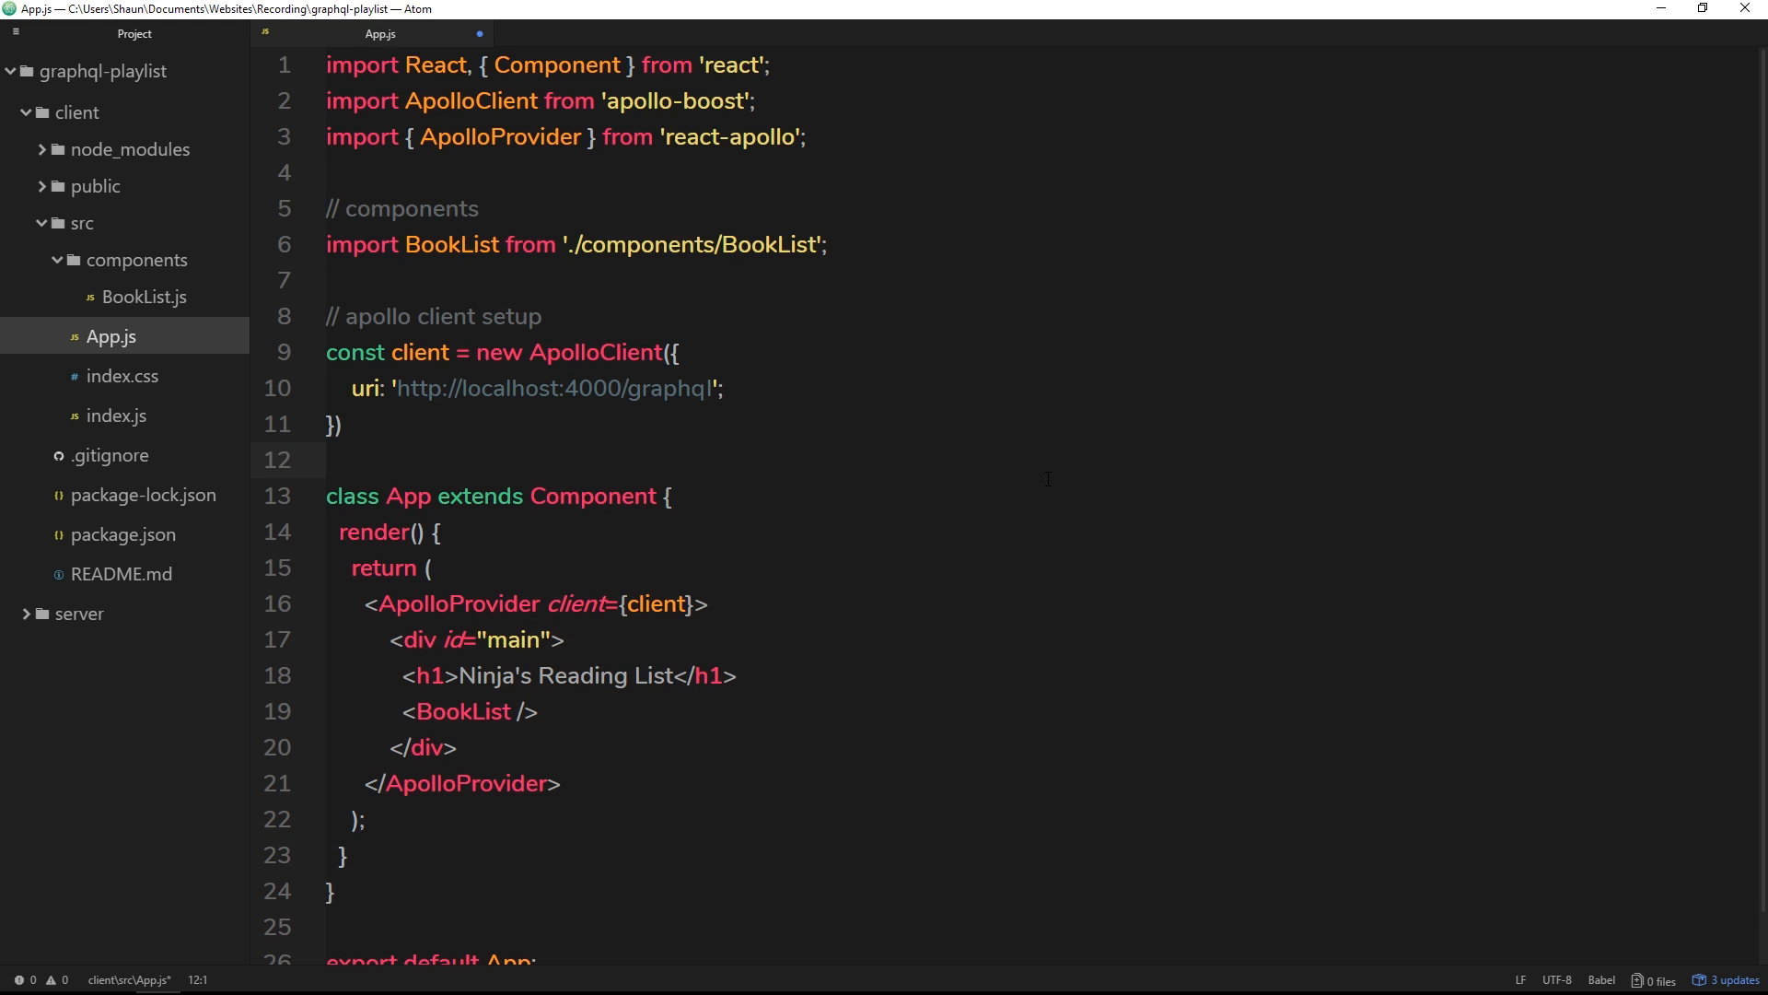